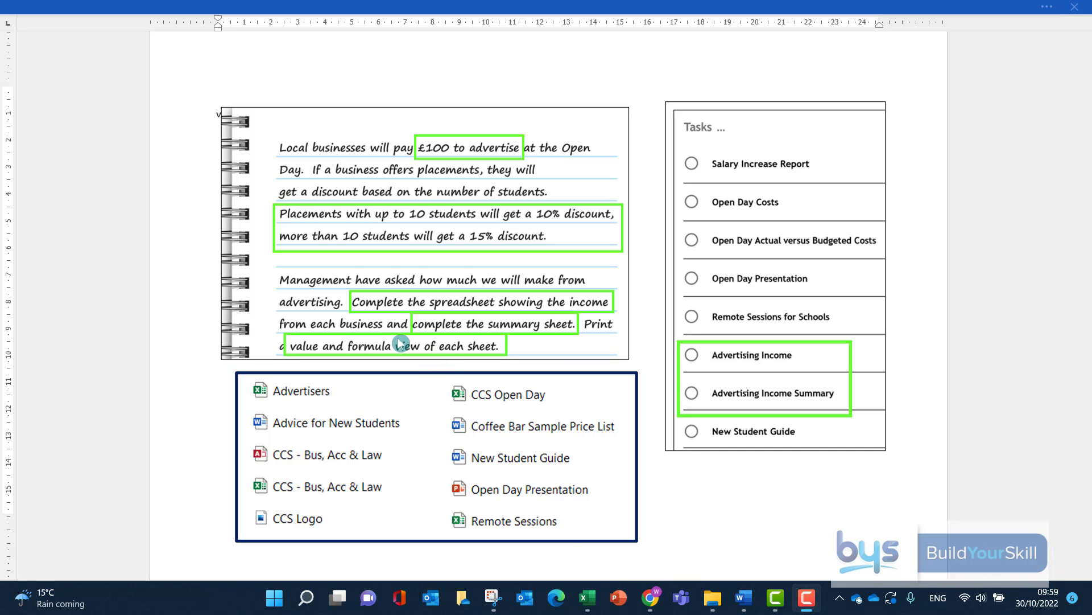
mouse_move(400, 305)
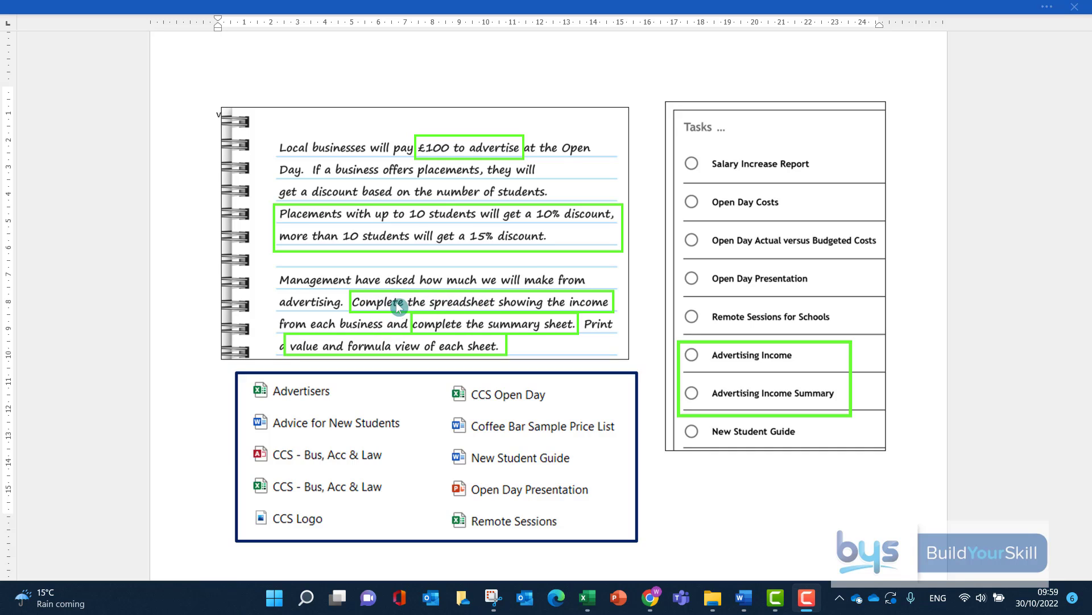
mouse_move(444, 307)
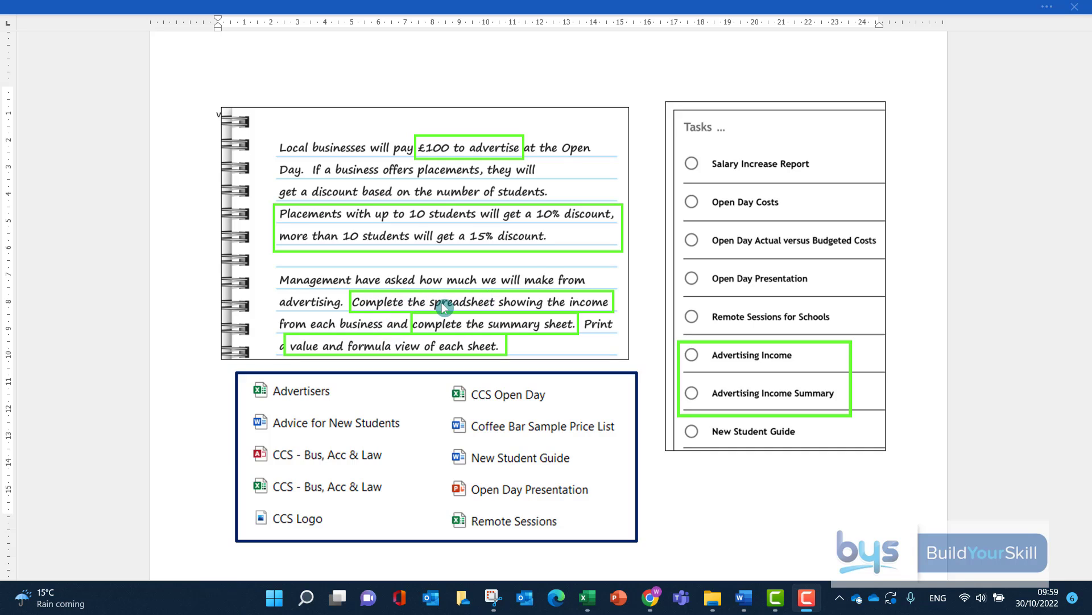
mouse_move(260, 205)
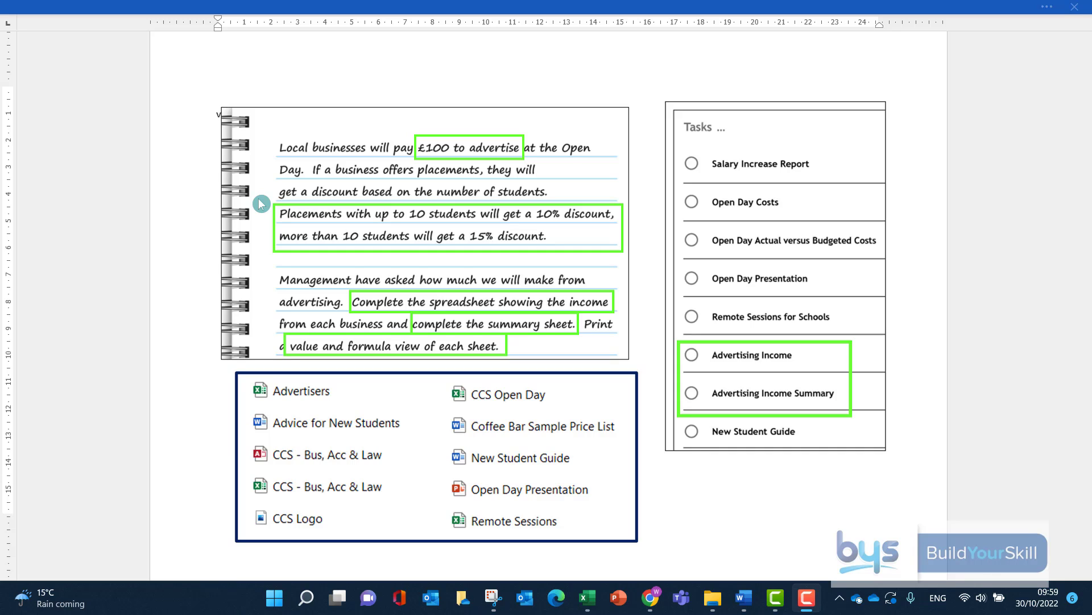
mouse_move(303, 401)
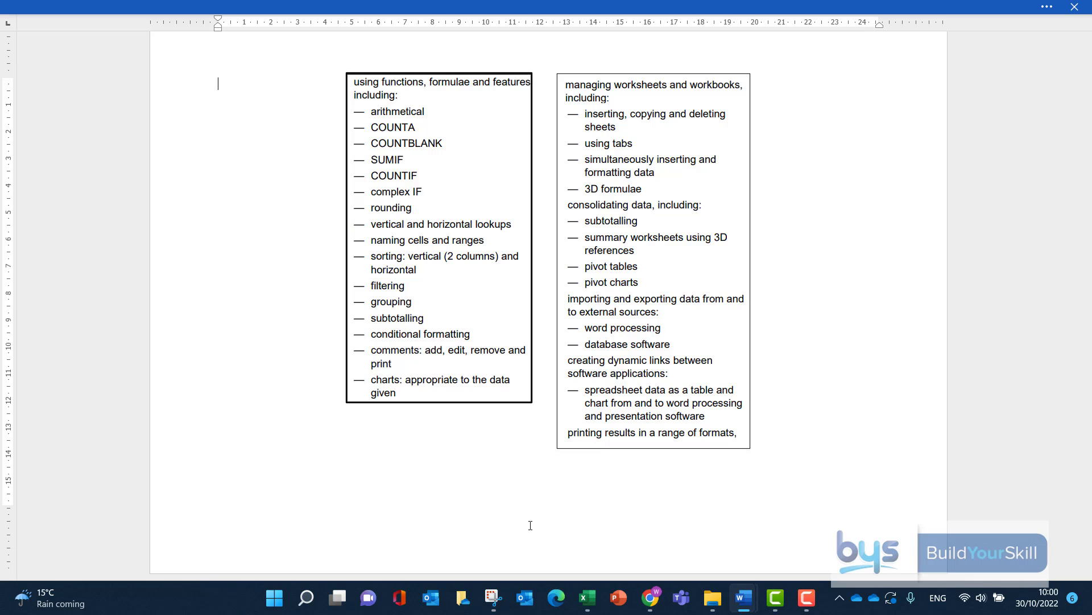
mouse_move(391, 444)
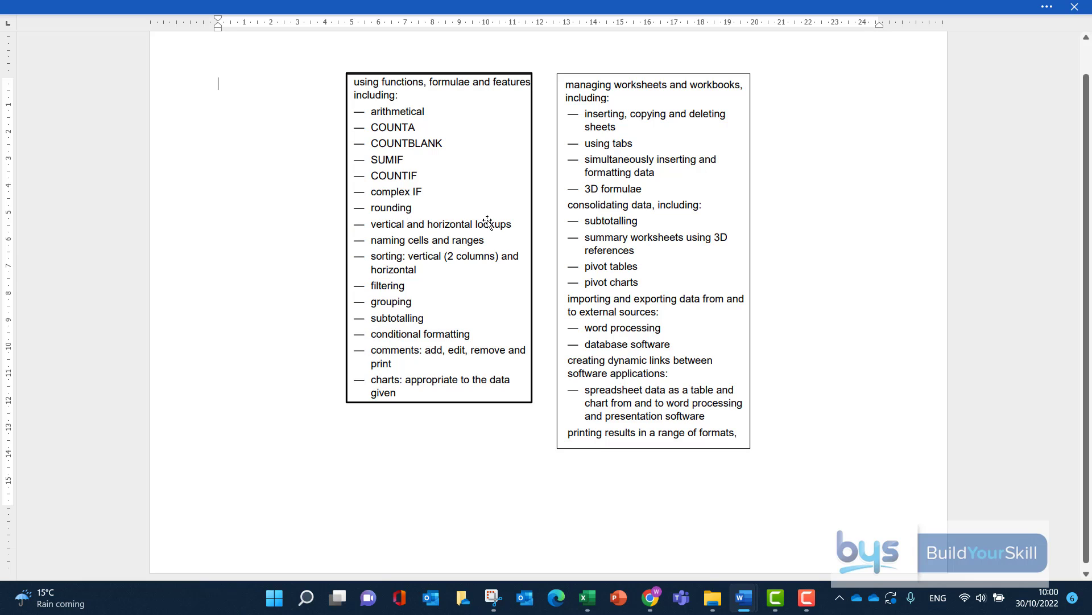
mouse_move(418, 227)
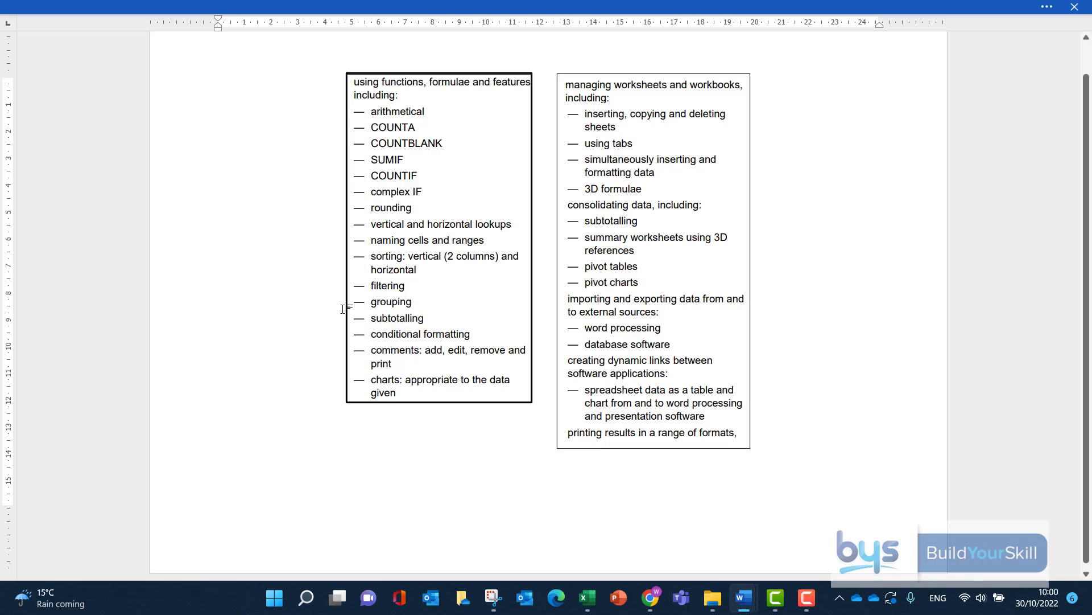
mouse_move(465, 123)
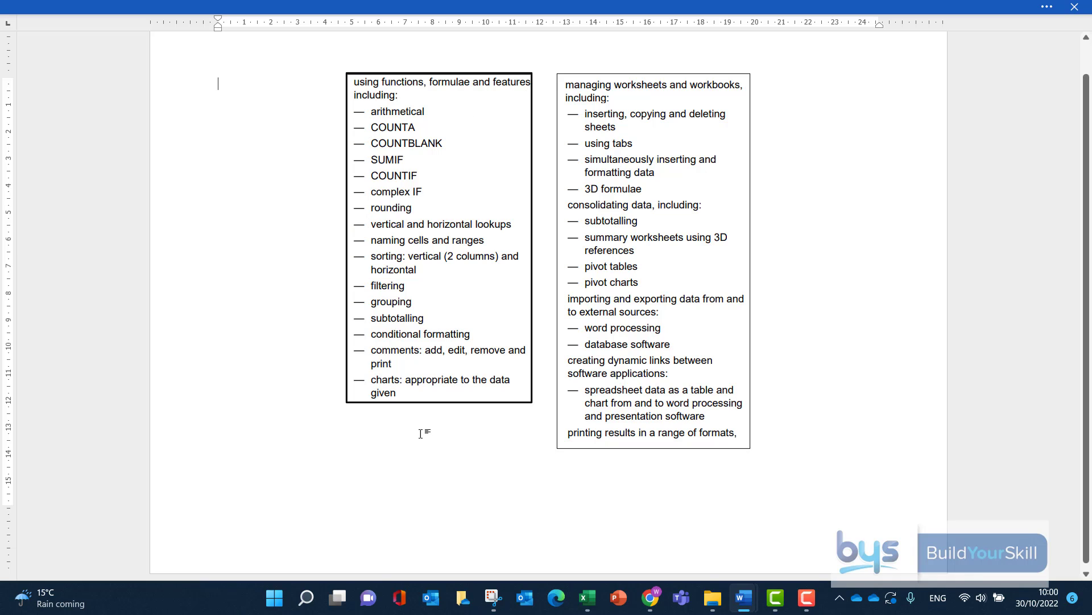
mouse_move(563, 158)
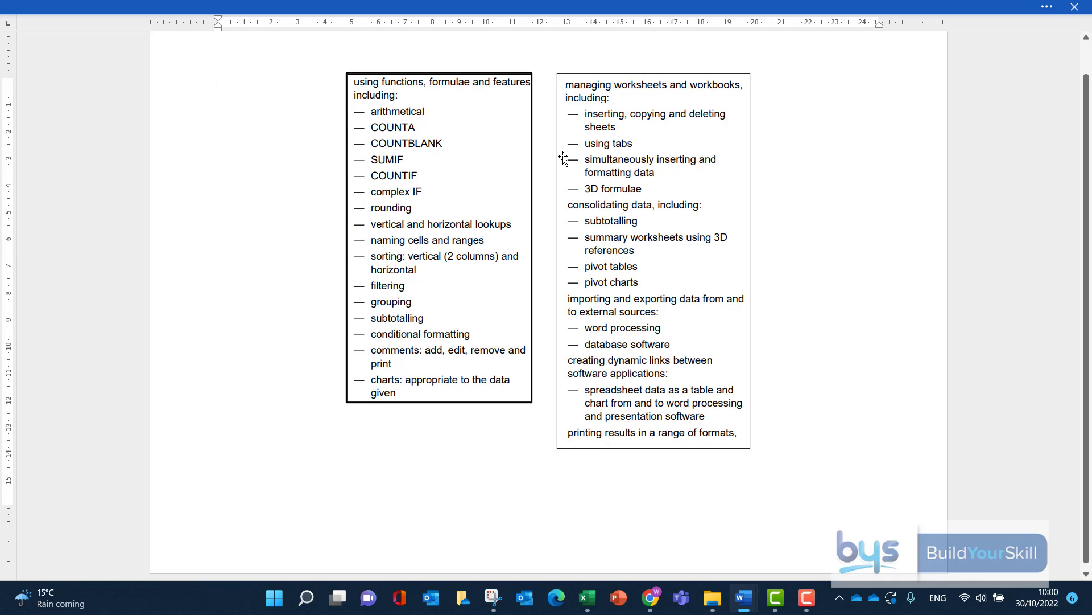
Bring up the advertisers workbook, look over Advertising Summary, then return to Advertisers.
left_click(586, 598)
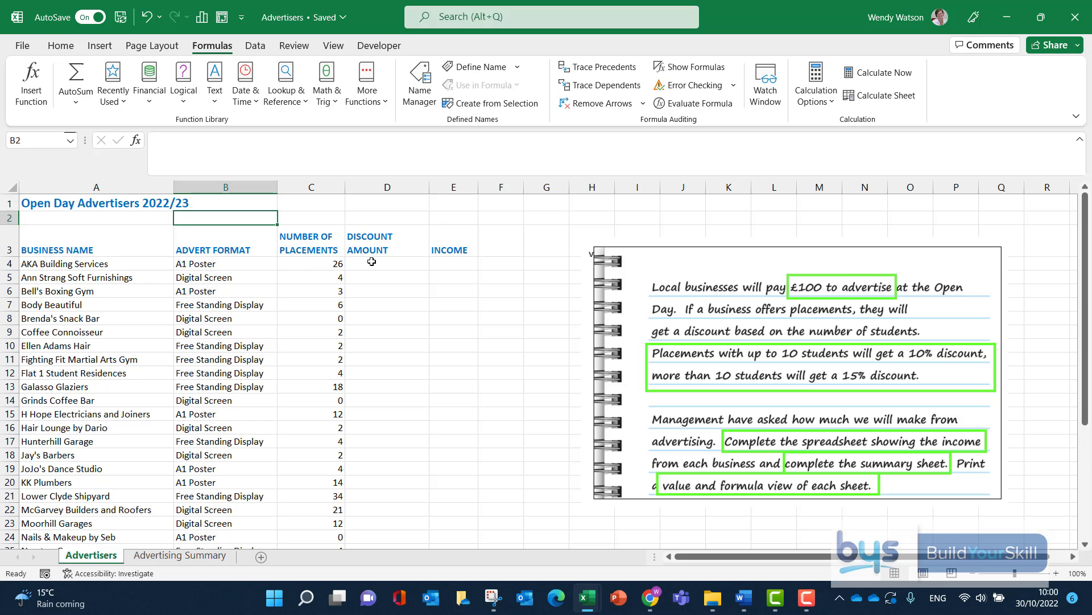
mouse_move(435, 348)
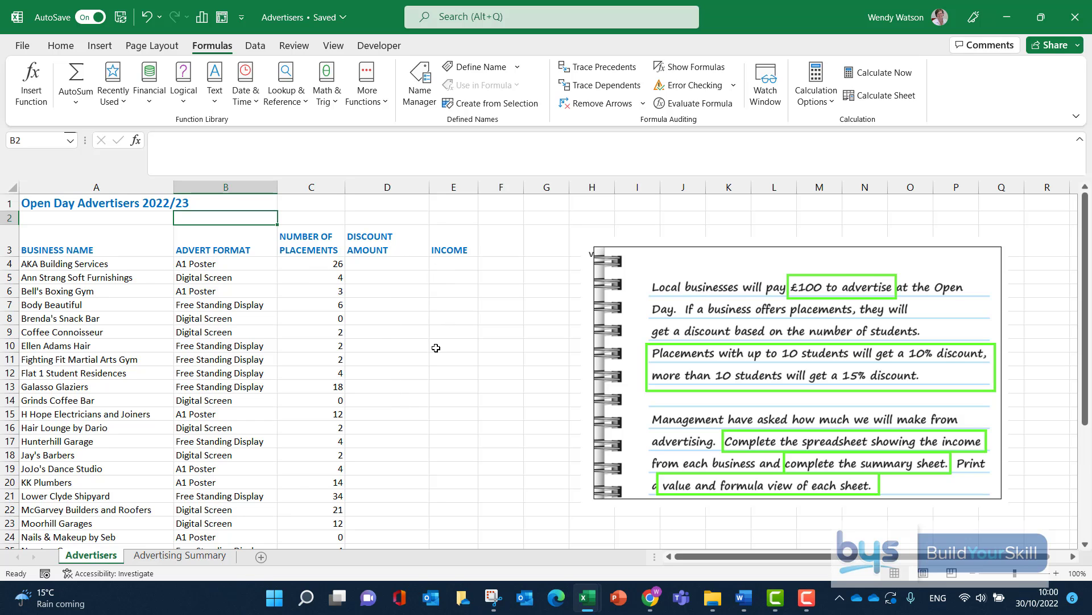
left_click(180, 555)
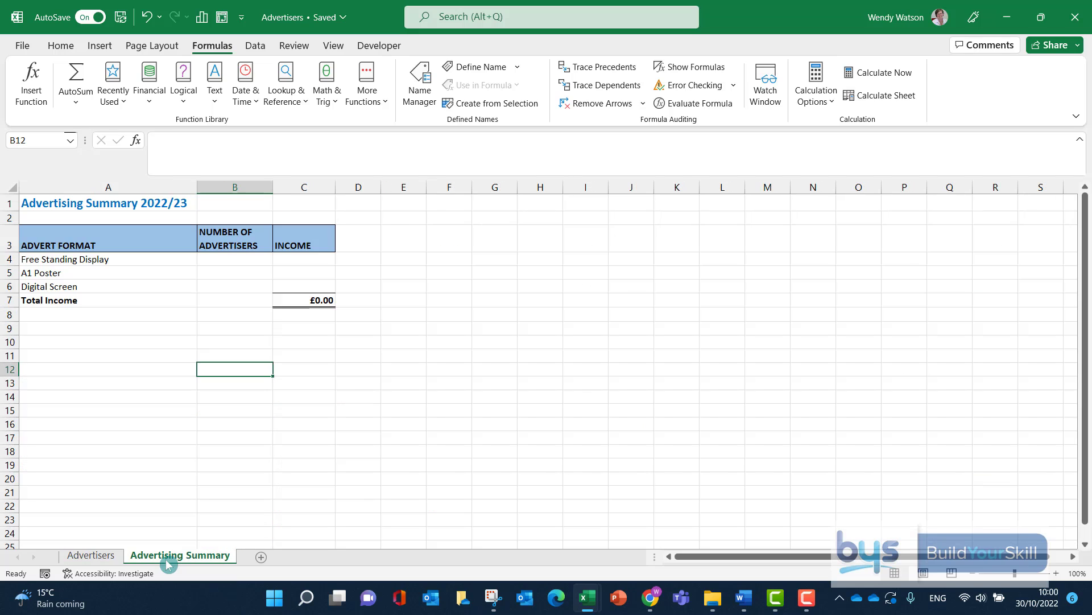
mouse_move(268, 255)
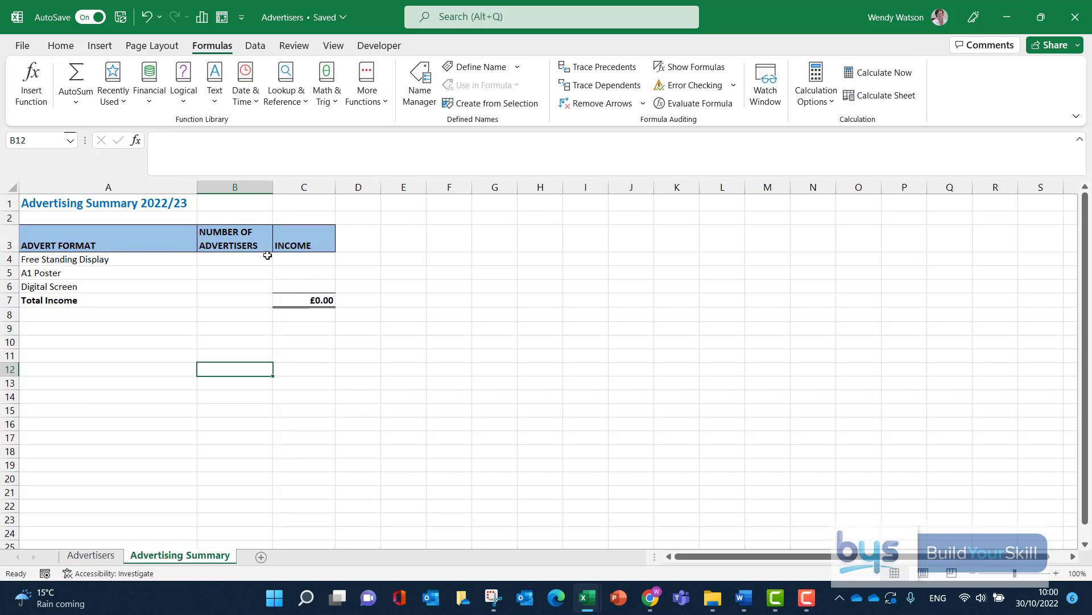
mouse_move(220, 257)
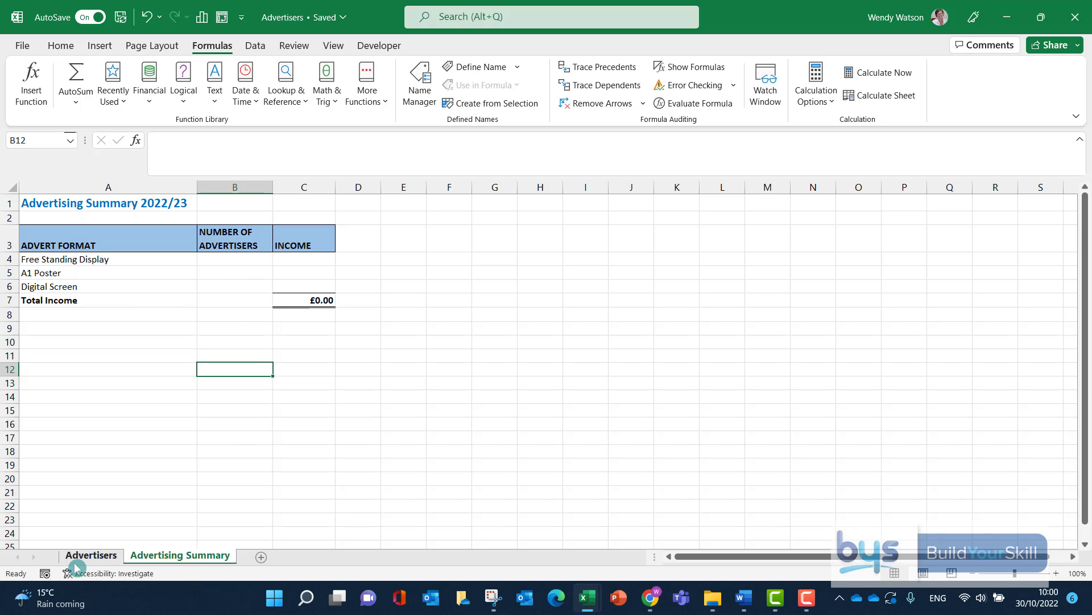
left_click(91, 555)
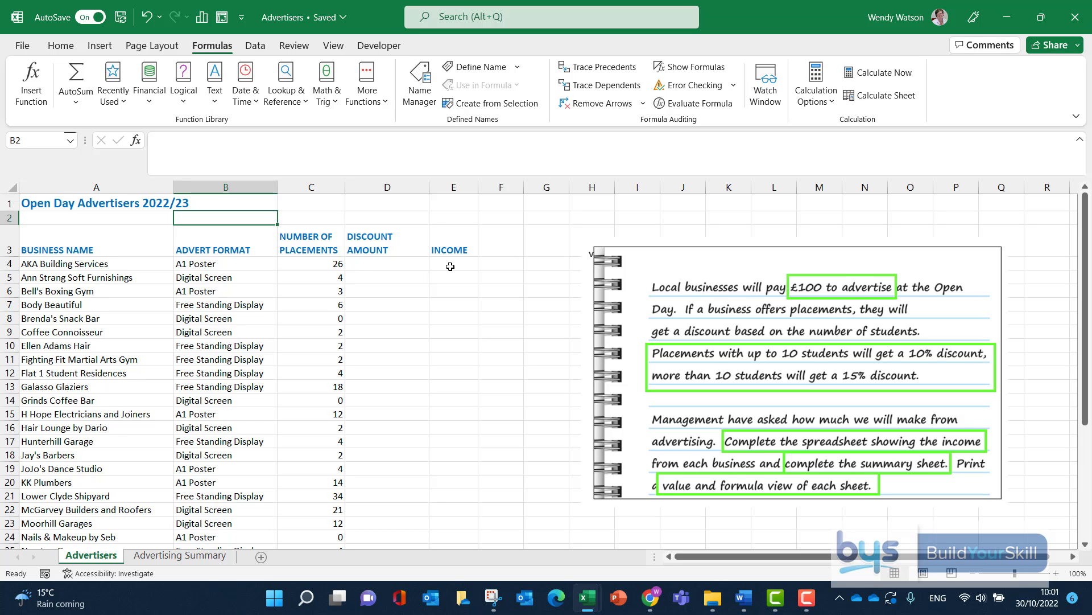
mouse_move(465, 261)
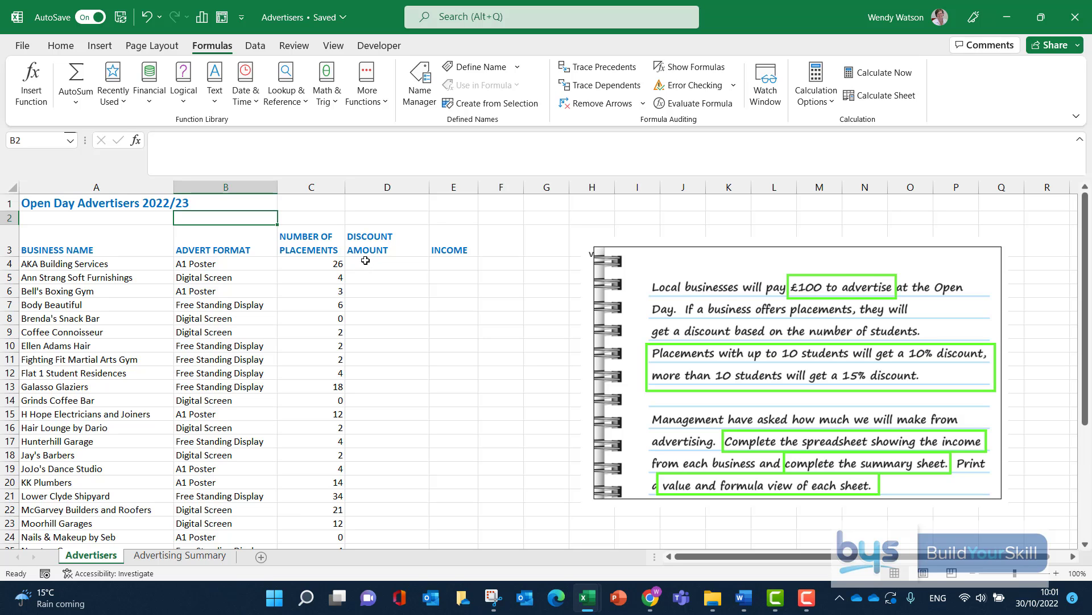
mouse_move(300, 260)
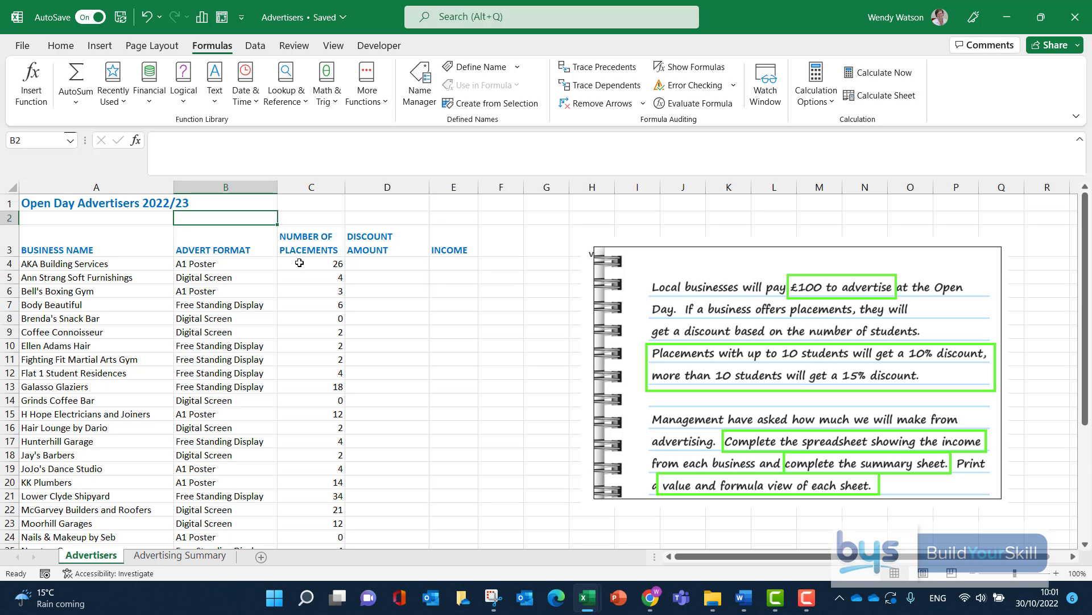
mouse_move(372, 270)
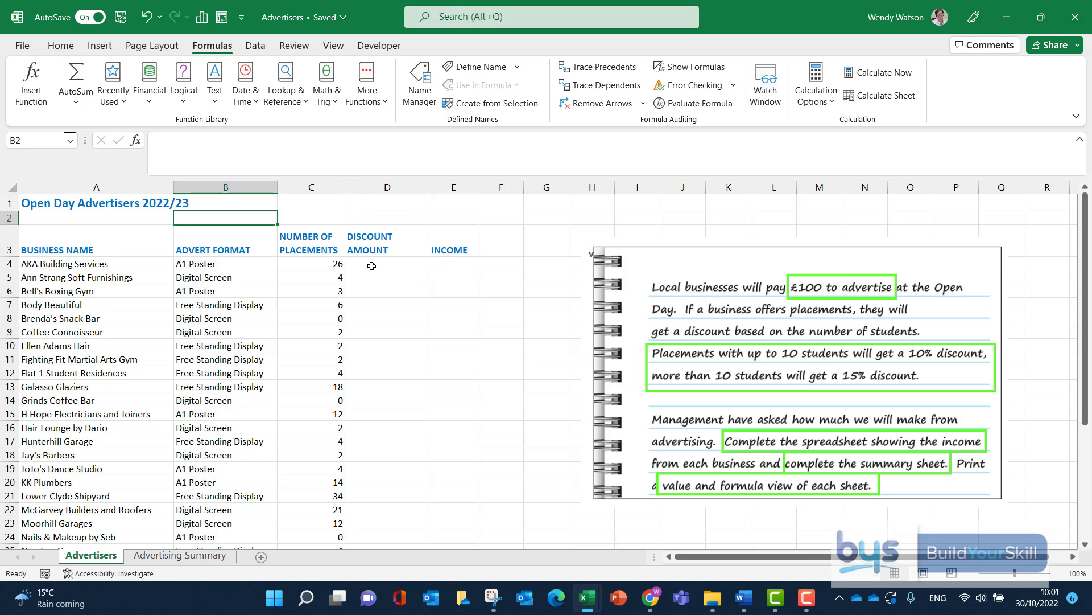
Start D4's discount formula with =IF(C4>10,15%, as the first condition.
left_click(387, 263)
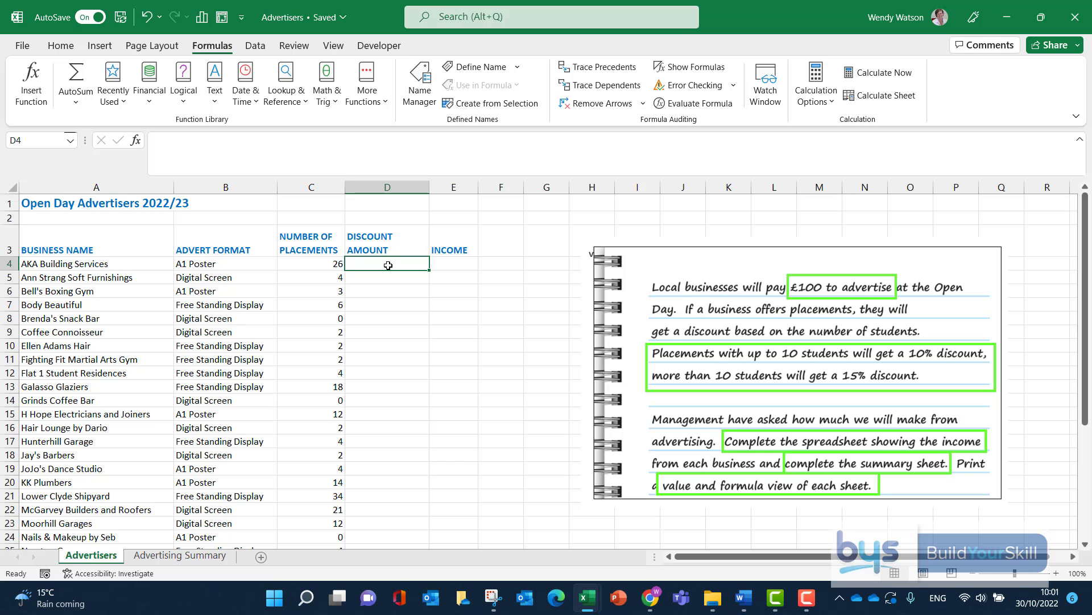
type("=")
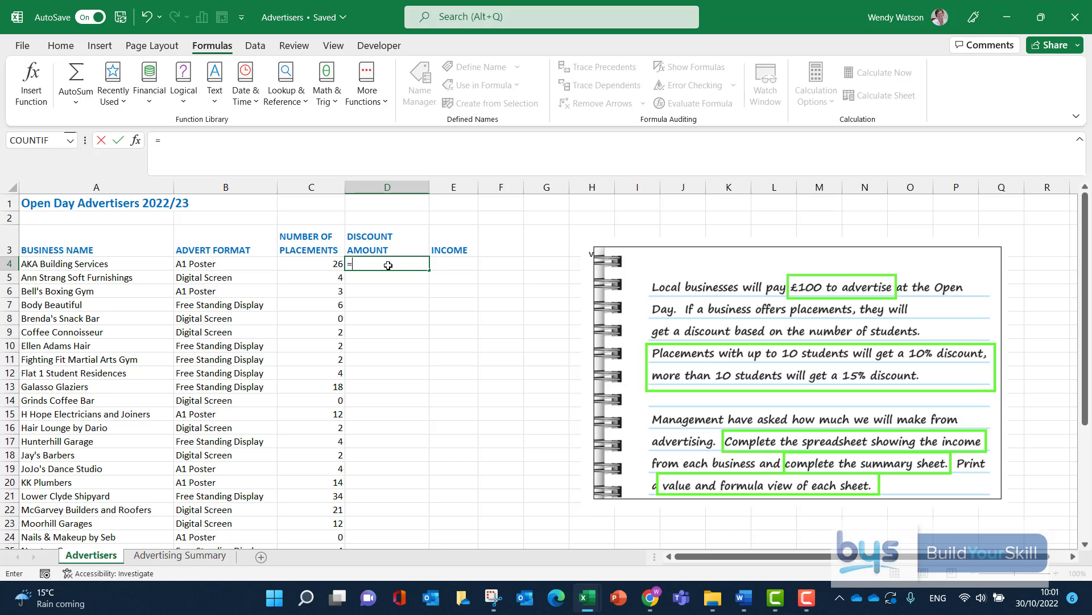
type("IF")
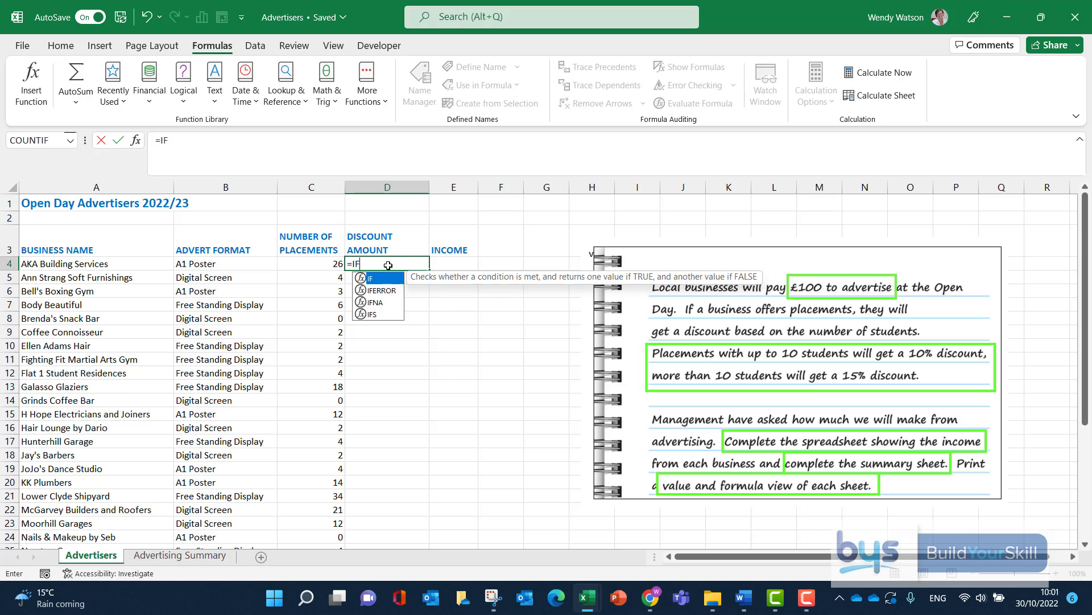
type("(")
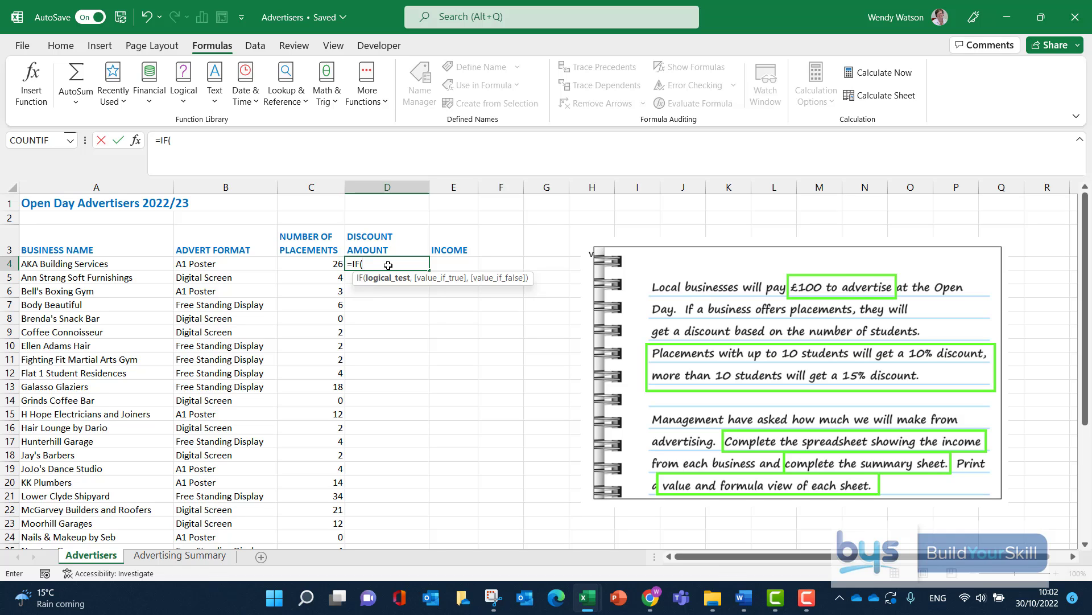
mouse_move(311, 264)
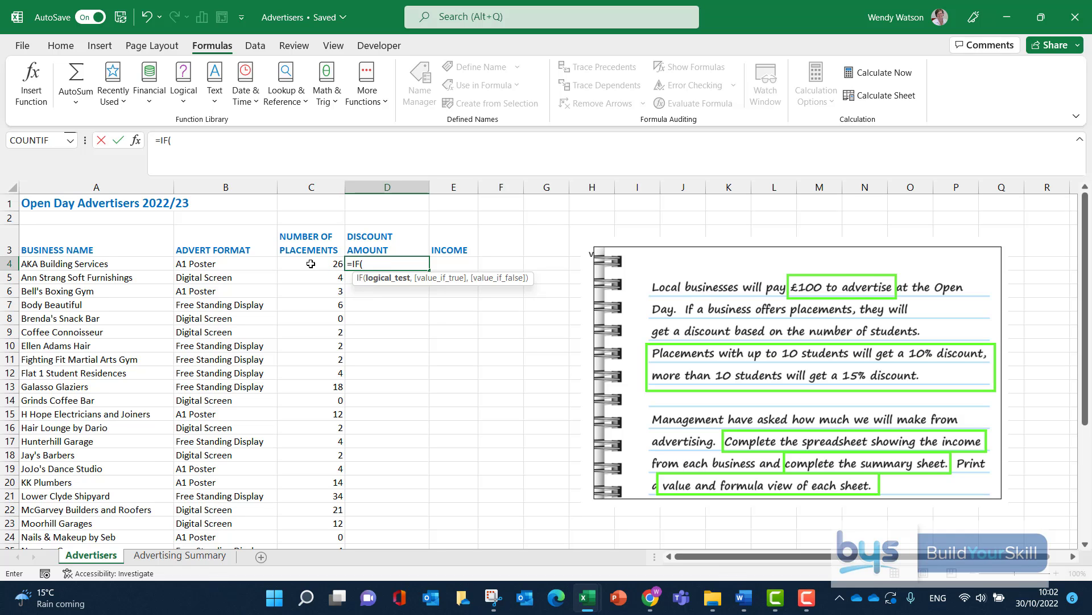
left_click(310, 264)
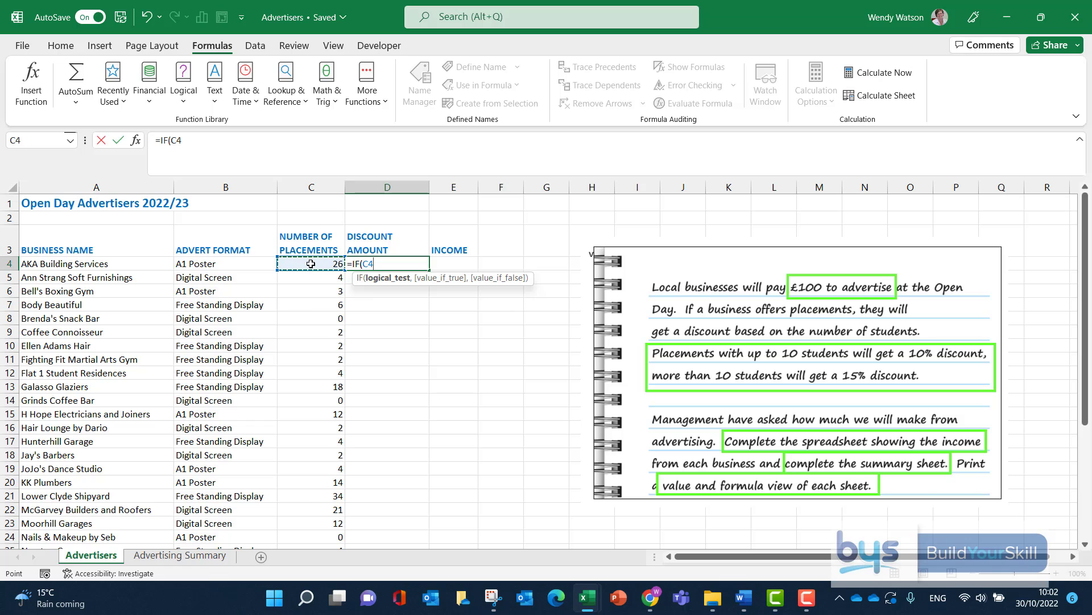
type(">")
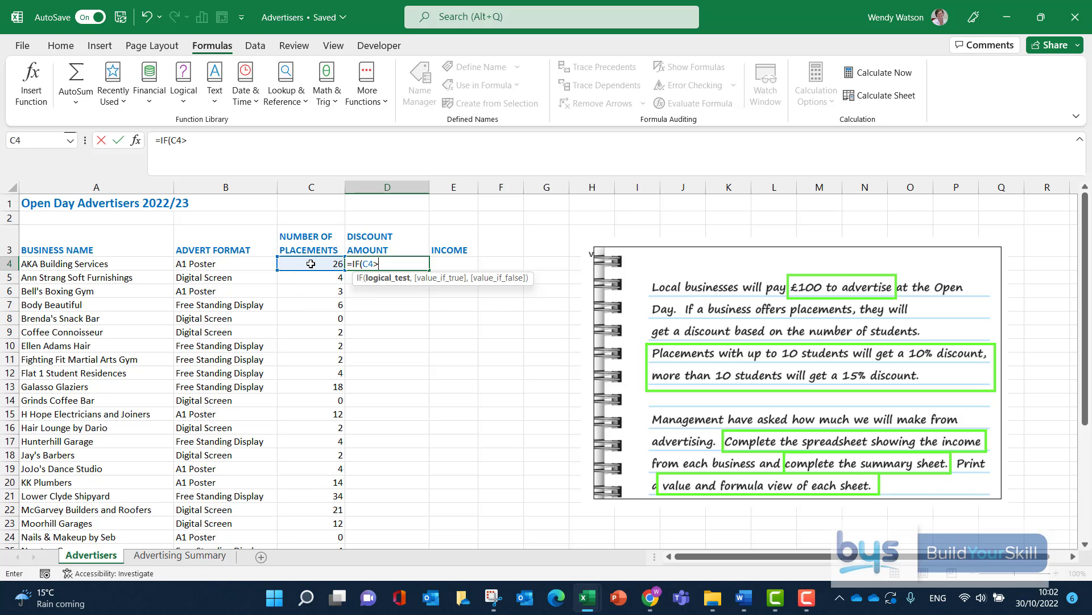
type("1")
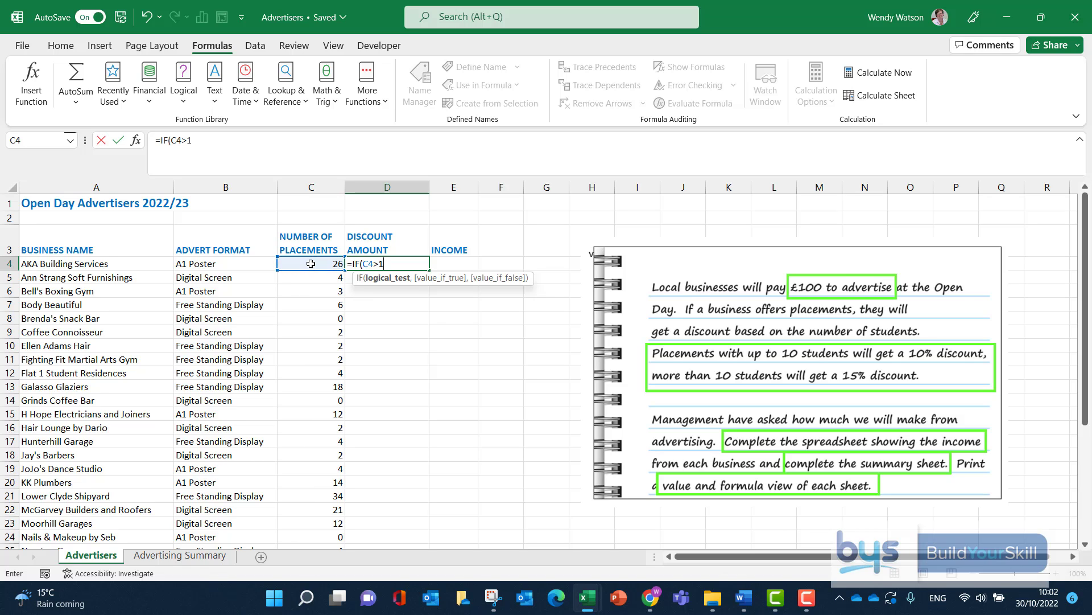
type("0")
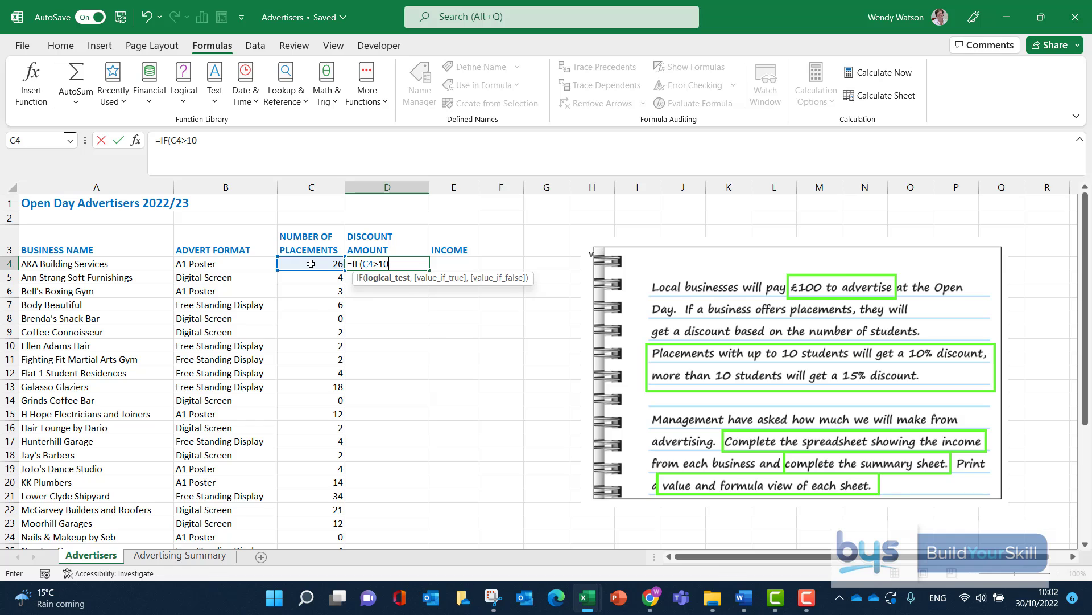
type(",")
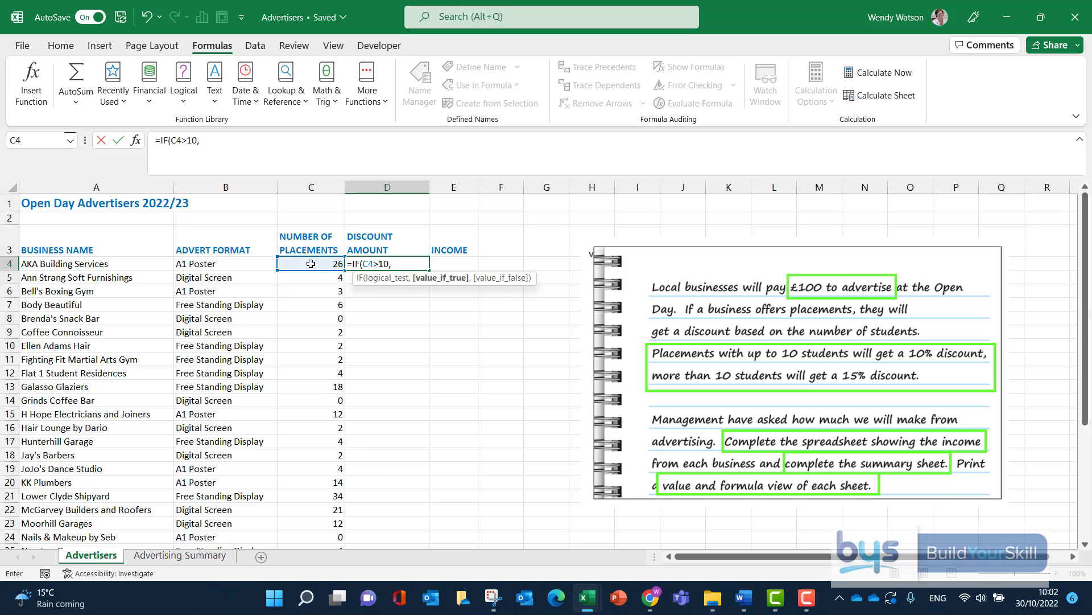
type("15")
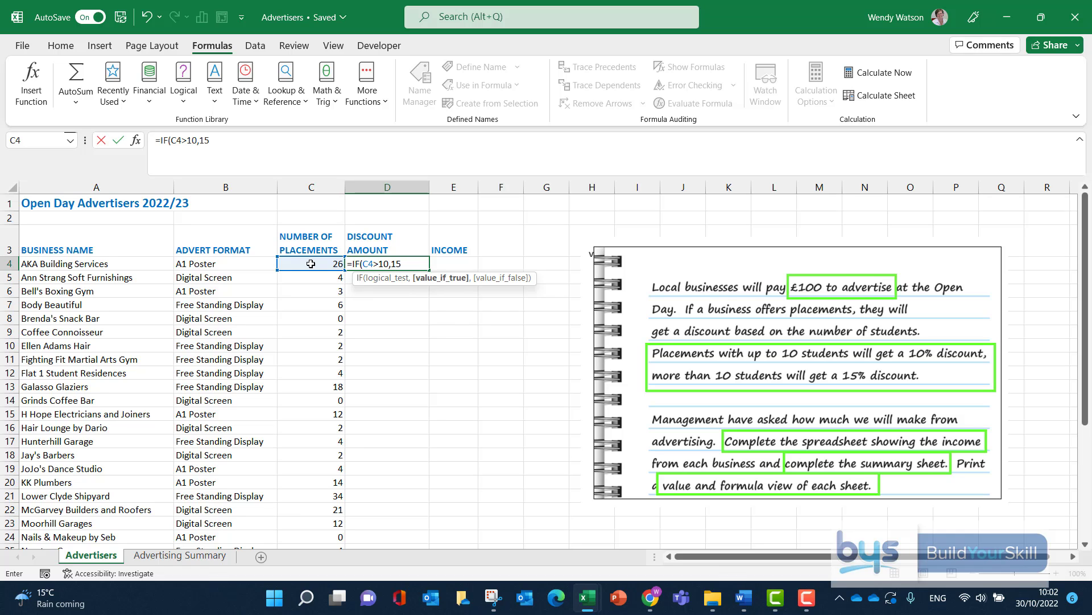
type("%")
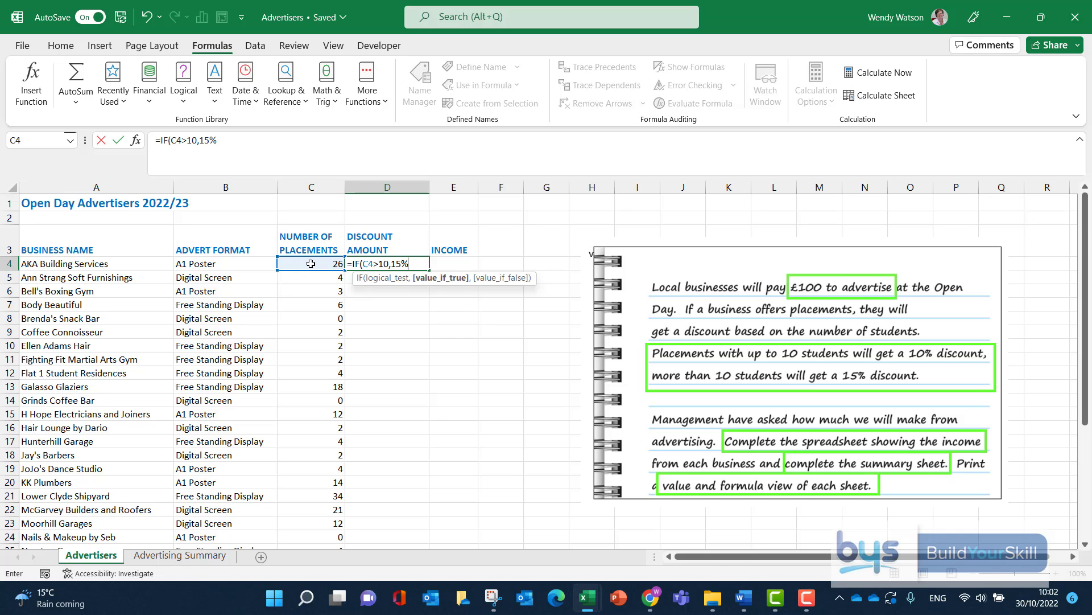
type(",")
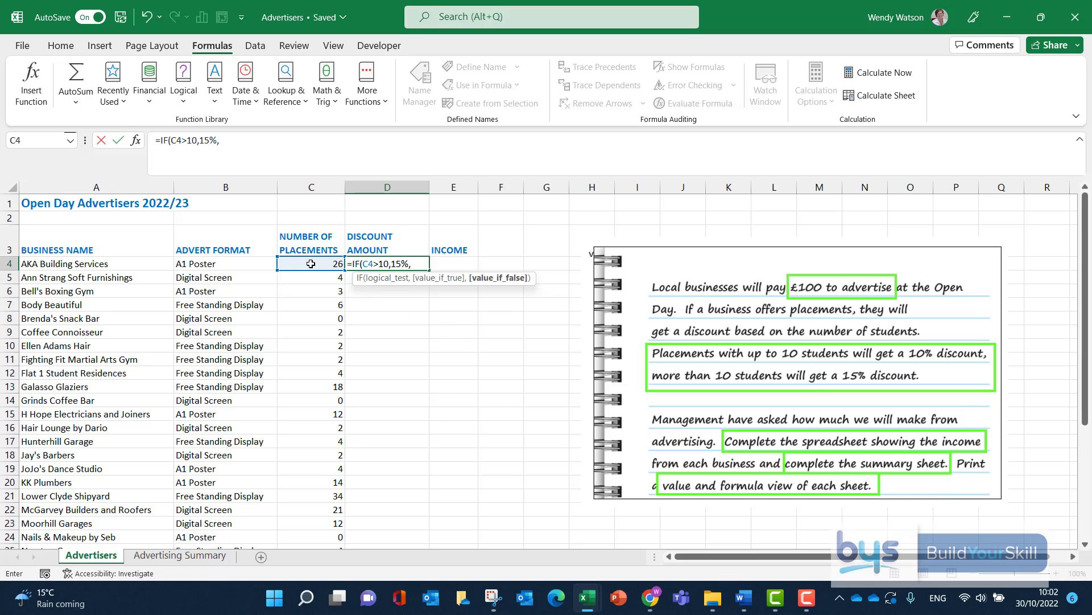
Complete the nested IF(C4>0,10%,0) and multiply the result by 100.
type("IF(C4>")
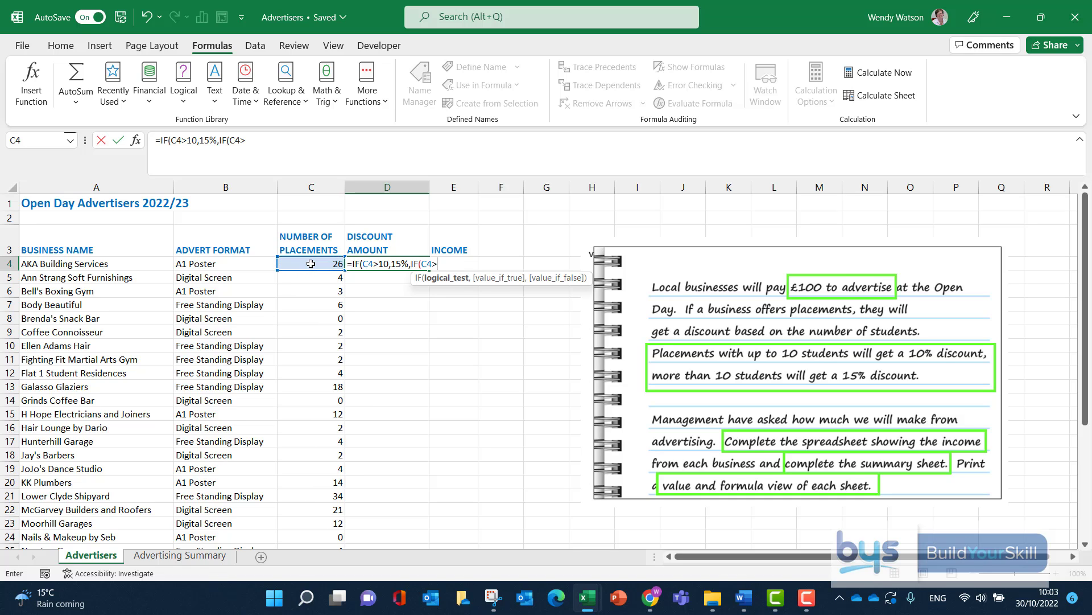
type("0")
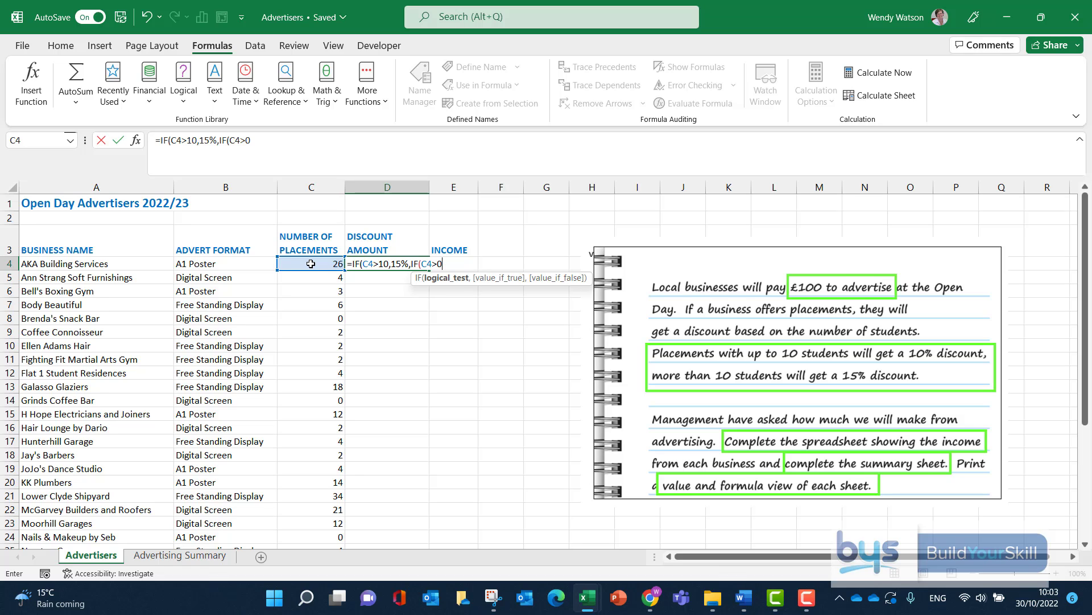
type(",")
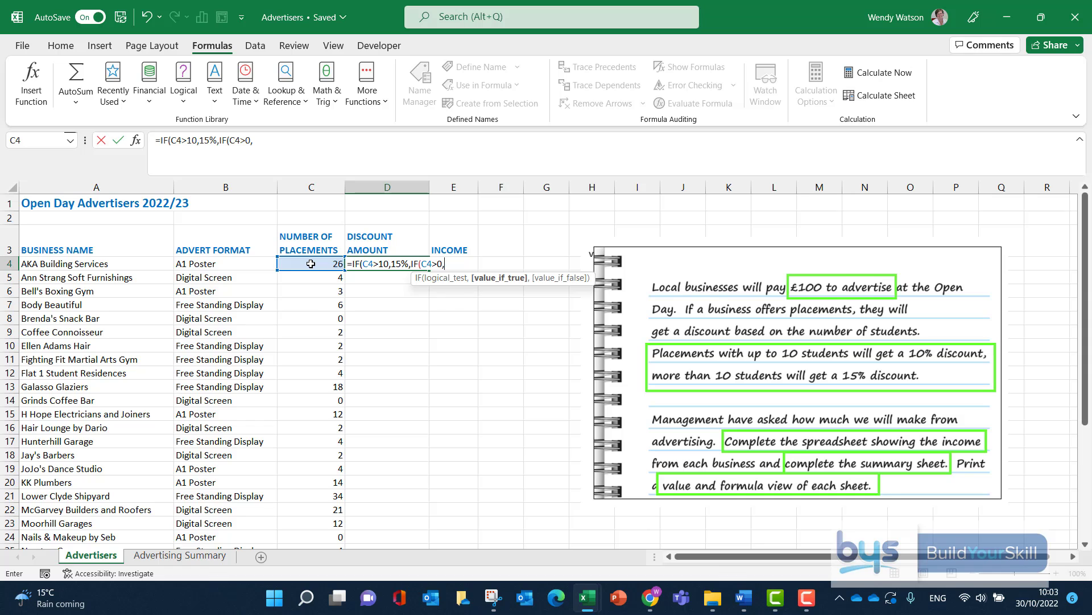
type("10%")
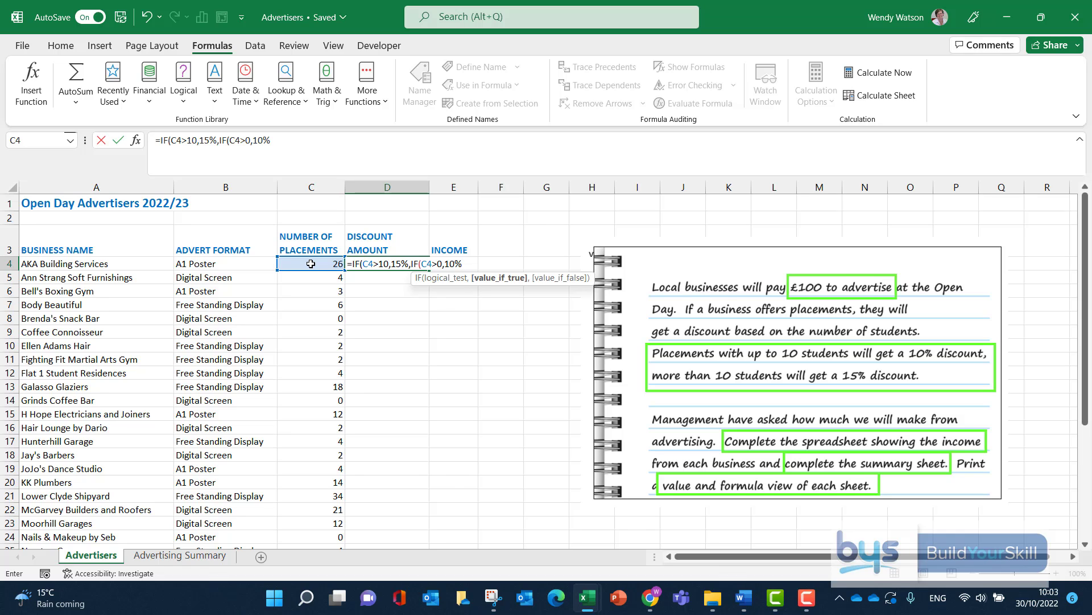
type(",")
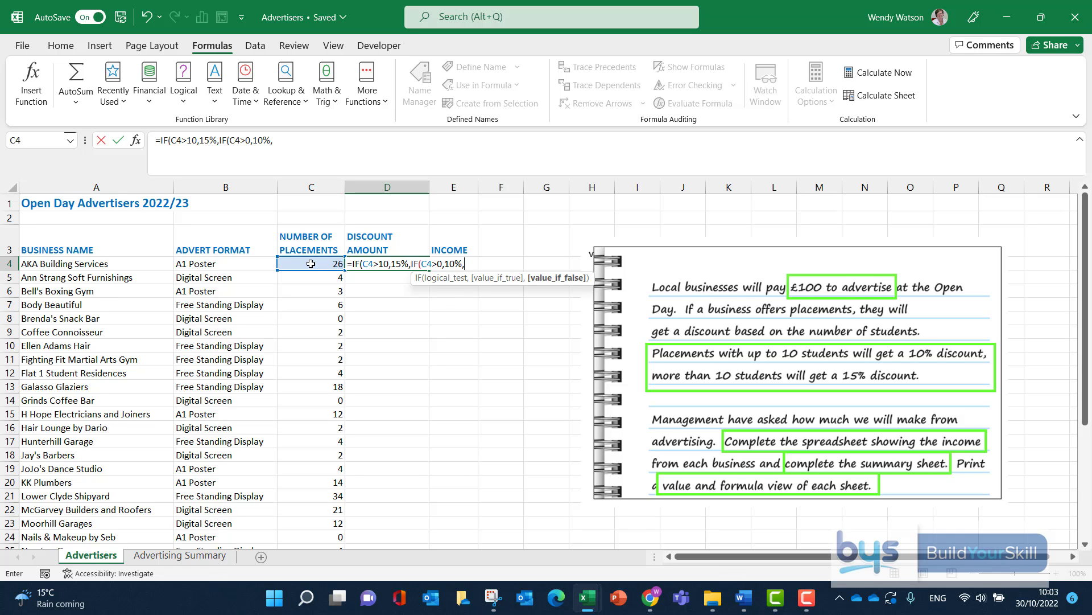
type("0))")
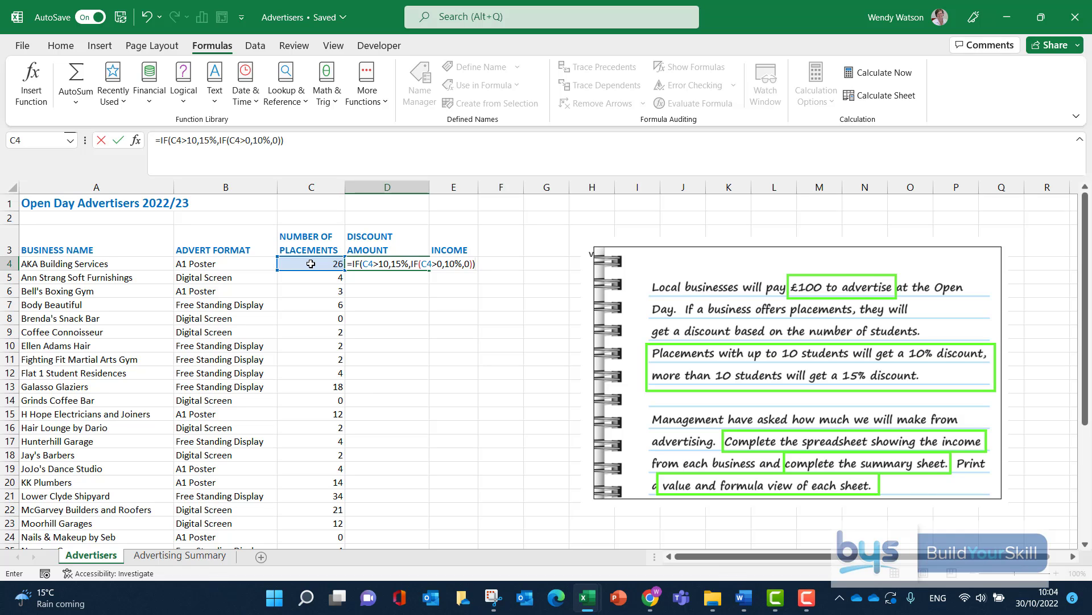
type("*")
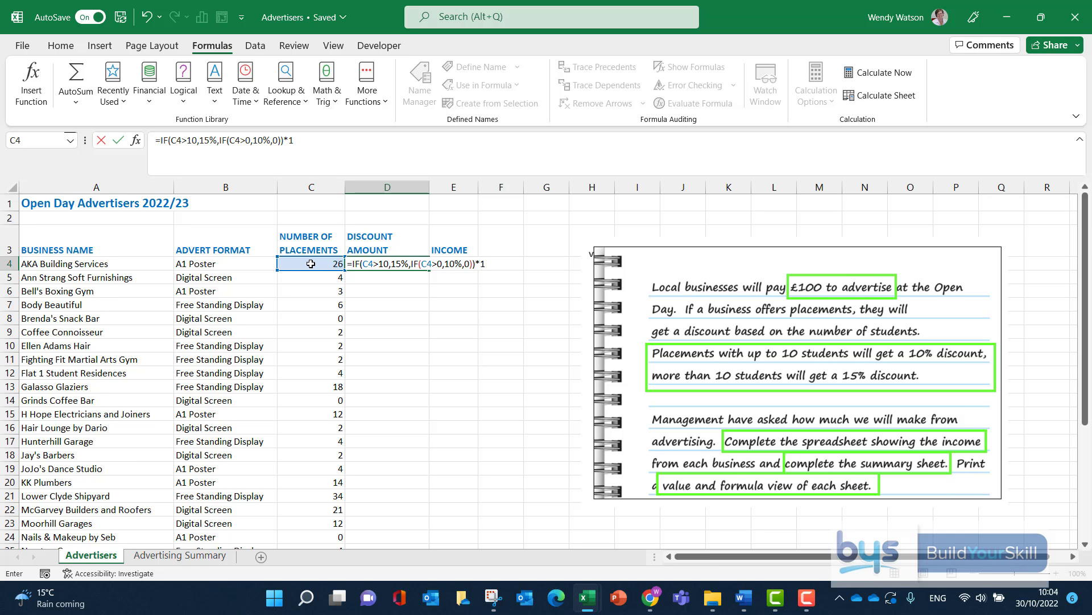
type("00")
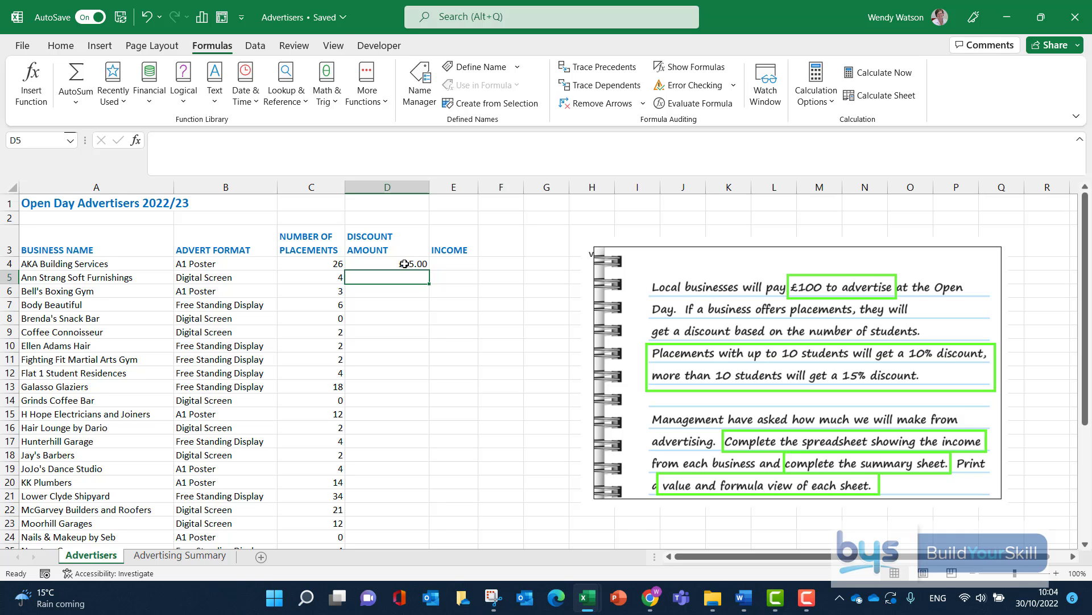
Fill the D4 discount formula down to the last business row.
left_click(387, 264)
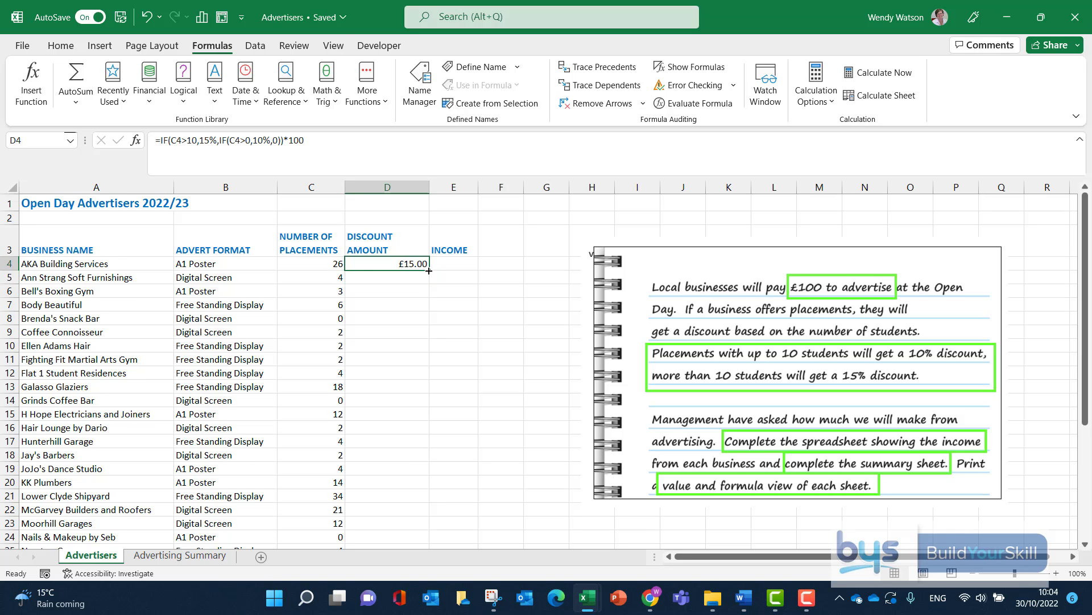
left_click_drag(431, 272, 431, 540)
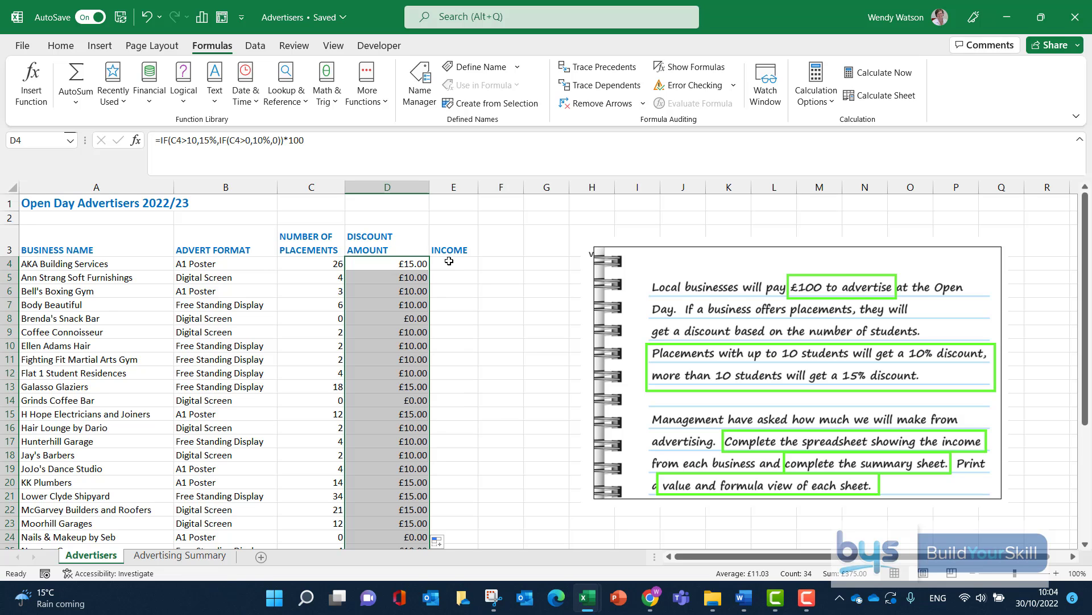
left_click(453, 264)
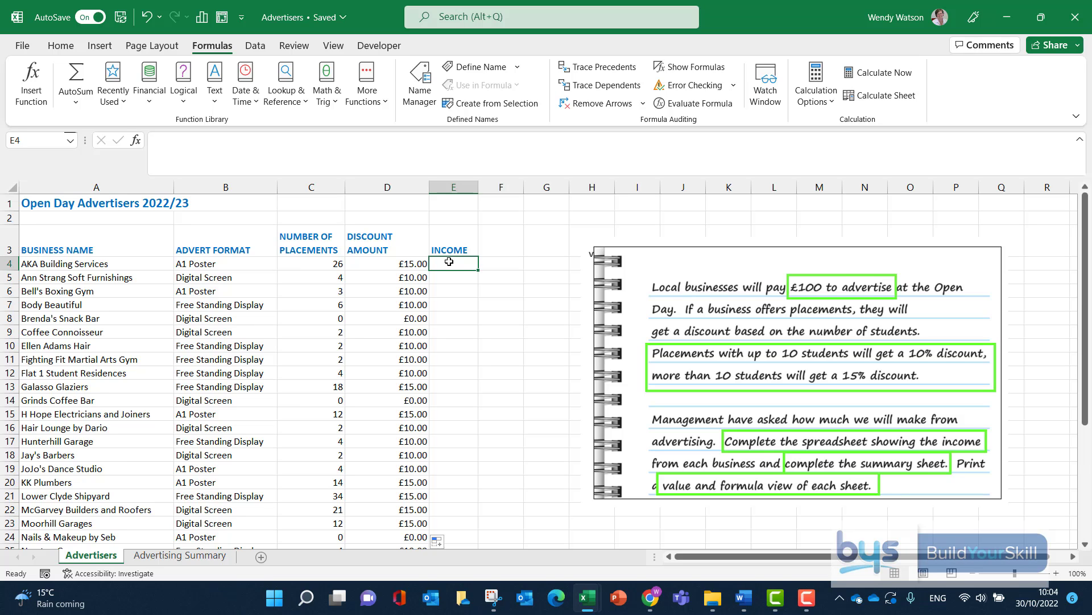
Enter =100-D4 in E4 and fill it down the income column.
type("=")
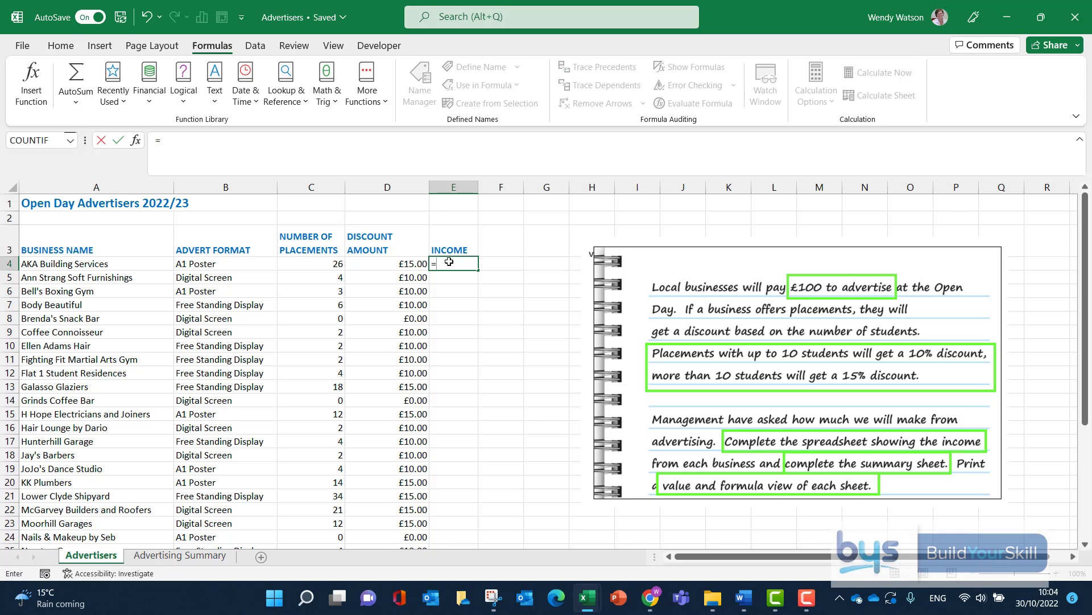
type("100")
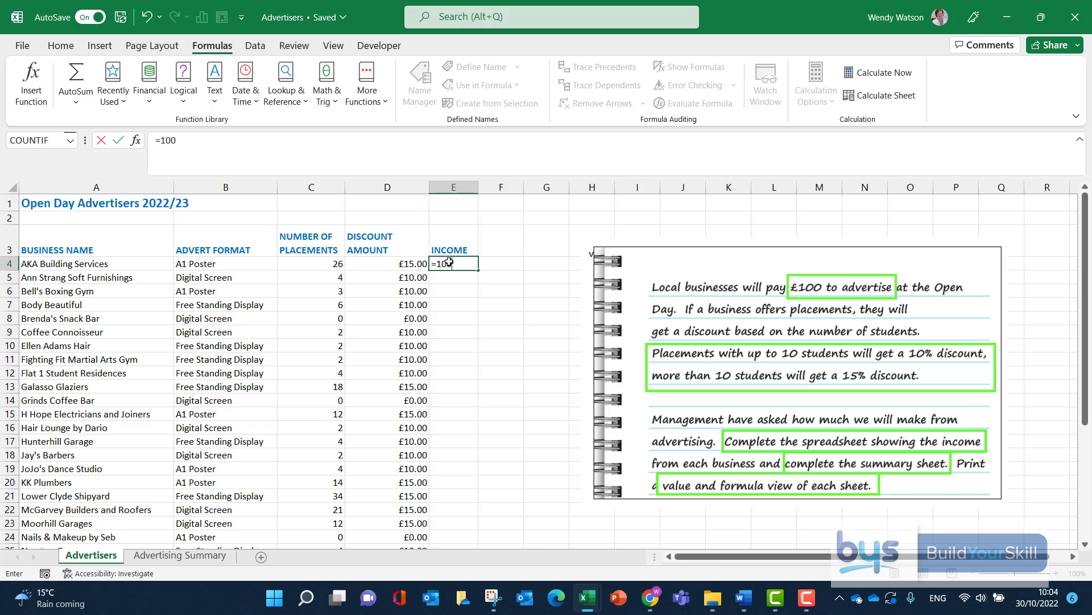
type("-")
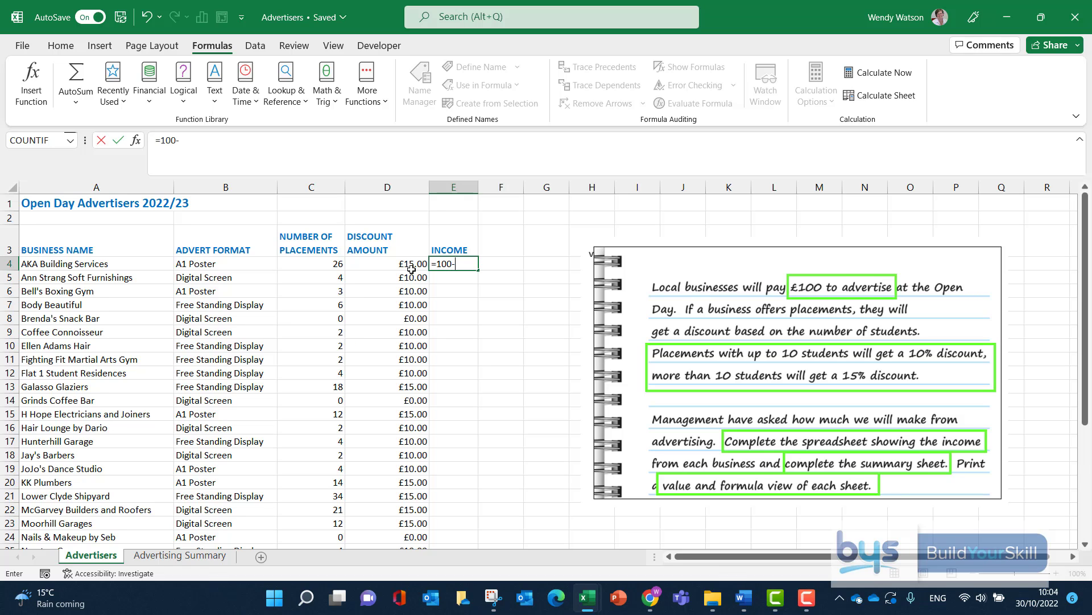
mouse_move(395, 263)
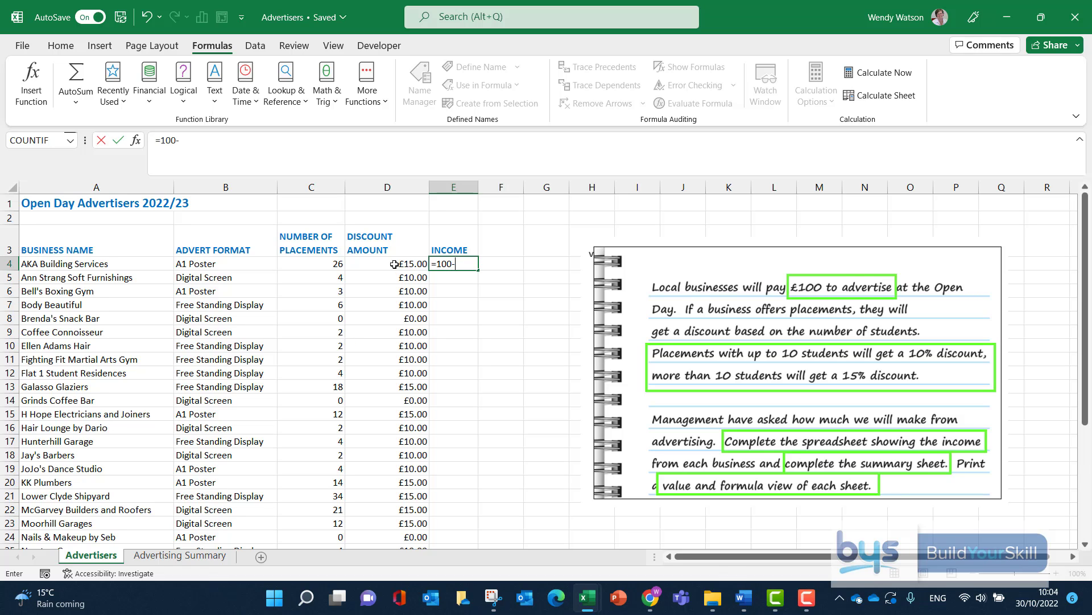
left_click(388, 263)
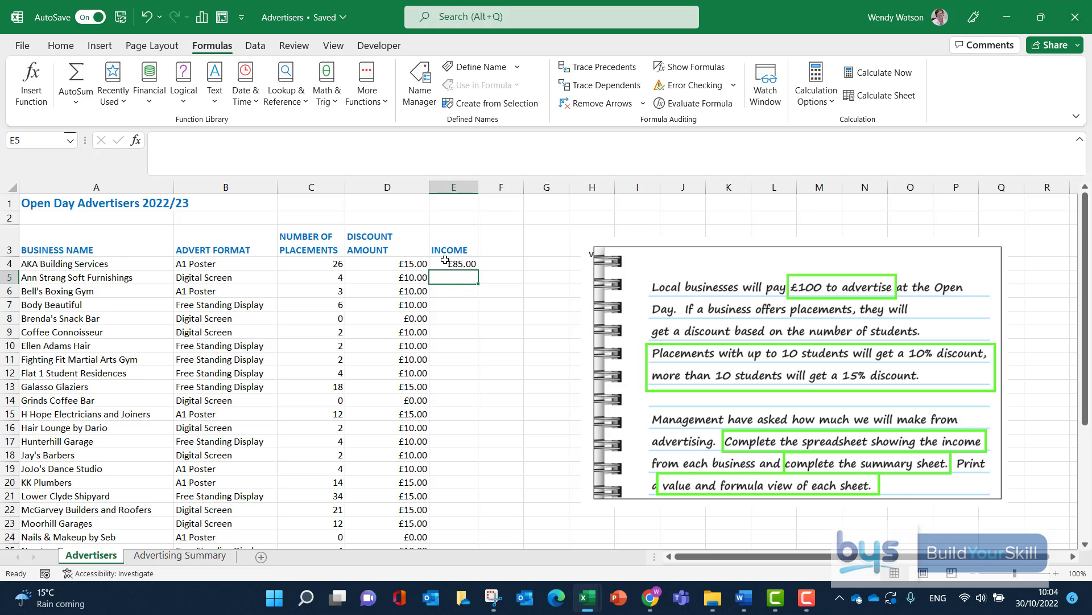
left_click(452, 264)
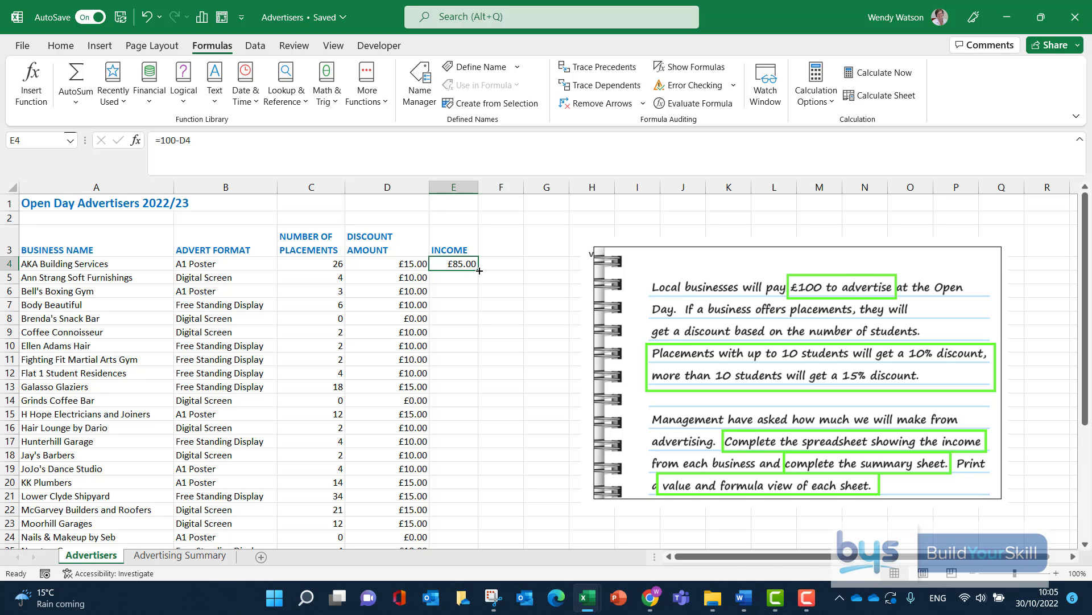
left_click_drag(478, 270, 478, 540)
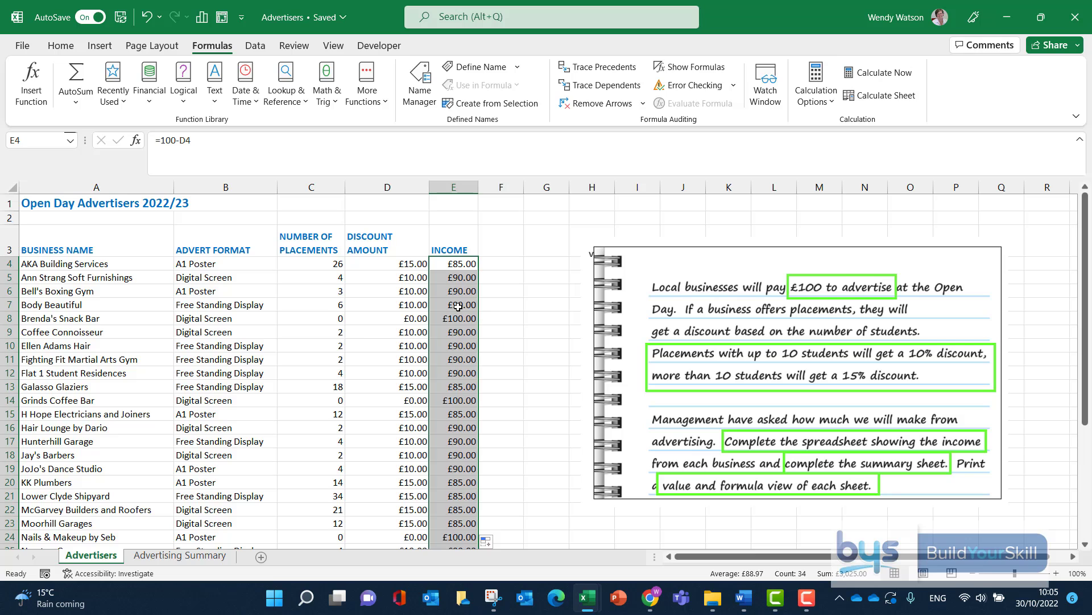
left_click(387, 263)
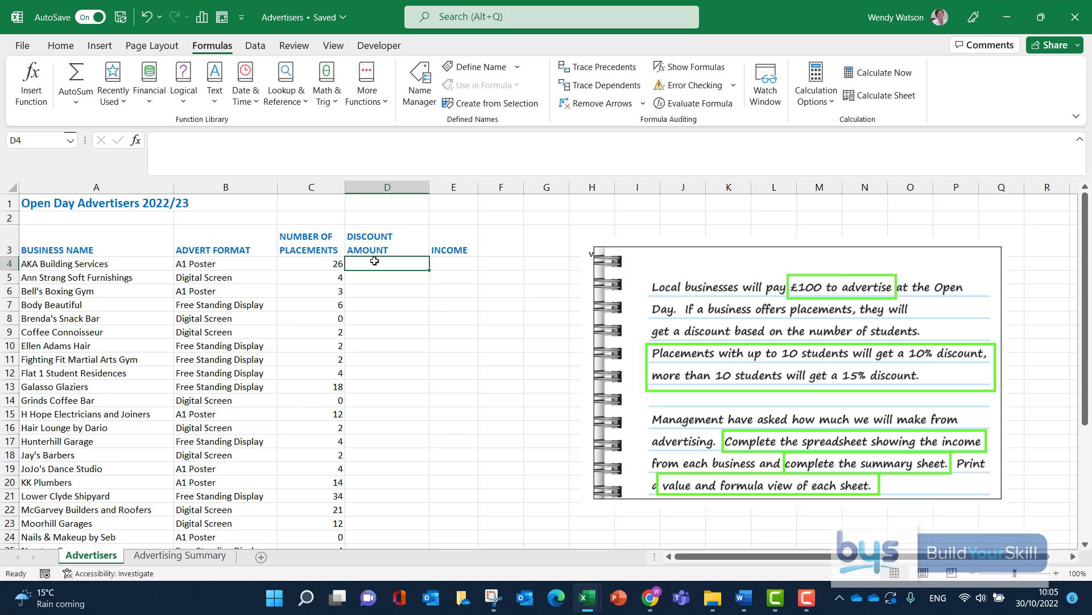
Type =IFS( in D4 to begin the replacement discount formula.
type("=")
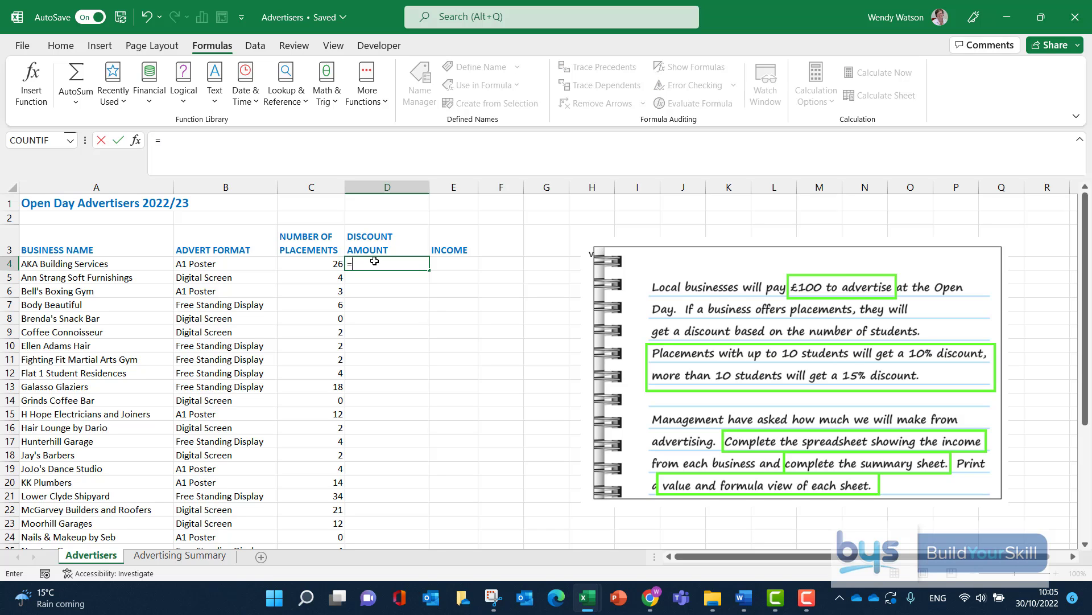
type("IFS")
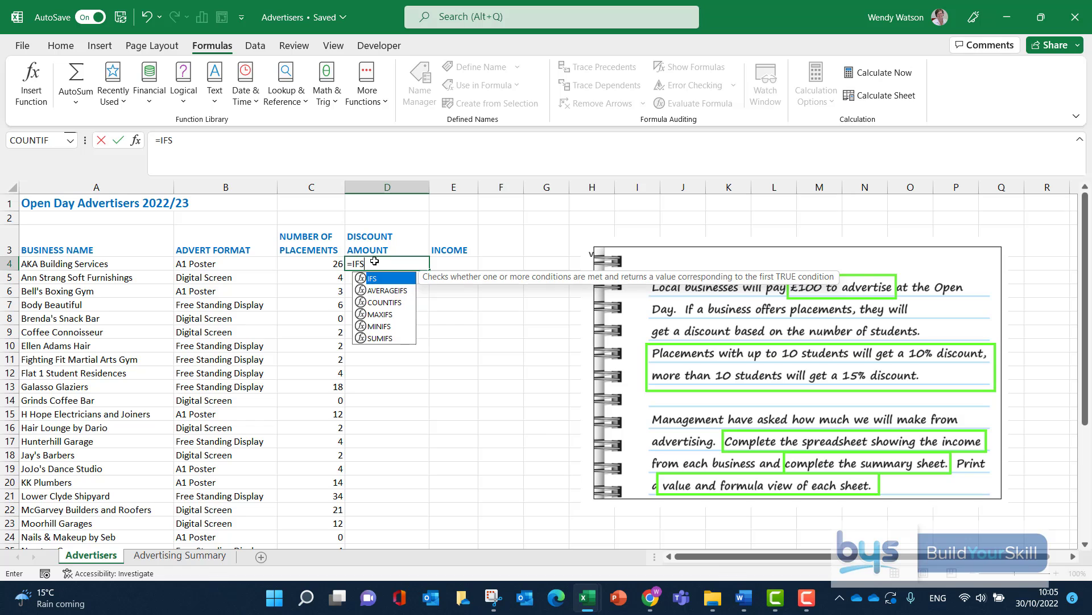
type("(")
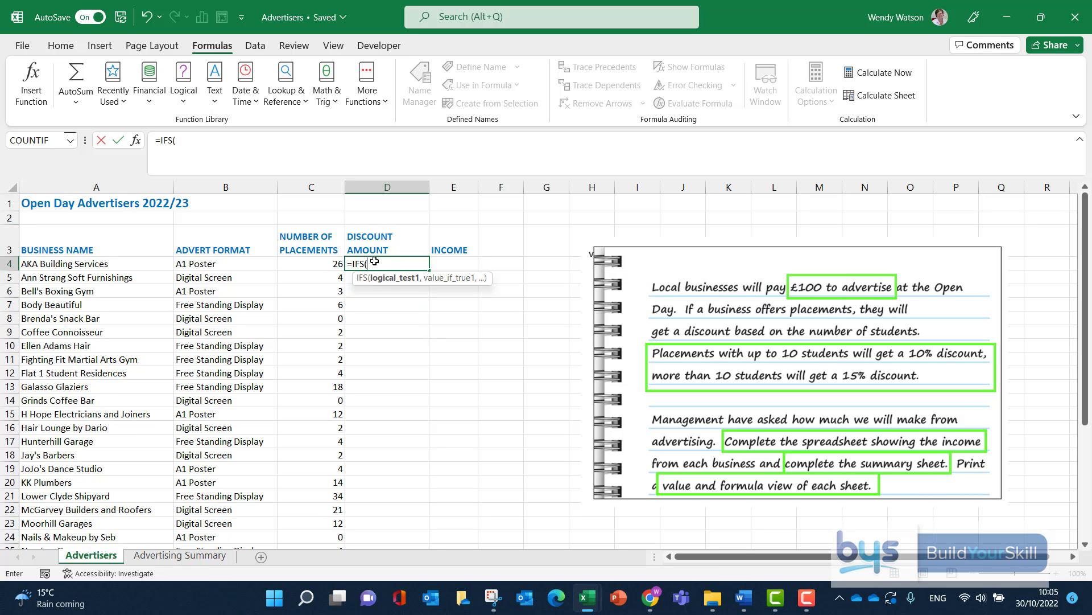
mouse_move(260, 224)
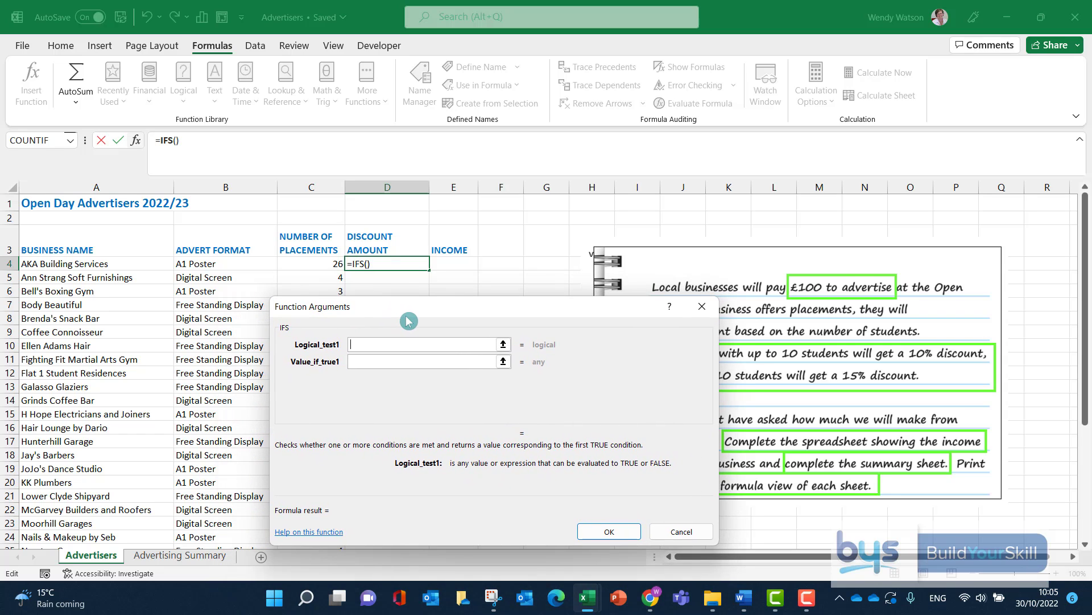
mouse_move(409, 338)
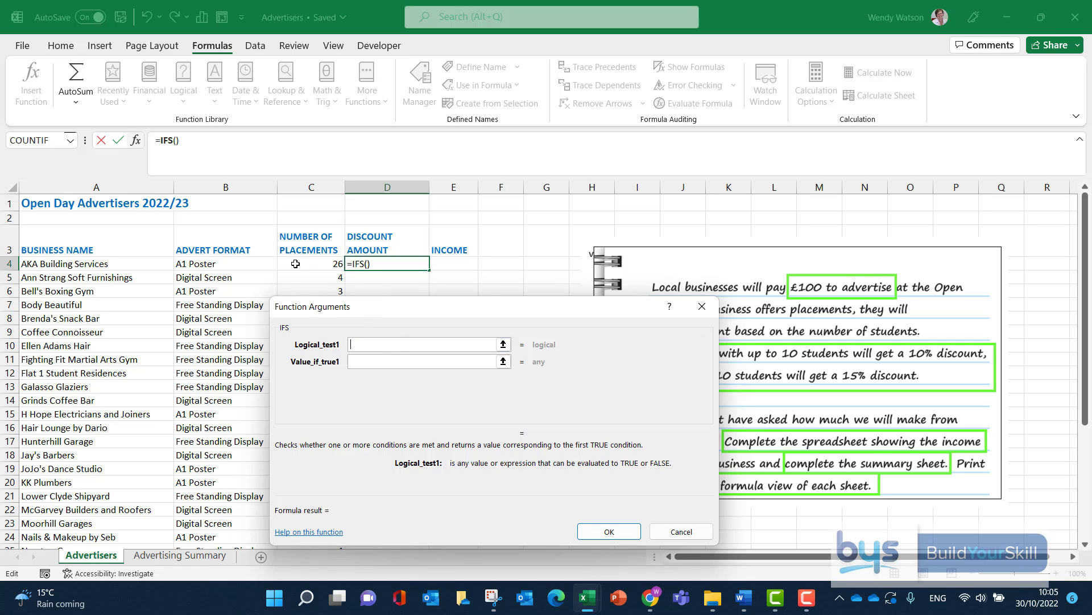
Enter IFS arguments C4>10 gives 15%, C4>0 gives 10%, C4=0 gives 0, and confirm.
left_click(310, 263)
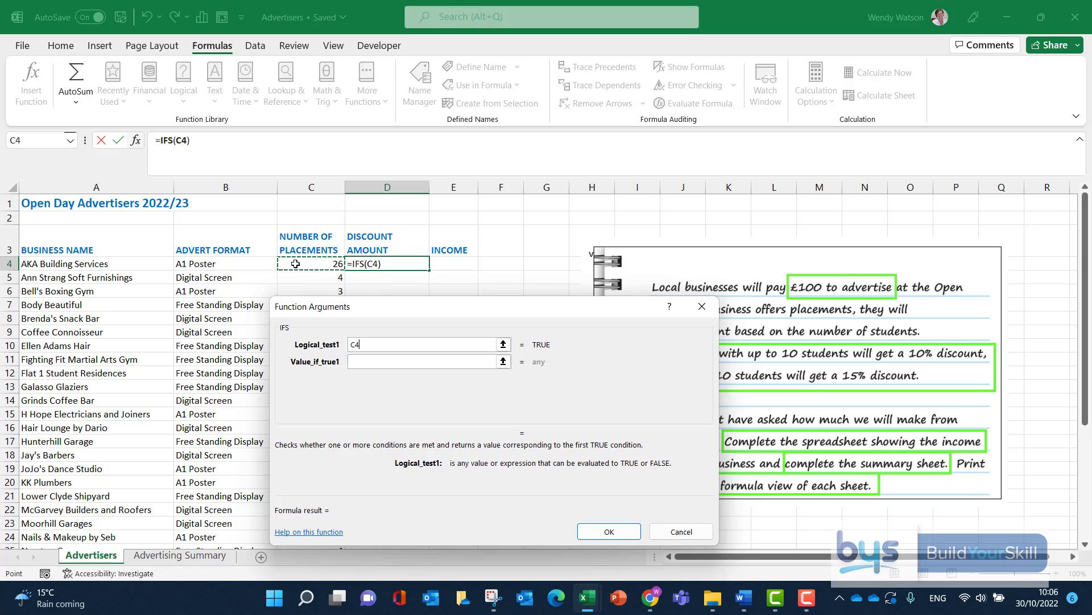
type(">")
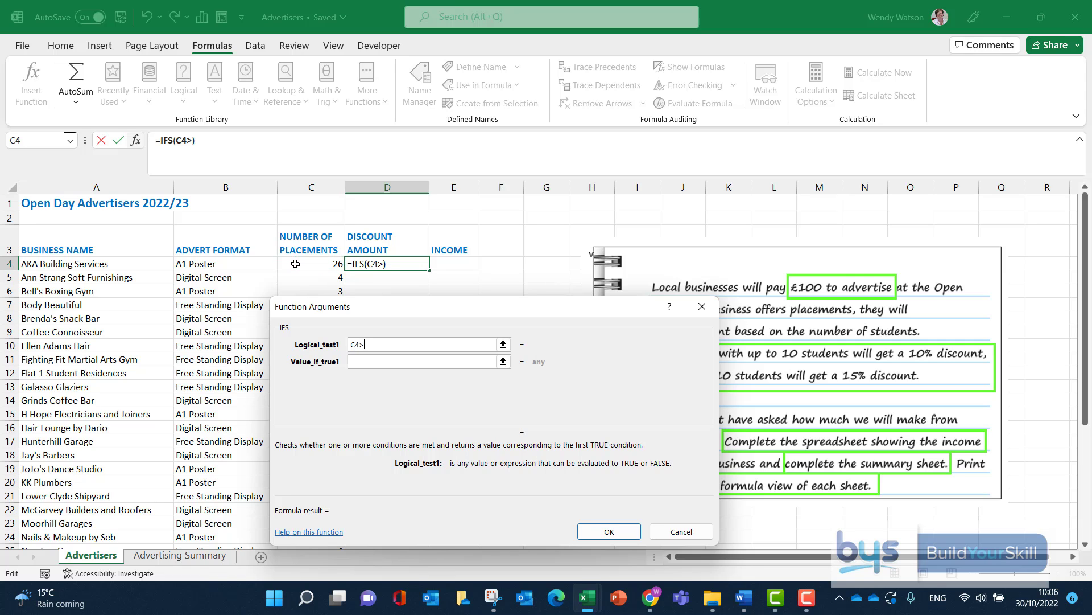
type("10")
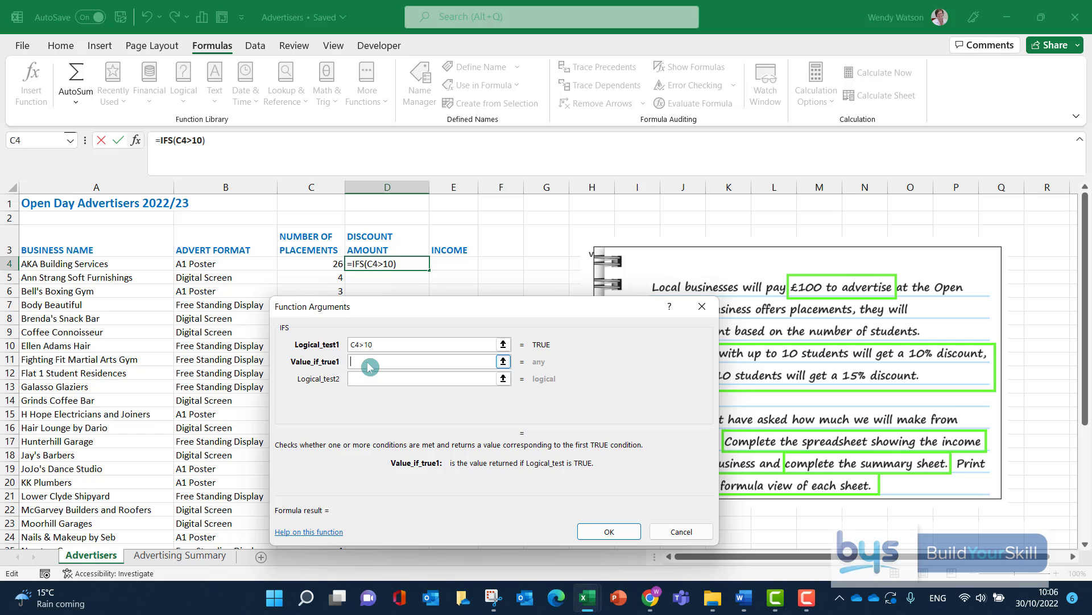
type("15%")
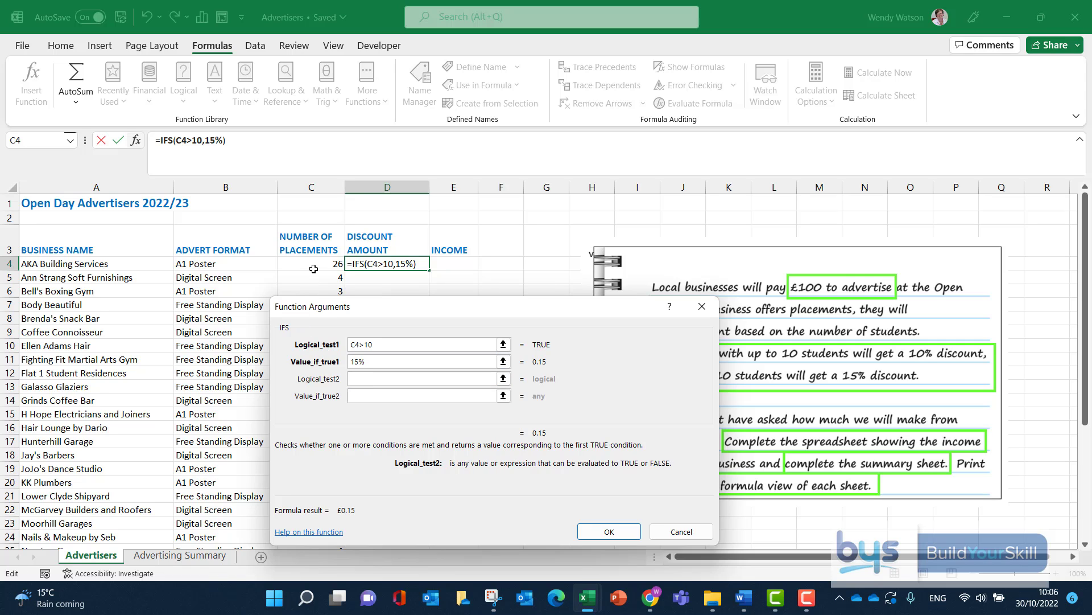
type("C4>")
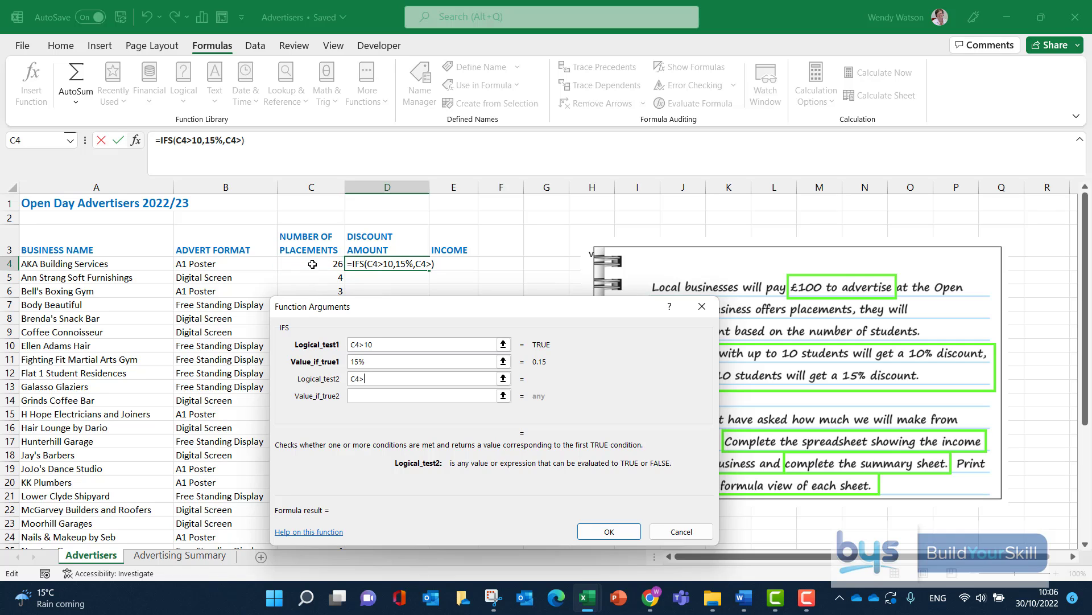
type("0")
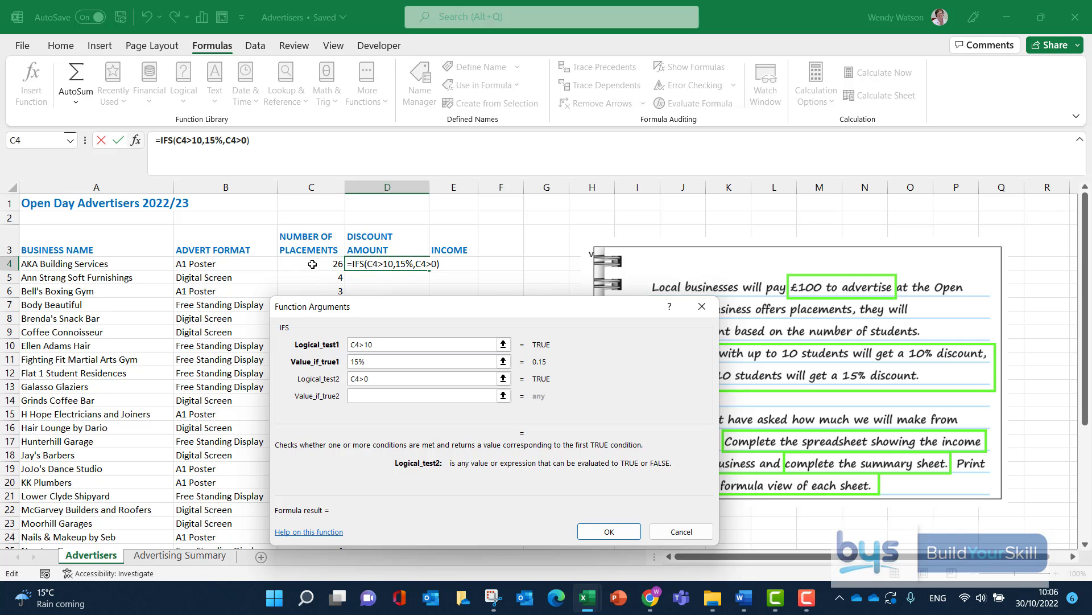
left_click(425, 394)
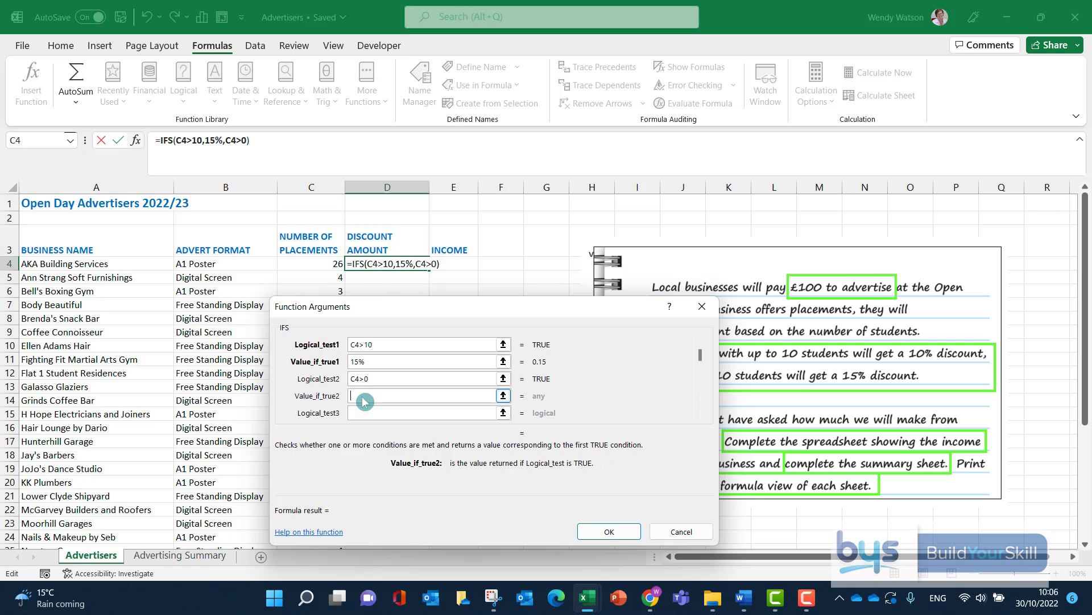
type("10%")
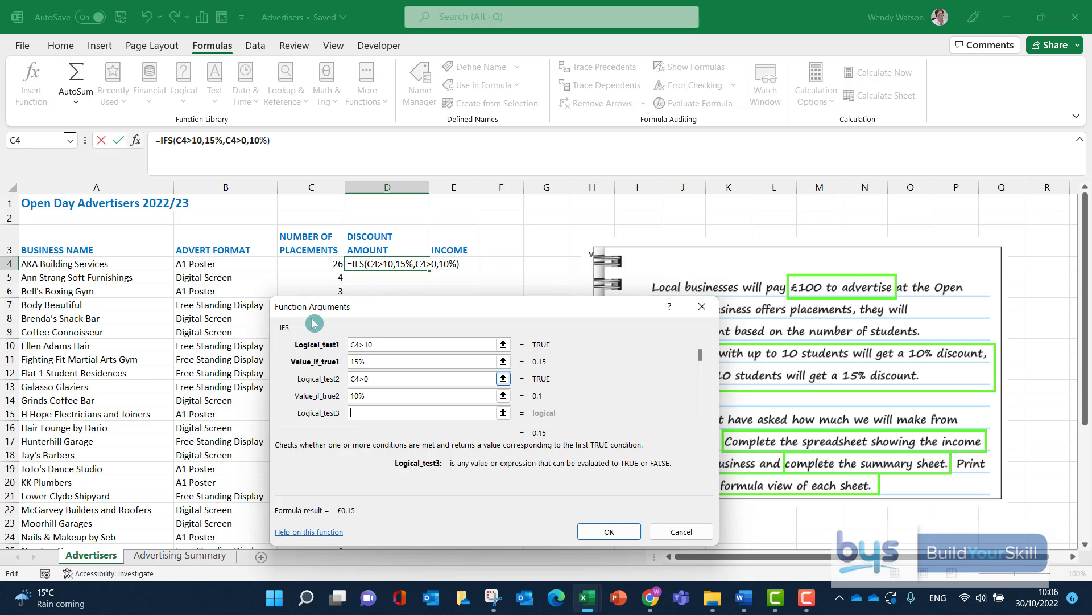
left_click(310, 264)
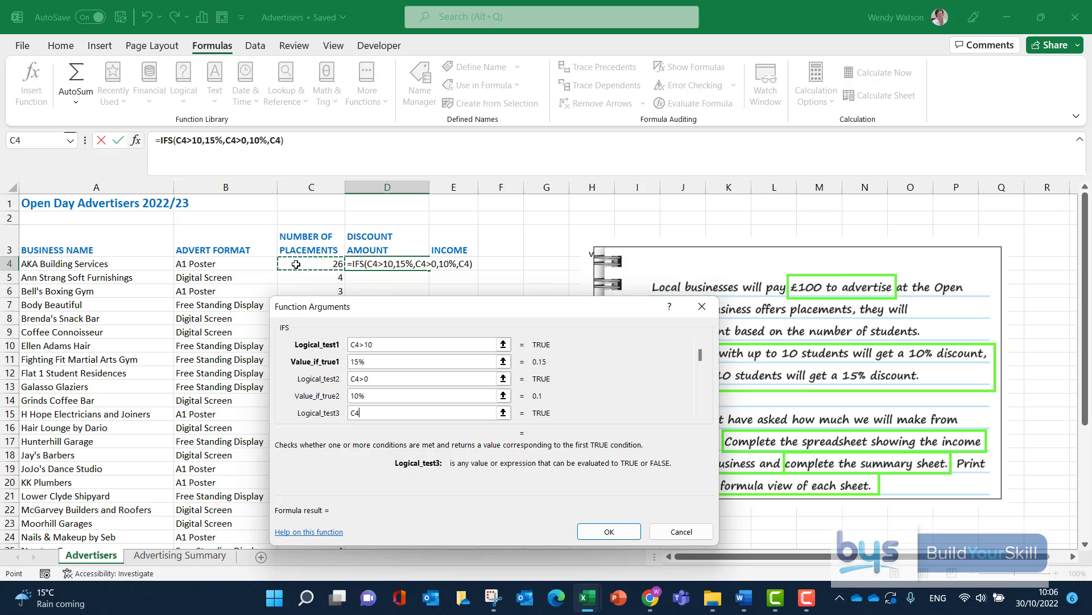
type("=0")
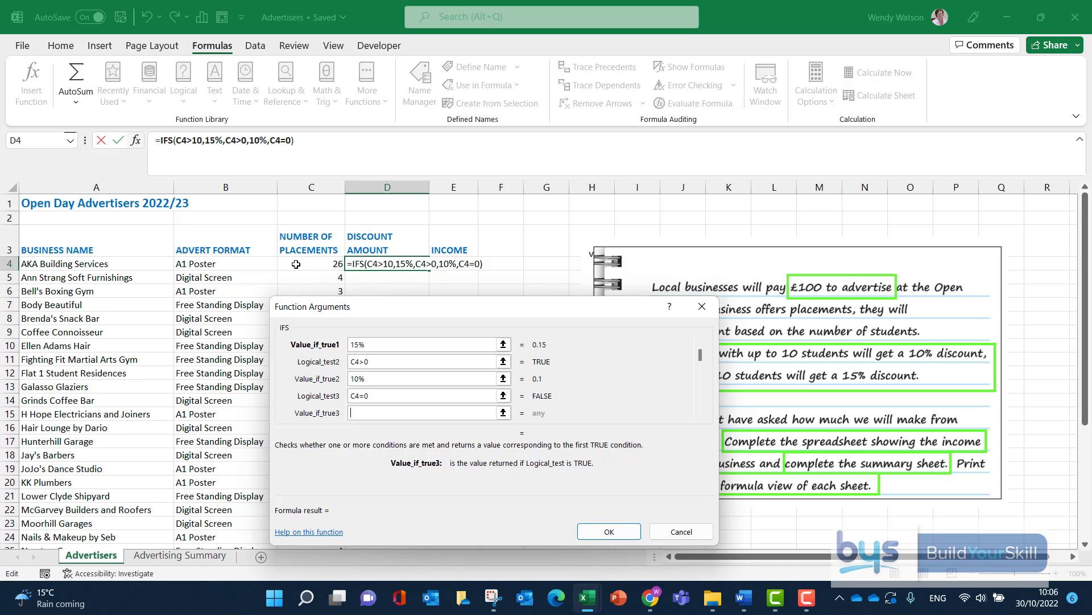
type("0")
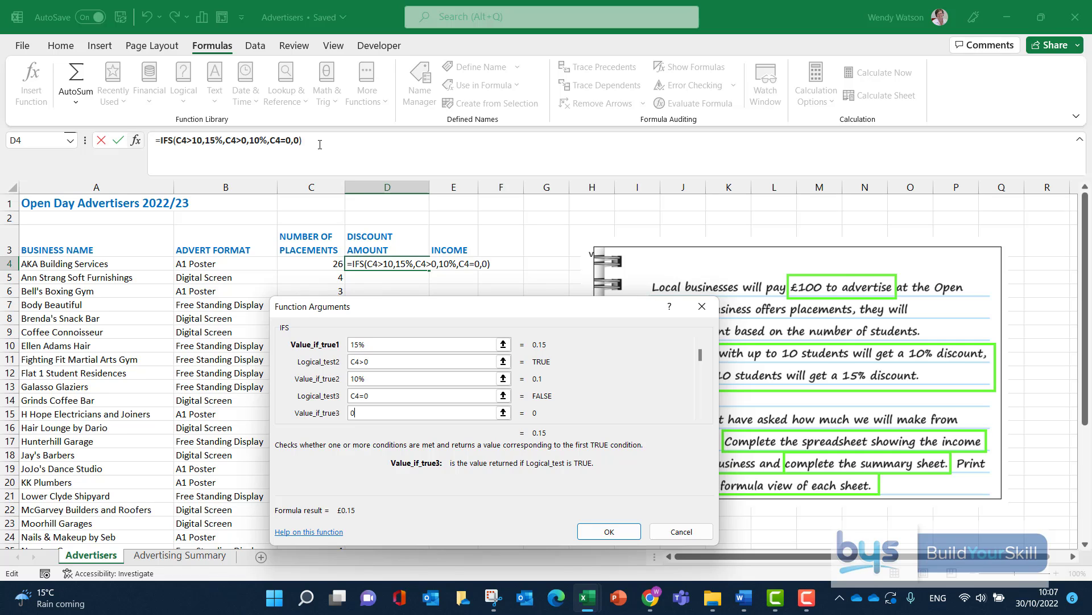
mouse_move(607, 531)
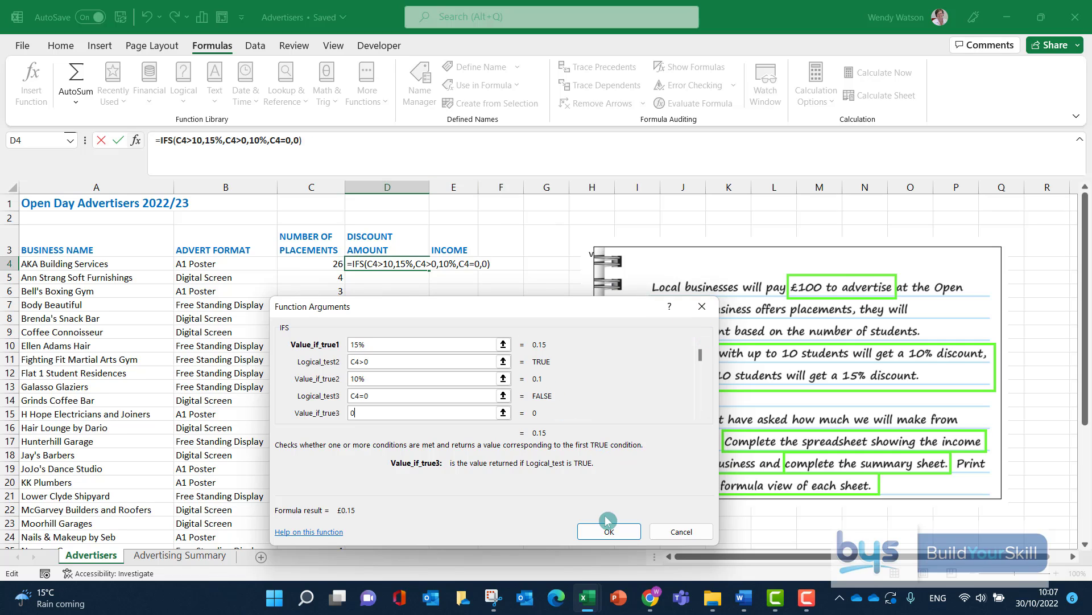
left_click(607, 530)
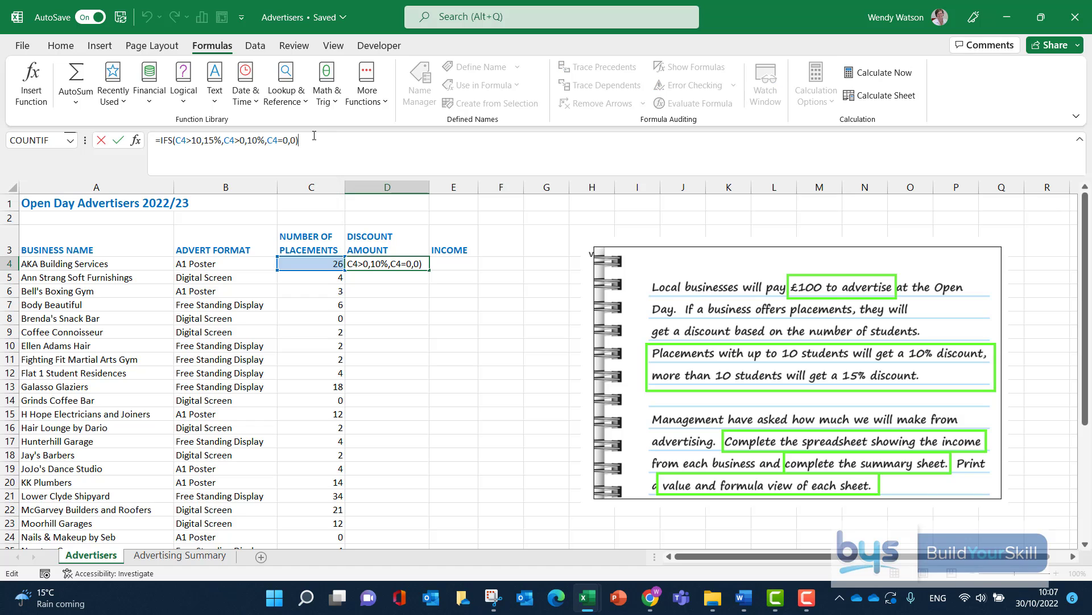
Multiply D4's discount by 100 and fill column E with =100-D4 for every business.
type("*")
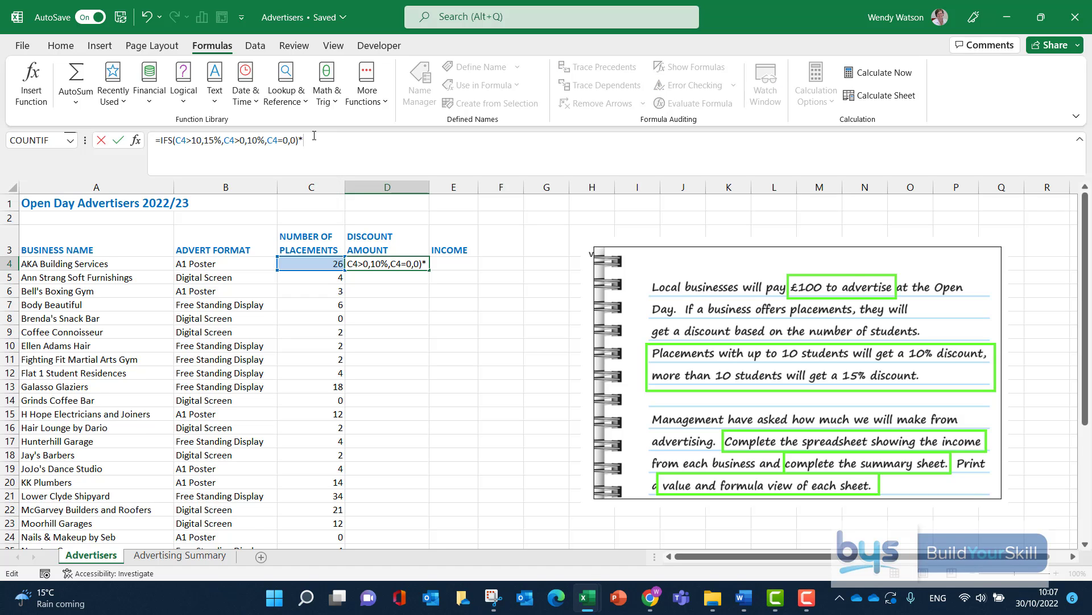
type("100")
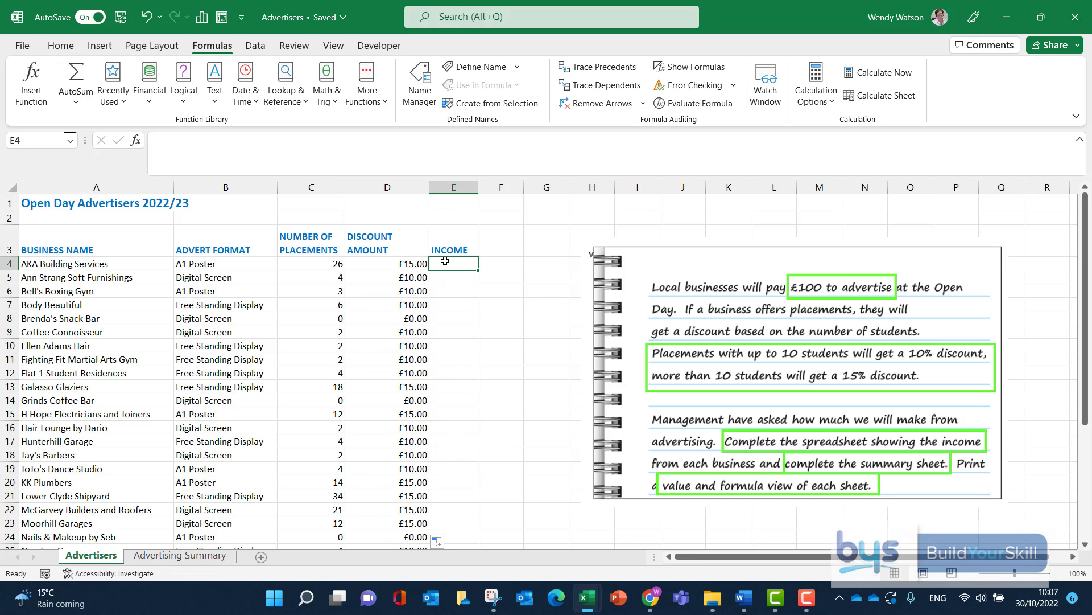
type("=")
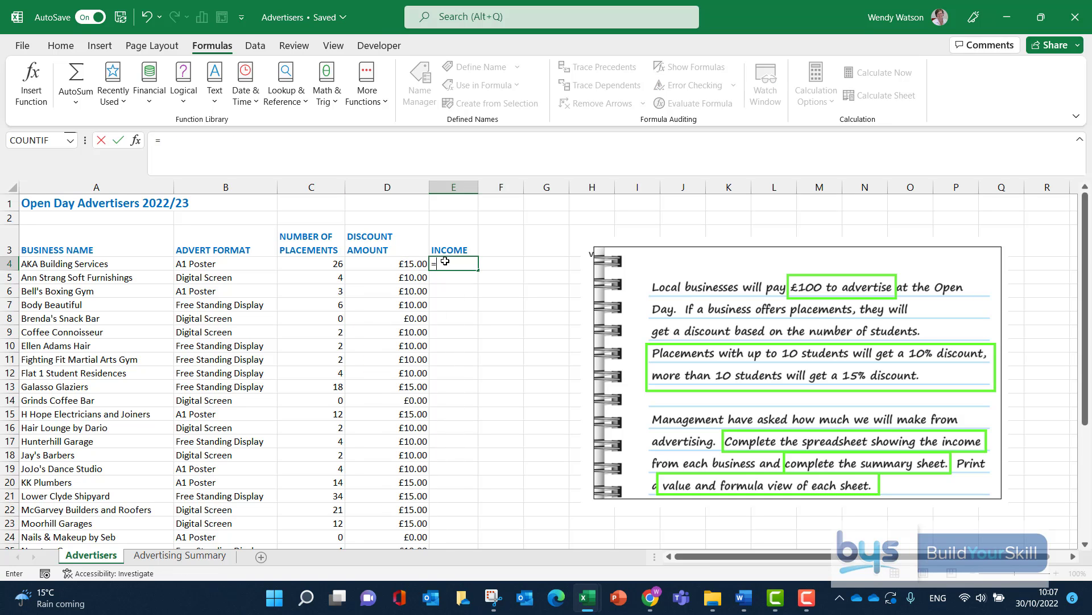
type("100-D4")
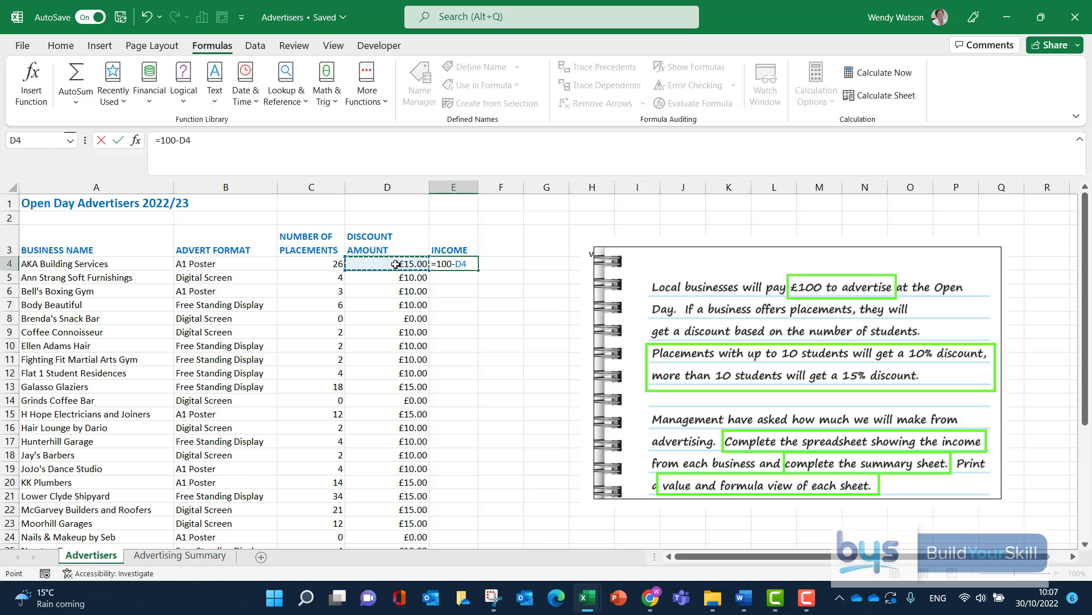
key("enter")
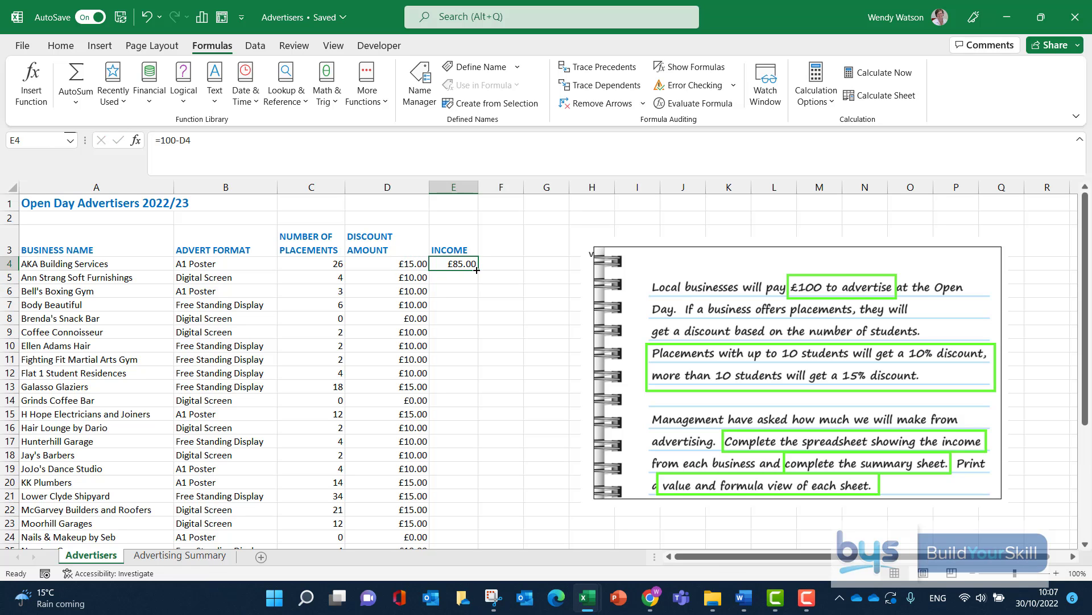
left_click_drag(475, 268, 476, 536)
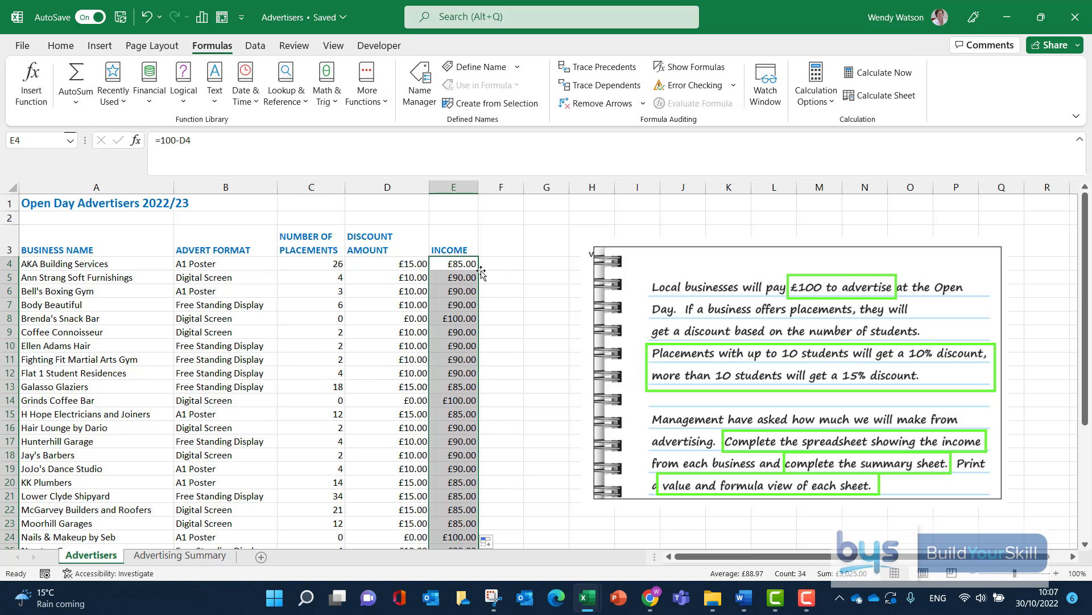
left_click(179, 554)
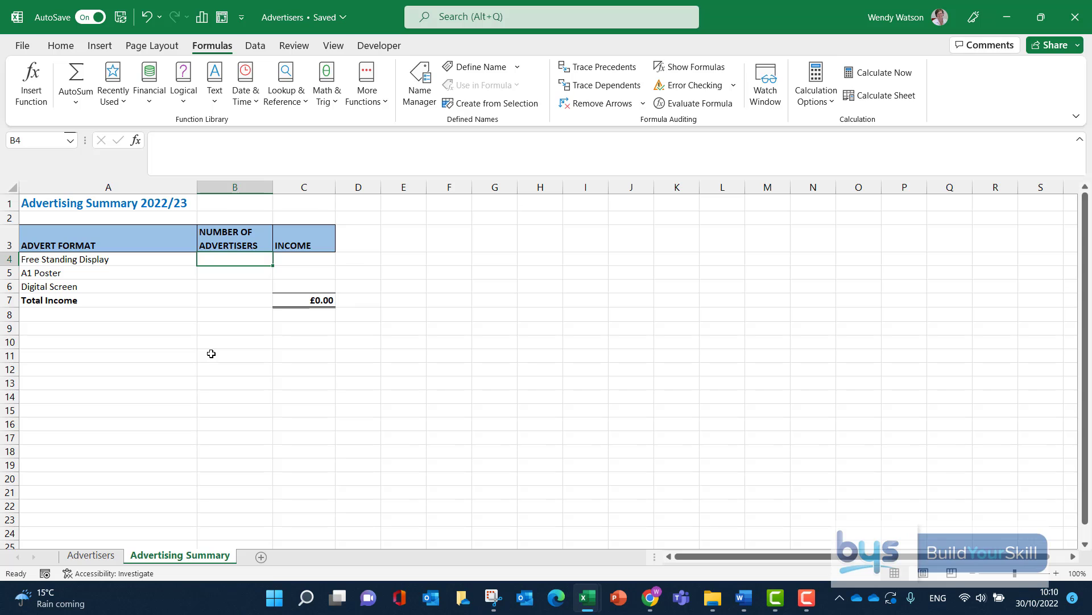
mouse_move(88, 273)
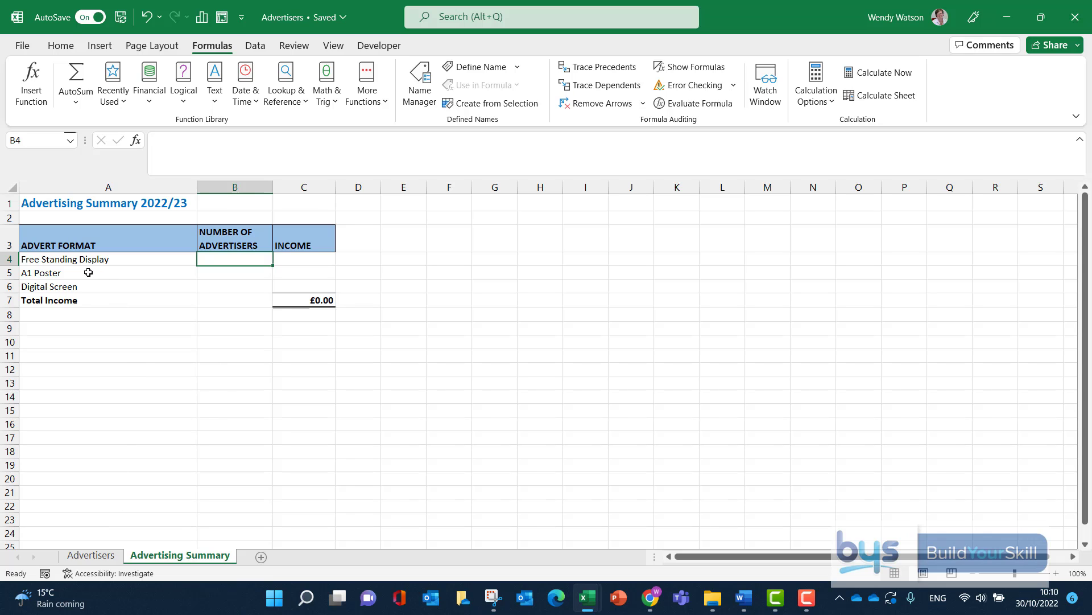
mouse_move(67, 258)
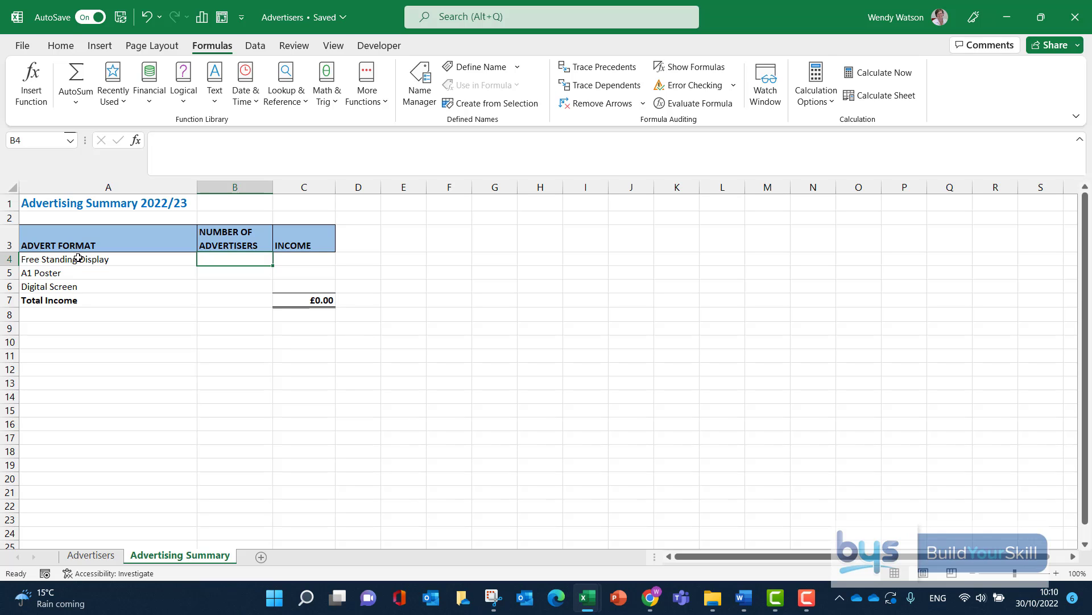
mouse_move(232, 267)
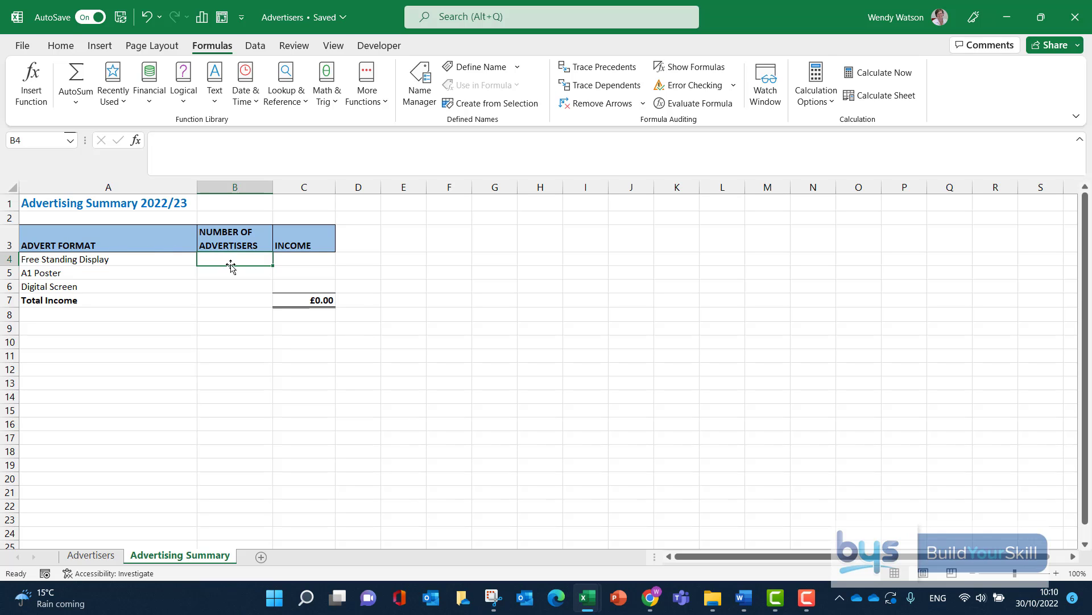
mouse_move(95, 255)
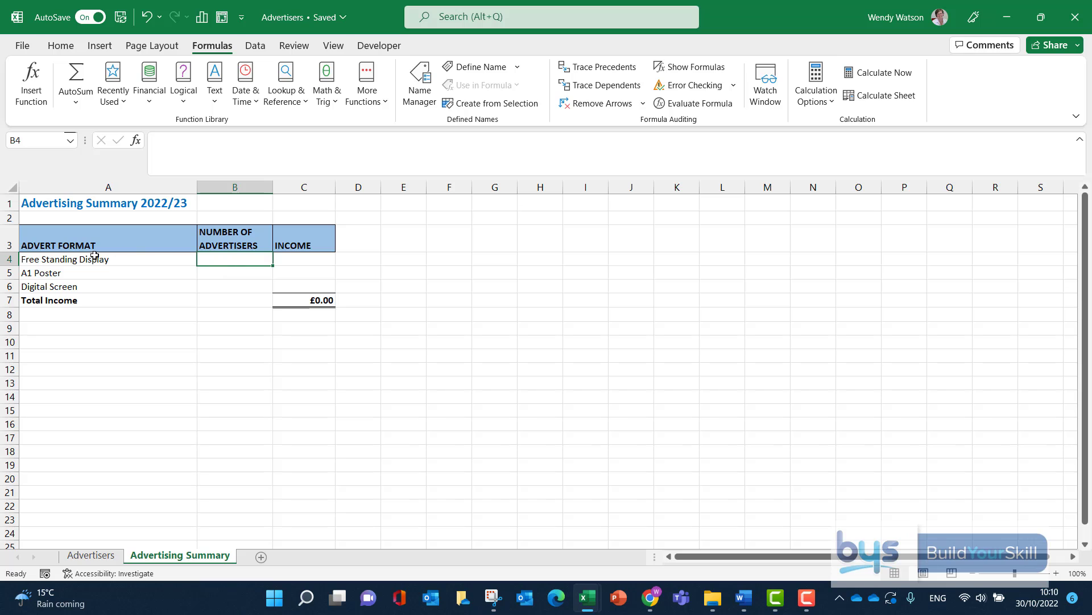
mouse_move(298, 258)
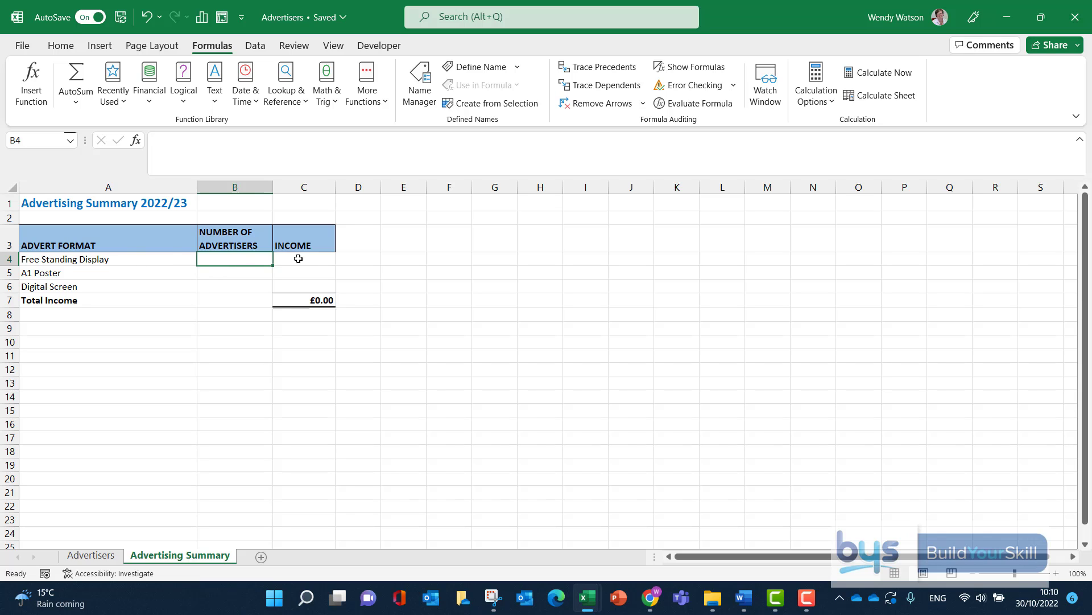
mouse_move(221, 264)
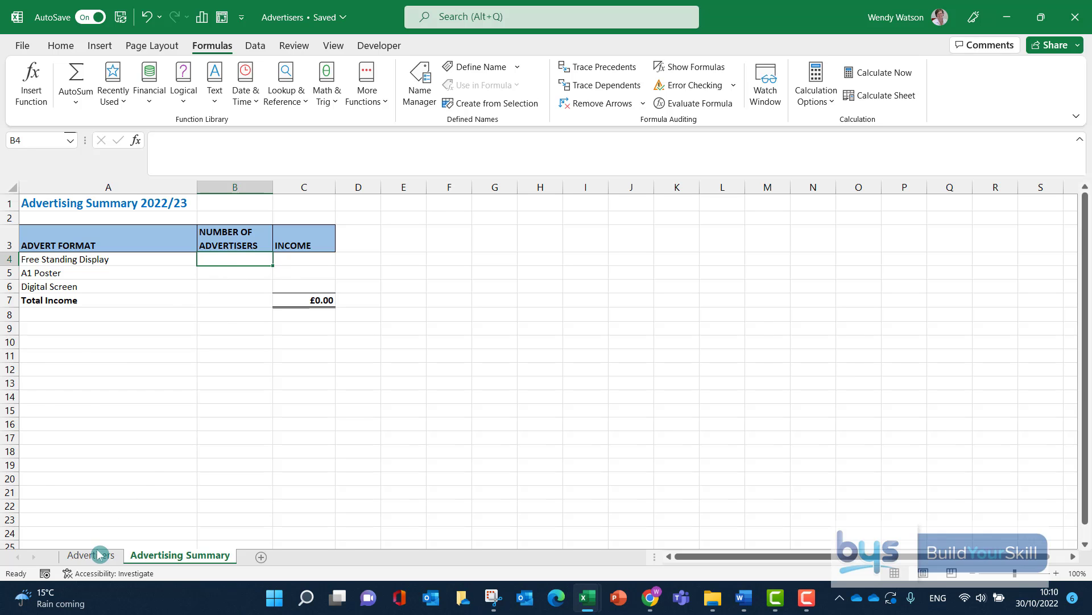
Glance back at the Advertisers sheet, then return to Advertising Summary.
left_click(90, 555)
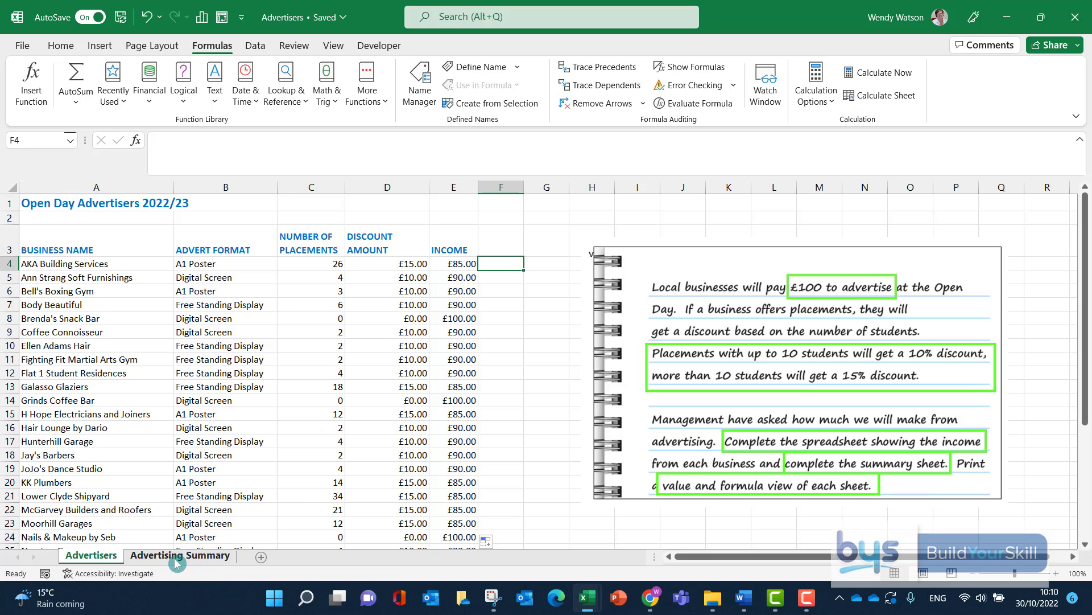
left_click(180, 555)
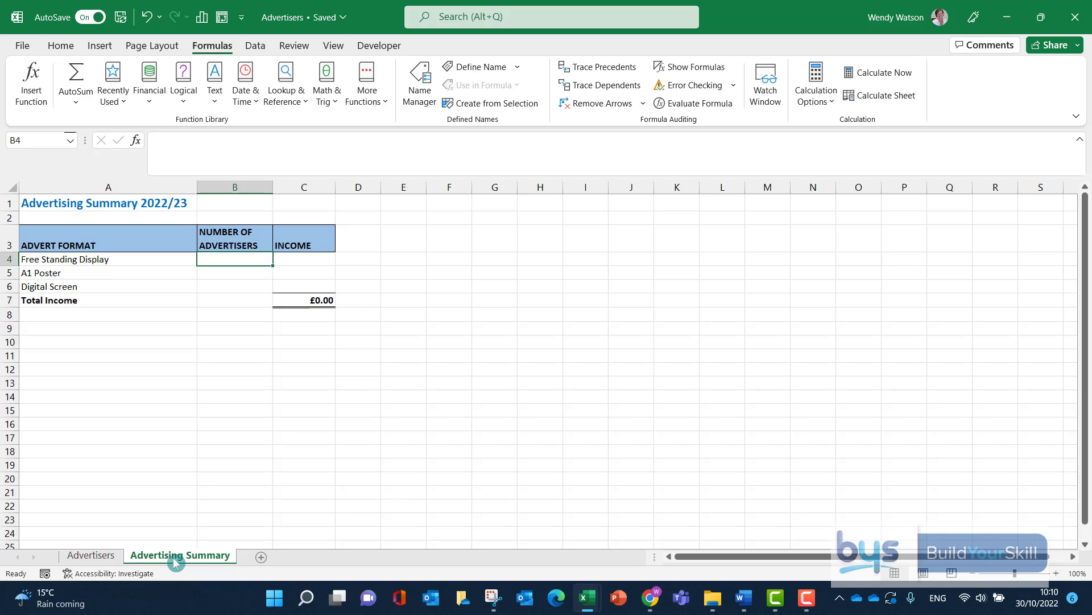
In B4, COUNTIF Advertisers!$B$4:$B$37 with criteria A4, giving 12.
type("=")
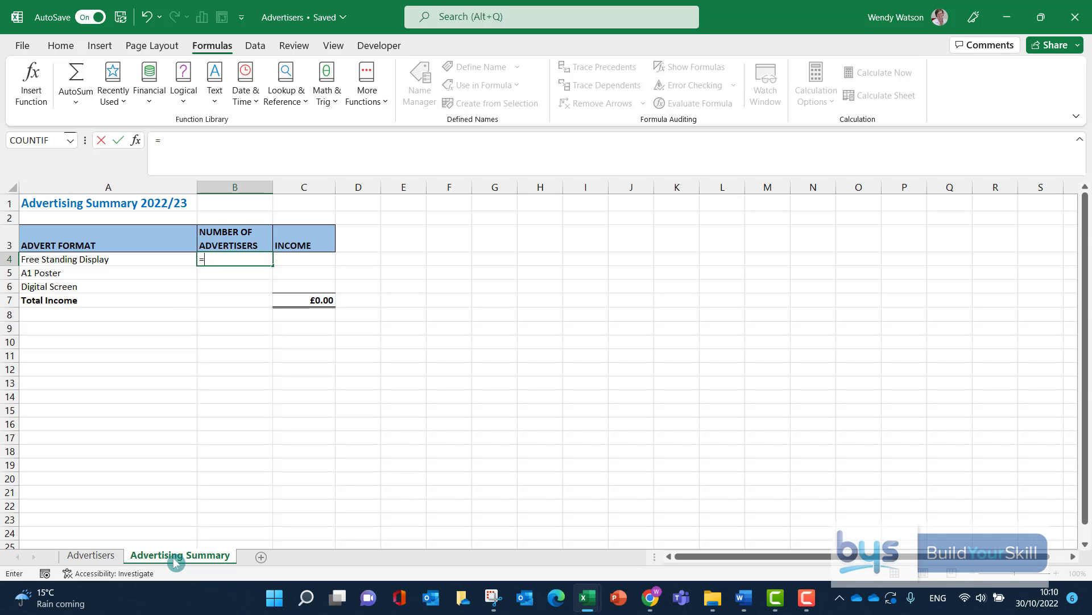
type("COUNTIF(")
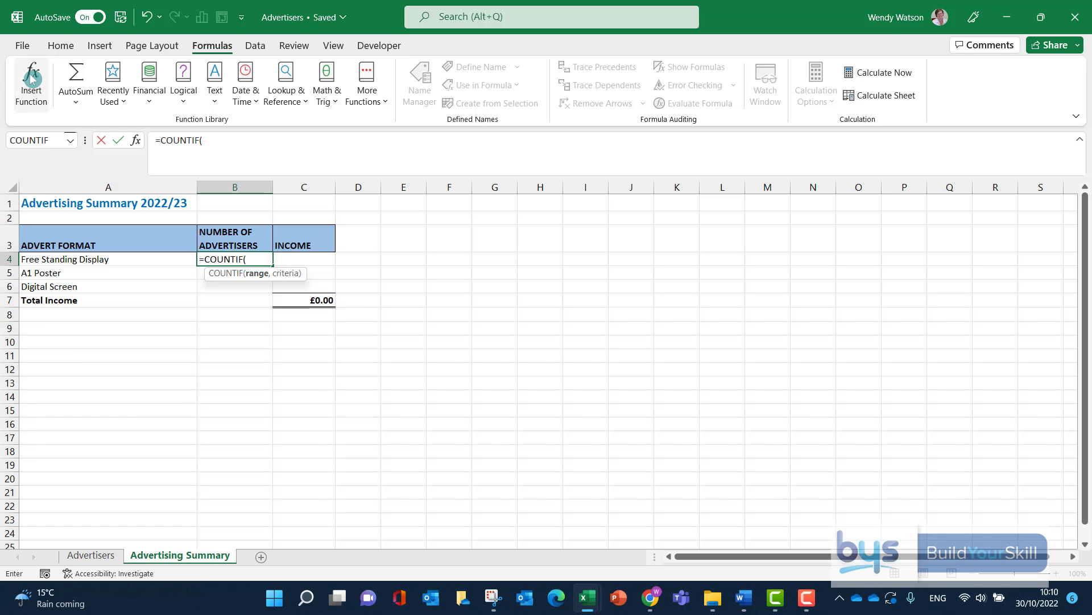
left_click(30, 84)
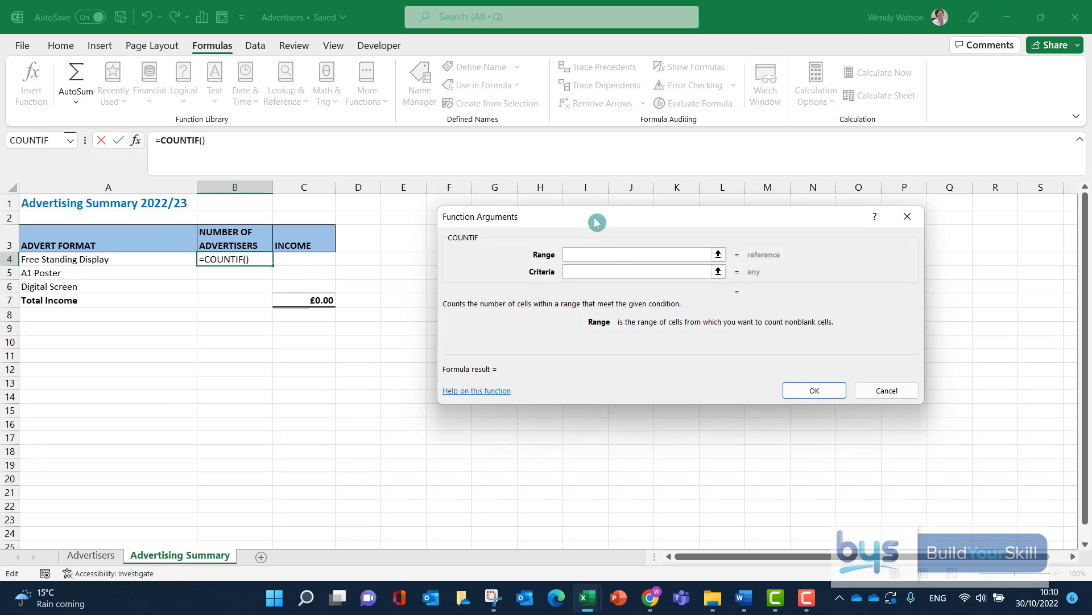
left_click_drag(596, 217, 562, 217)
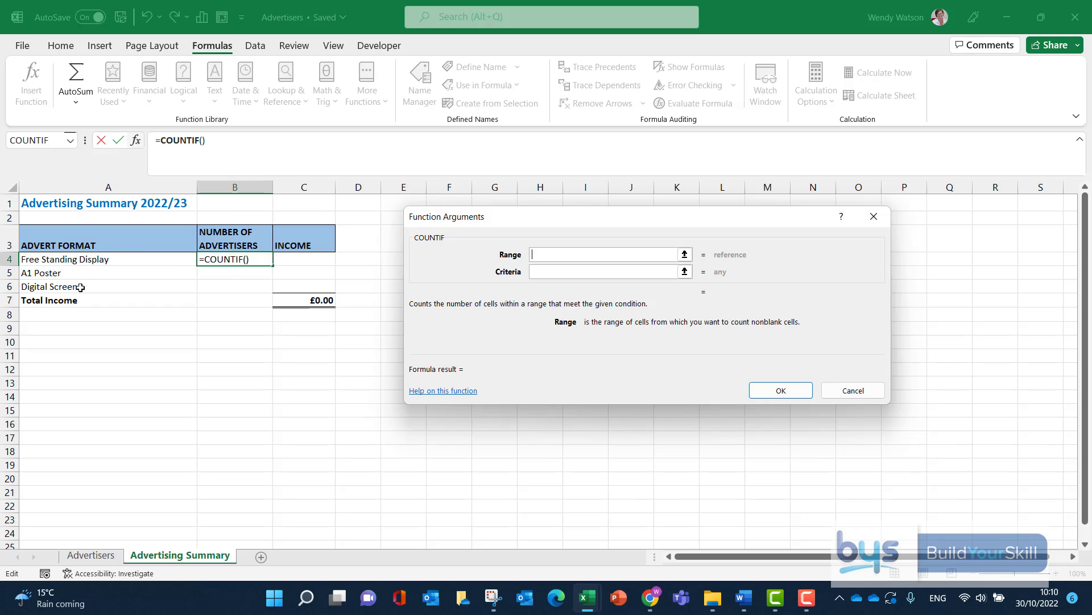
mouse_move(68, 263)
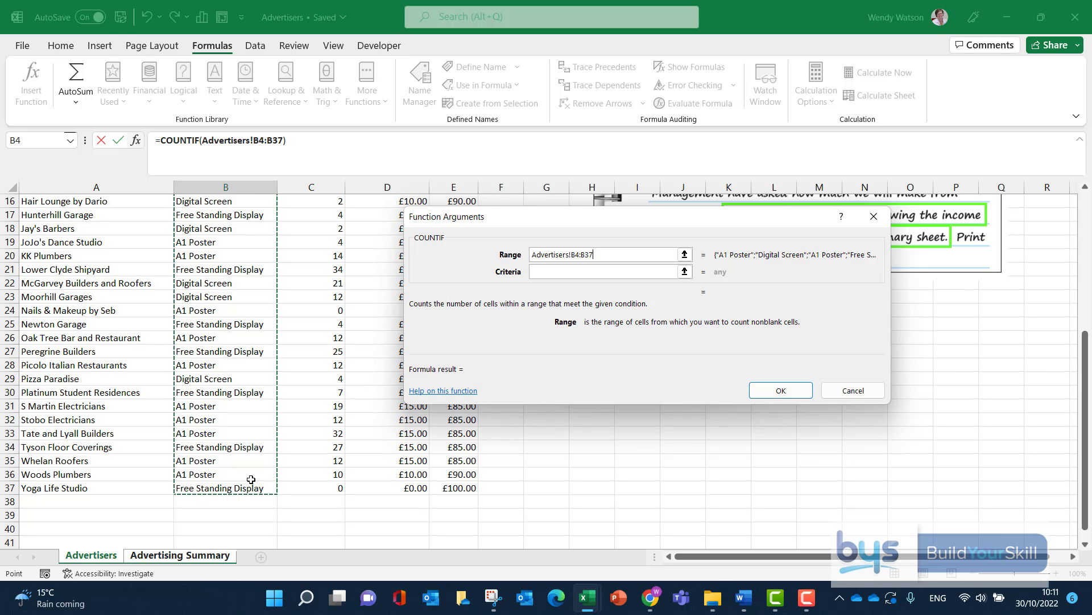
key("f4")
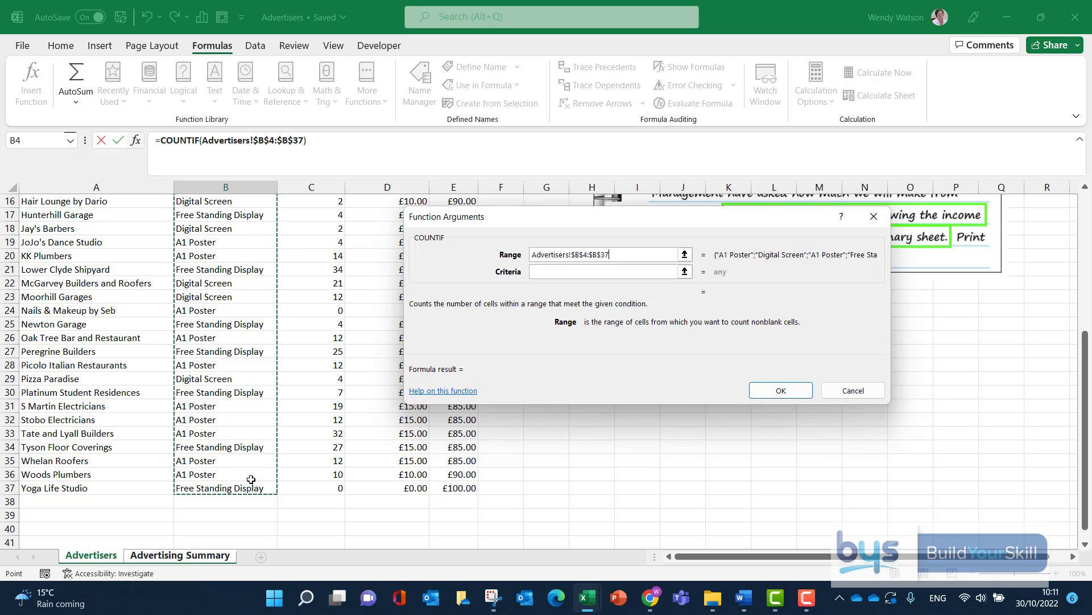
mouse_move(391, 283)
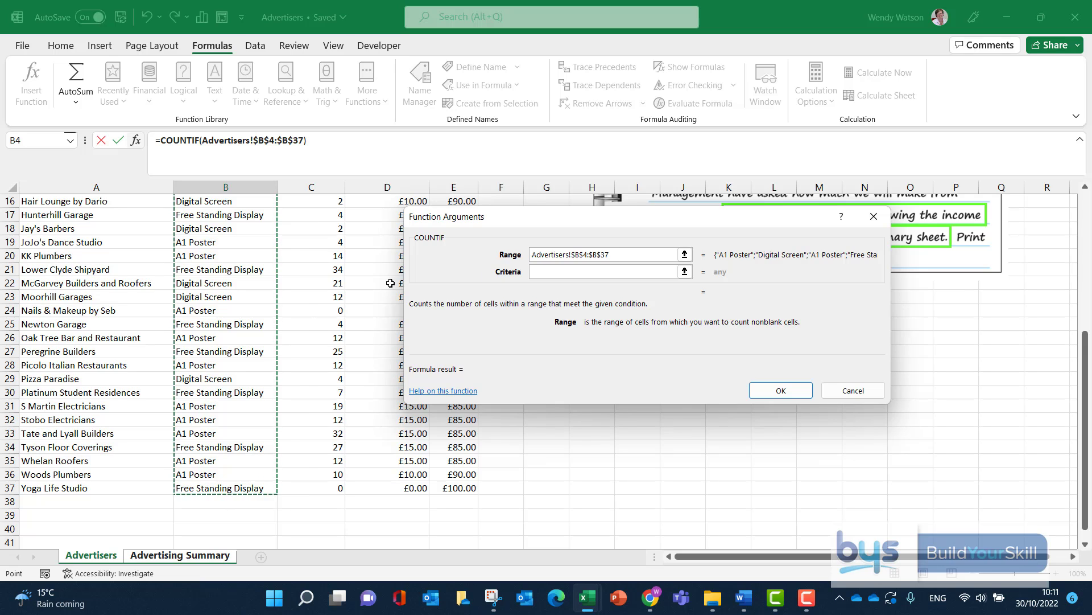
left_click(180, 556)
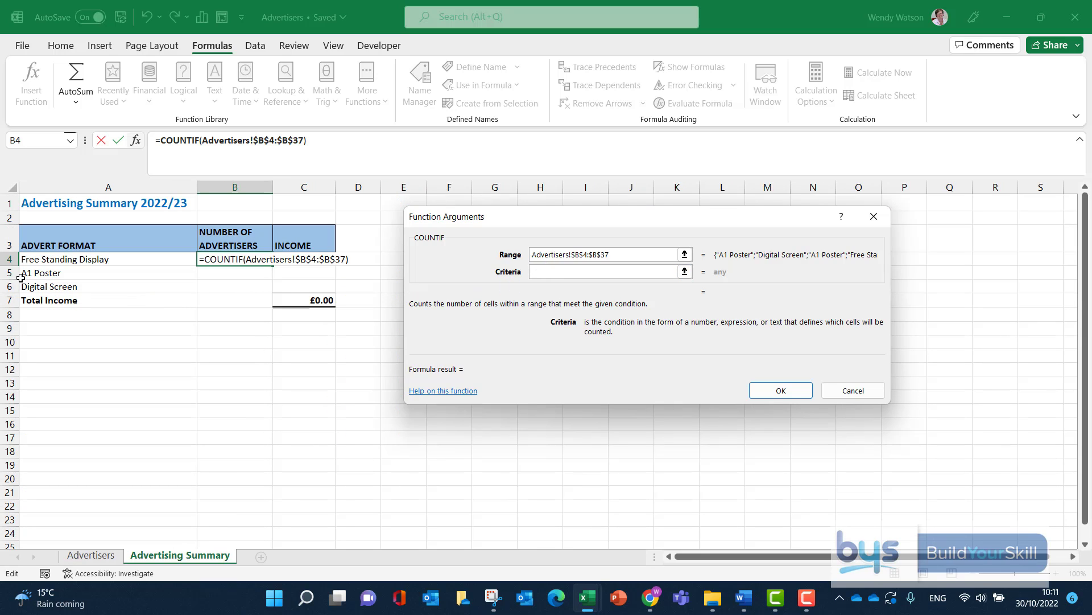
mouse_move(554, 288)
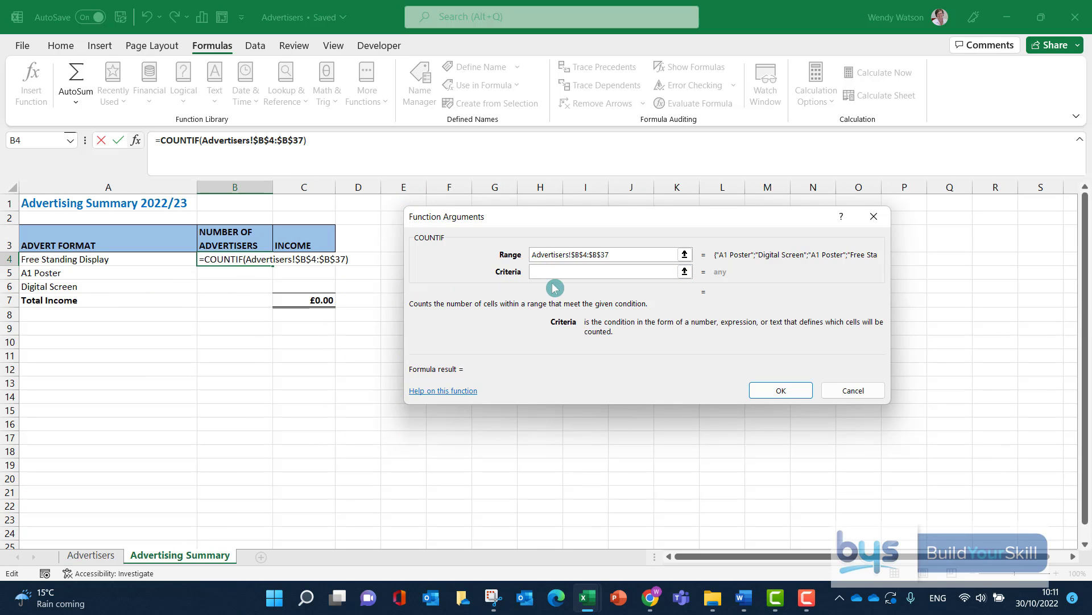
mouse_move(100, 300)
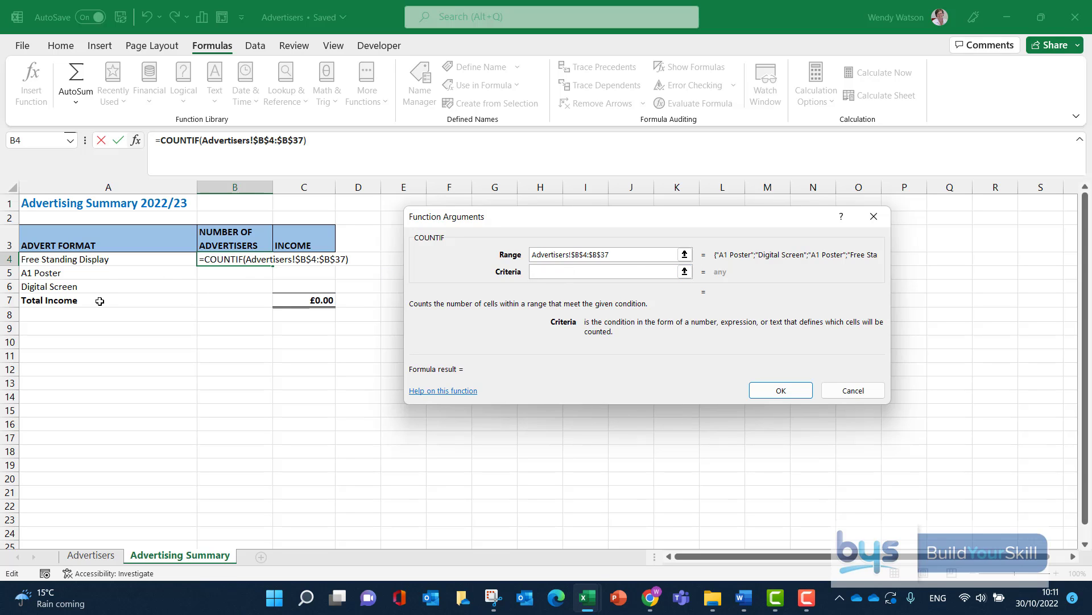
mouse_move(106, 276)
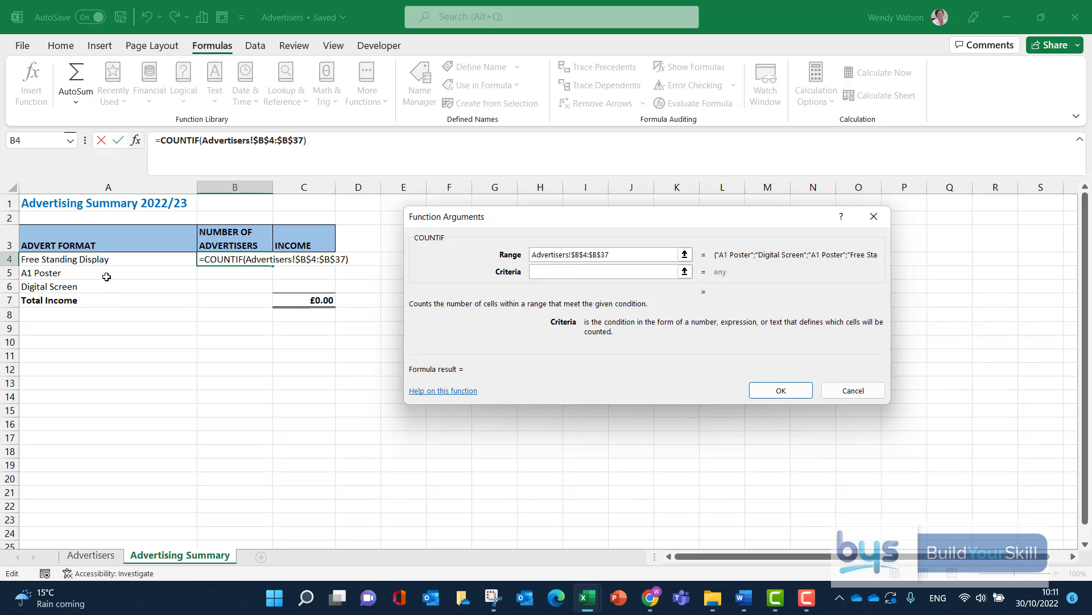
mouse_move(105, 260)
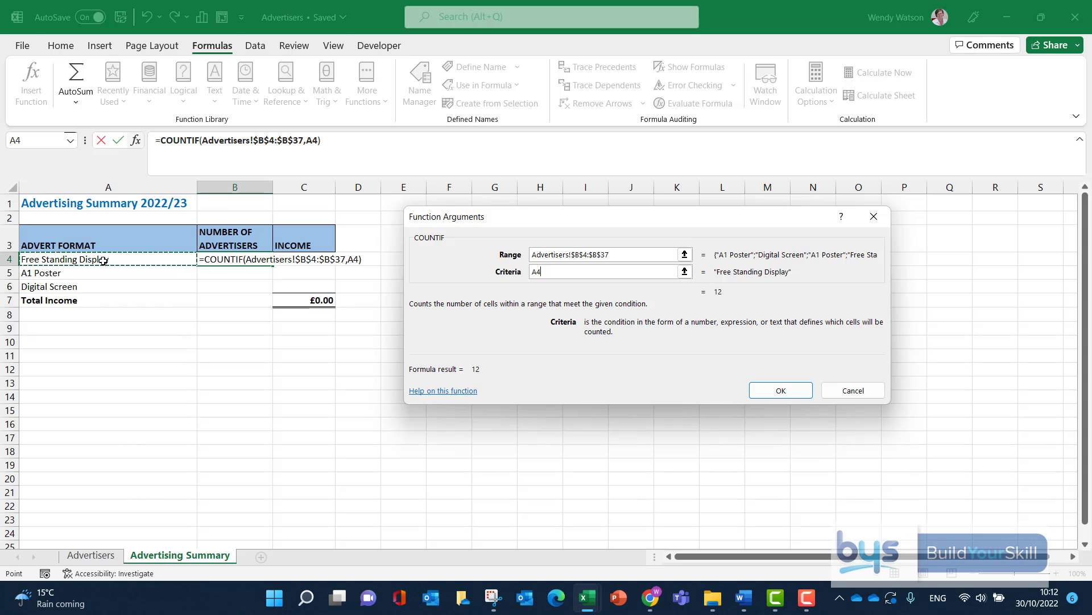
mouse_move(722, 307)
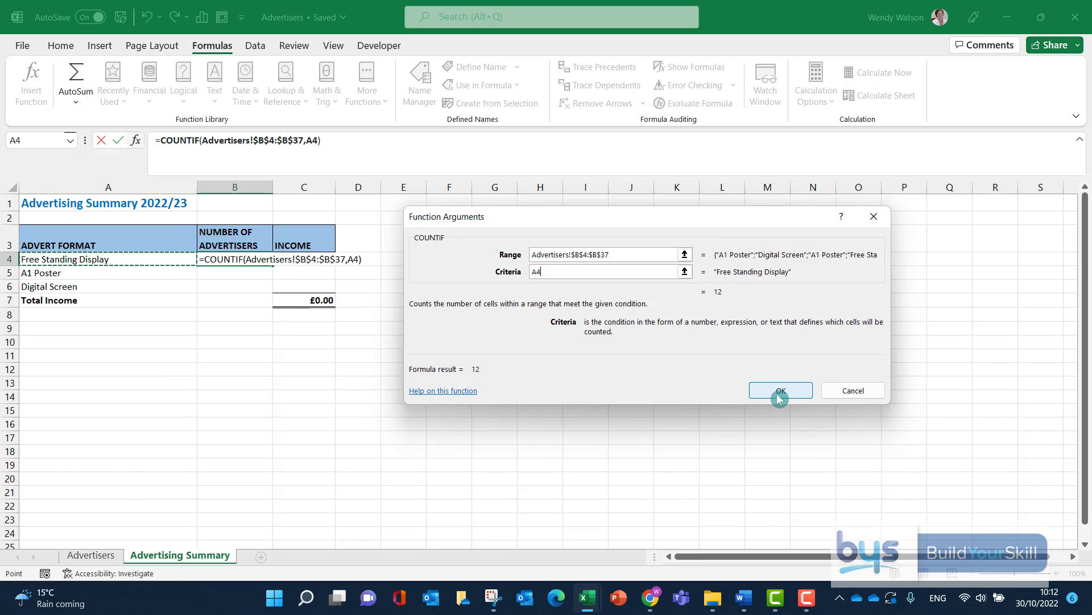
left_click(780, 390)
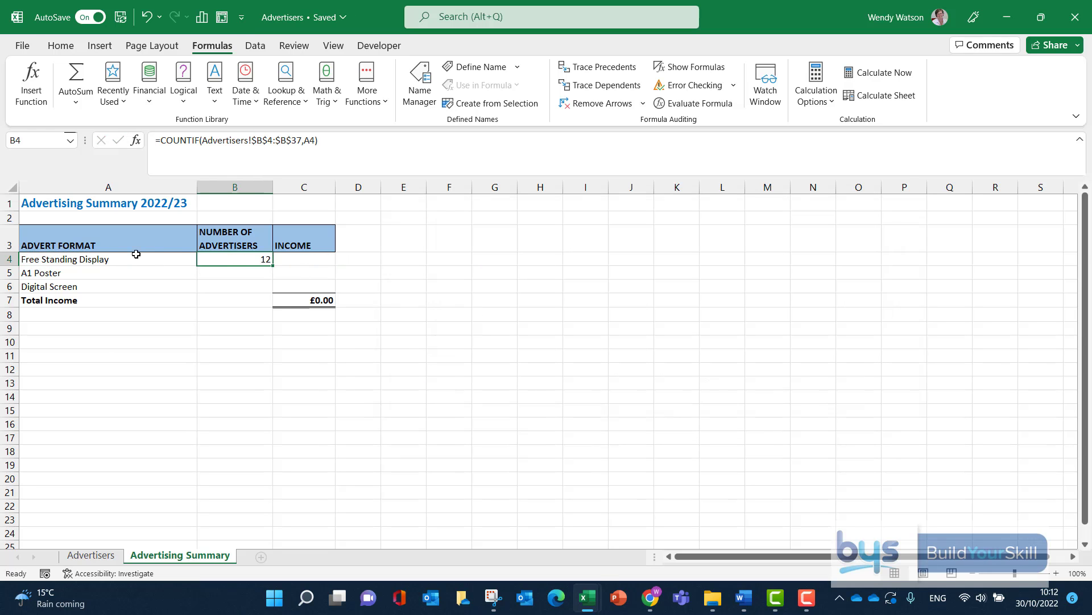
mouse_move(232, 258)
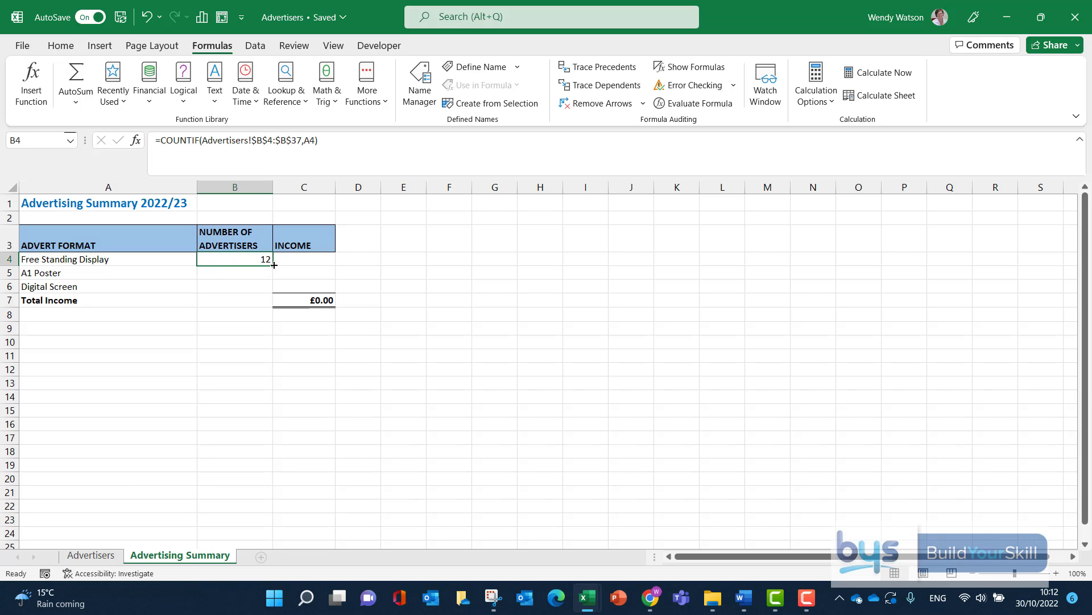
Fill B4's COUNTIF down to B6, giving 13 A1 Posters and 9 Digital Screens.
left_click_drag(272, 265, 269, 292)
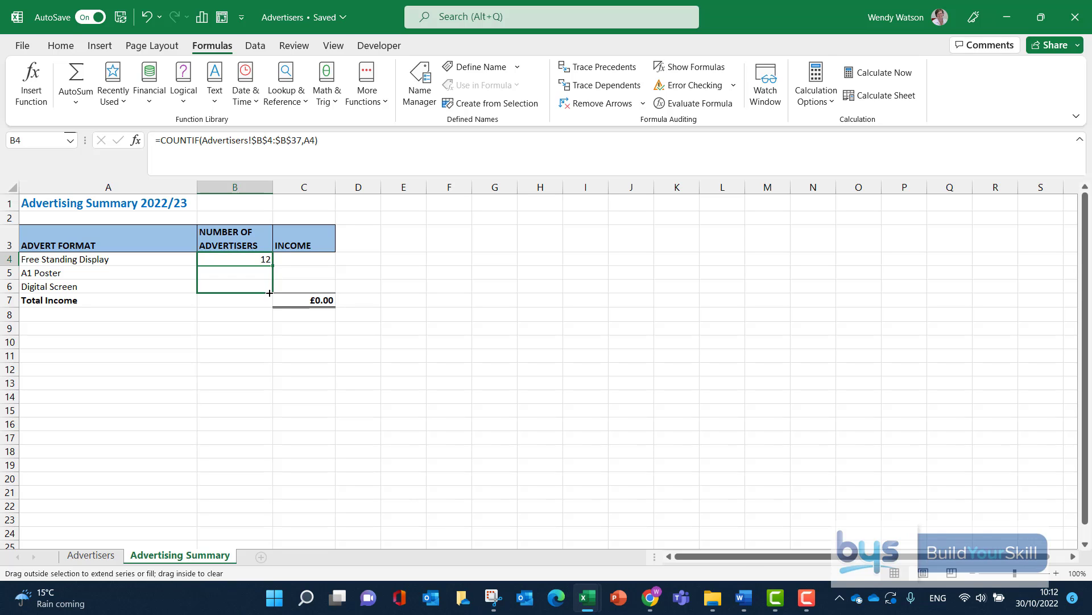
left_click_drag(268, 259, 268, 286)
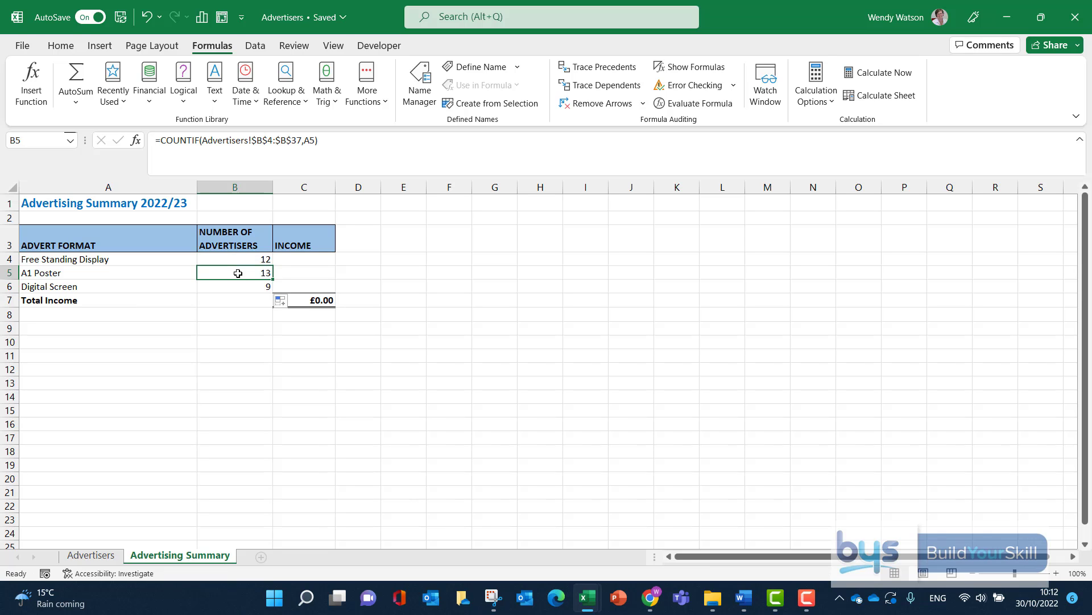
mouse_move(313, 140)
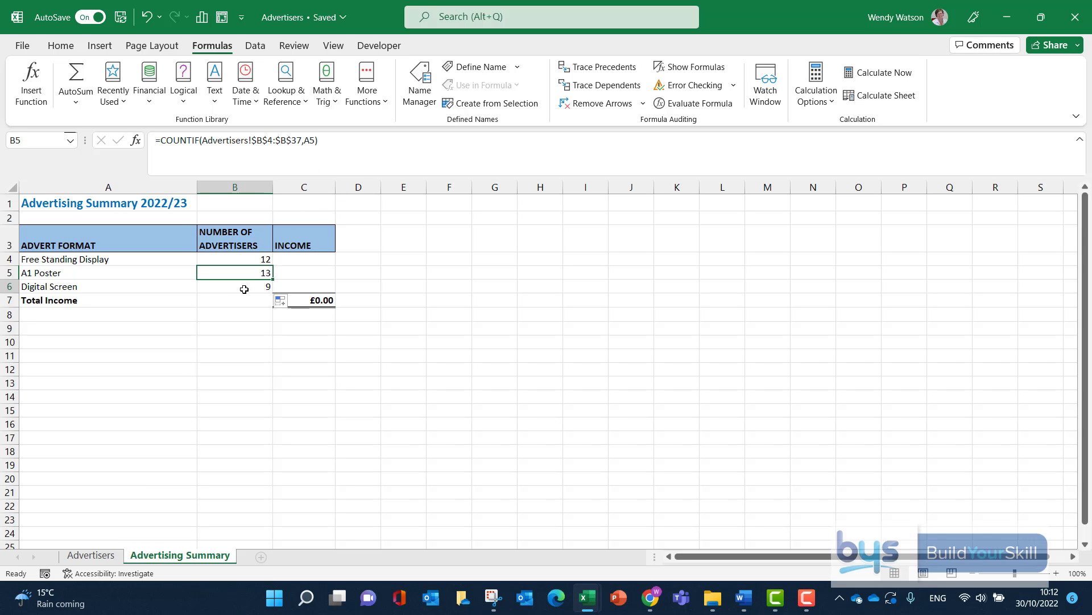
left_click(234, 286)
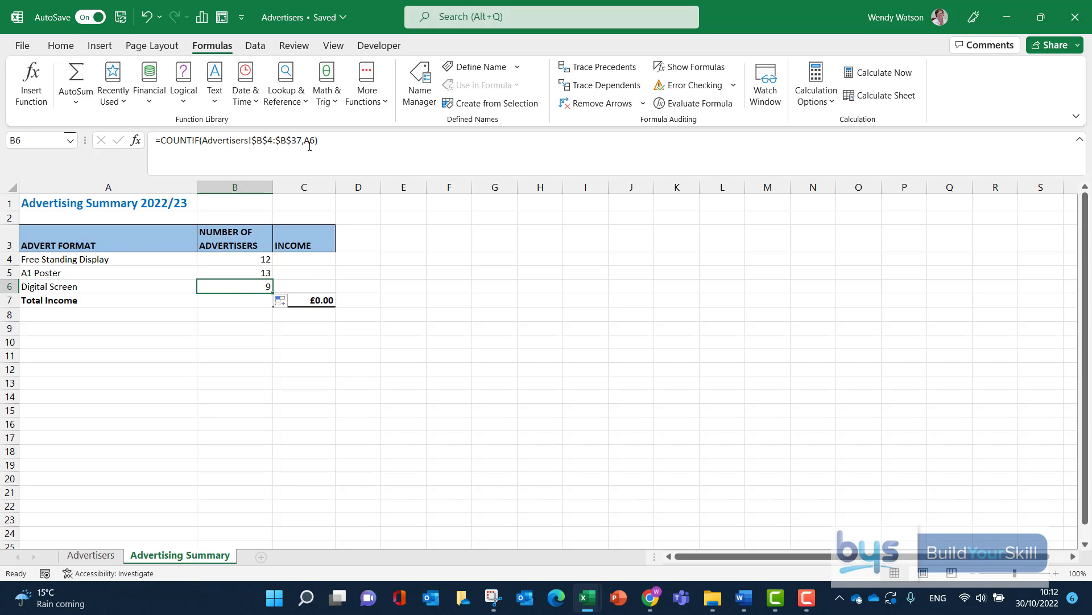
mouse_move(239, 295)
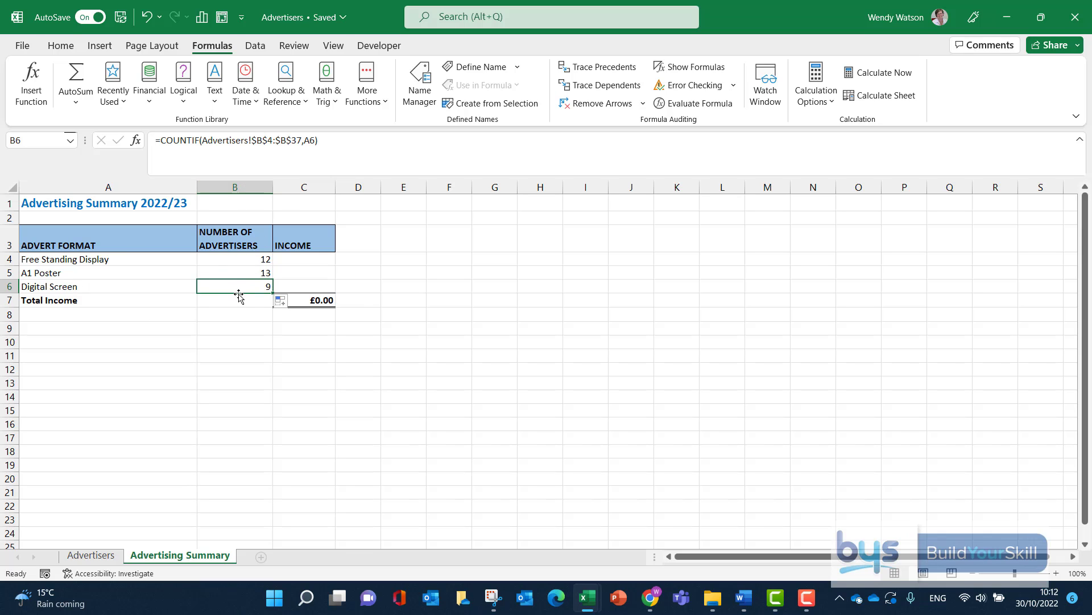
mouse_move(243, 282)
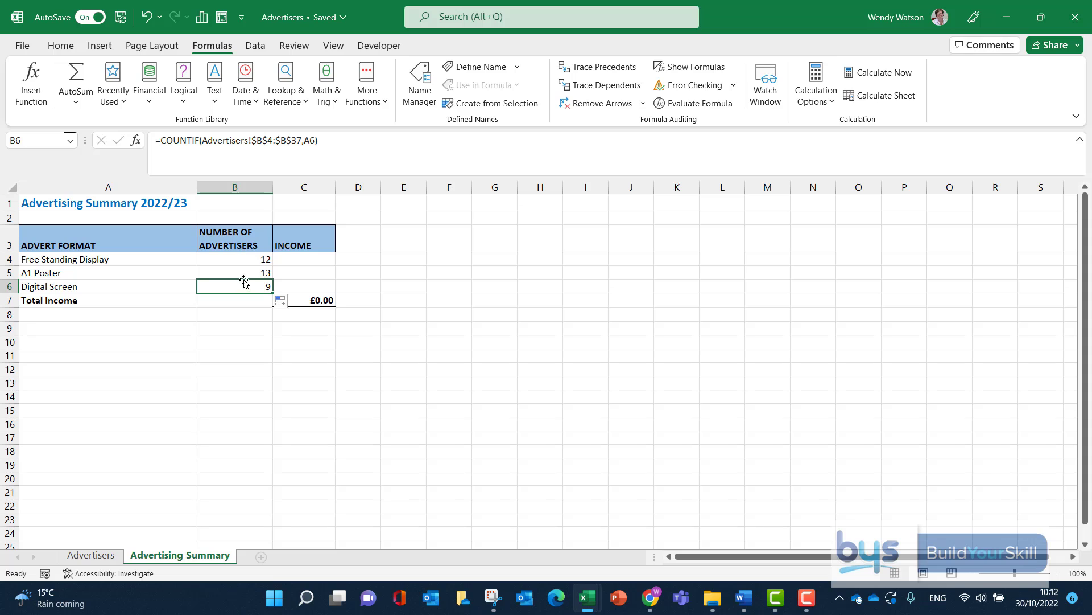
mouse_move(243, 283)
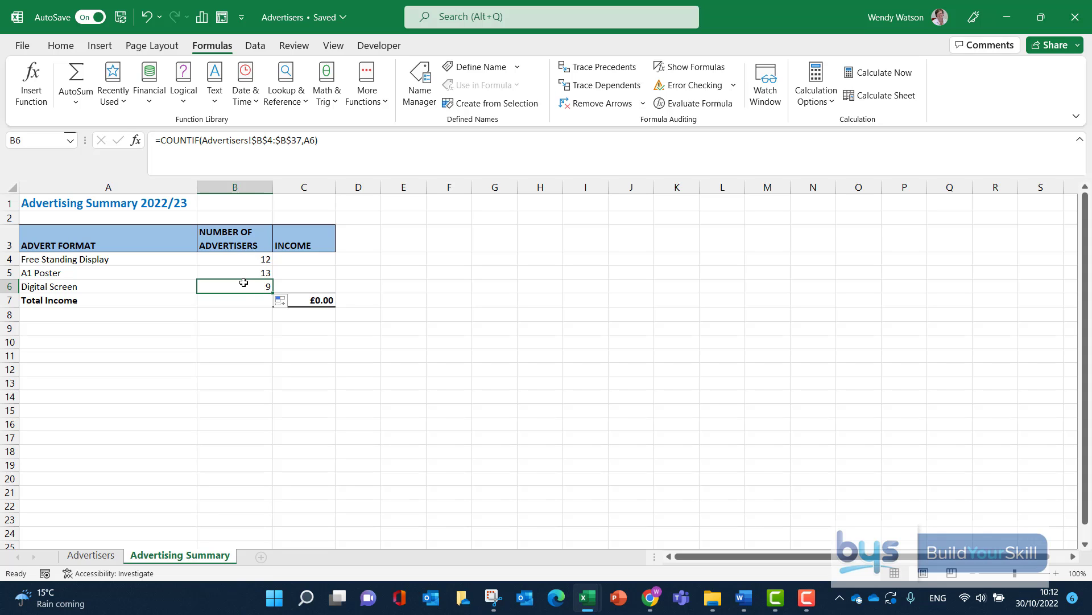
mouse_move(293, 259)
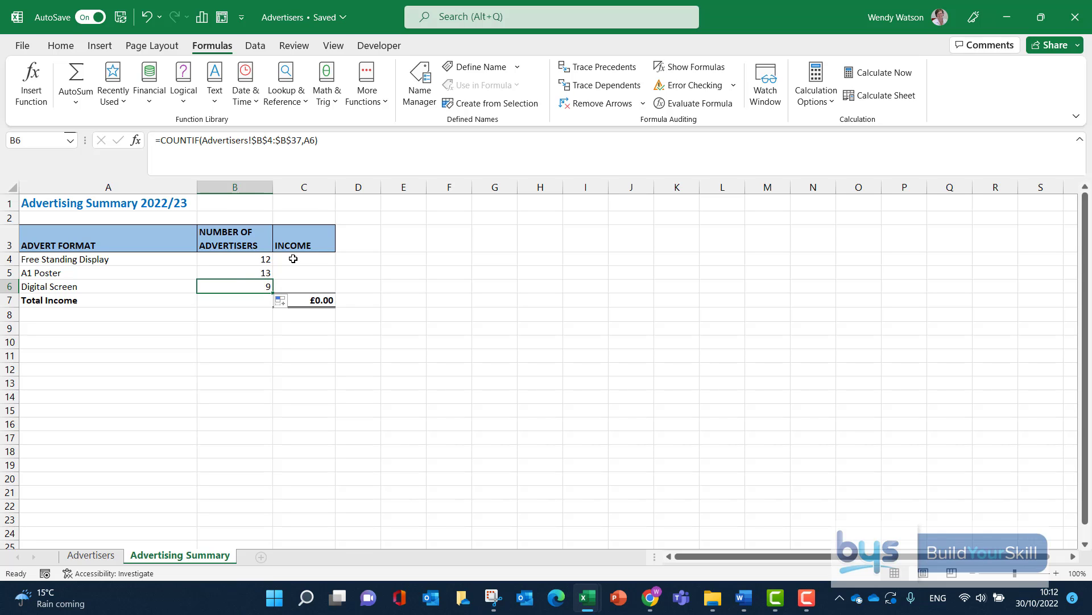
Begin a =SUMIF( formula in C4 and open its Function Arguments dialog.
left_click(304, 258)
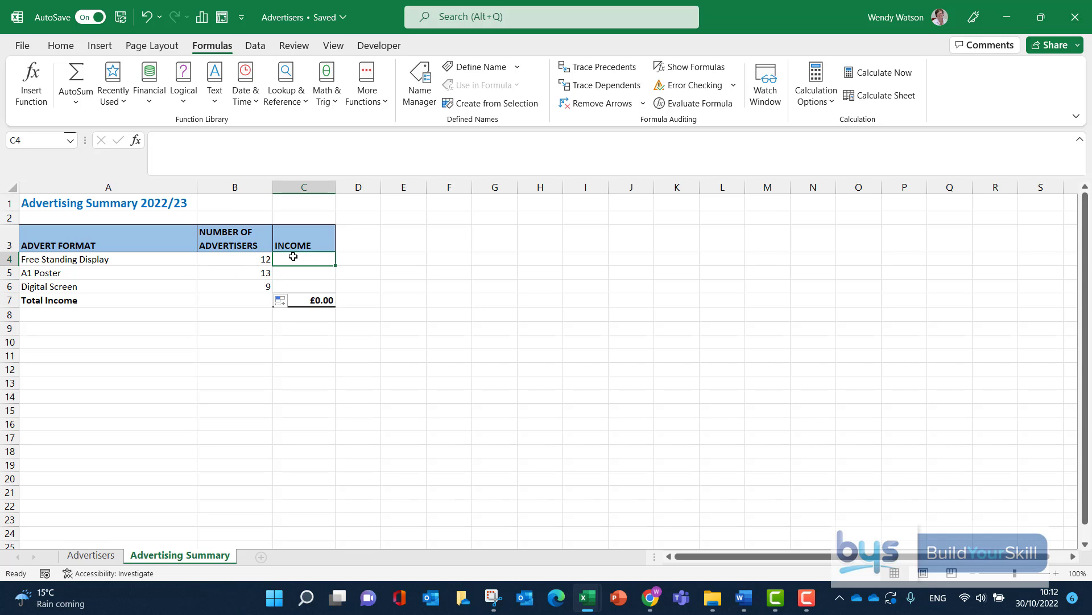
type("=")
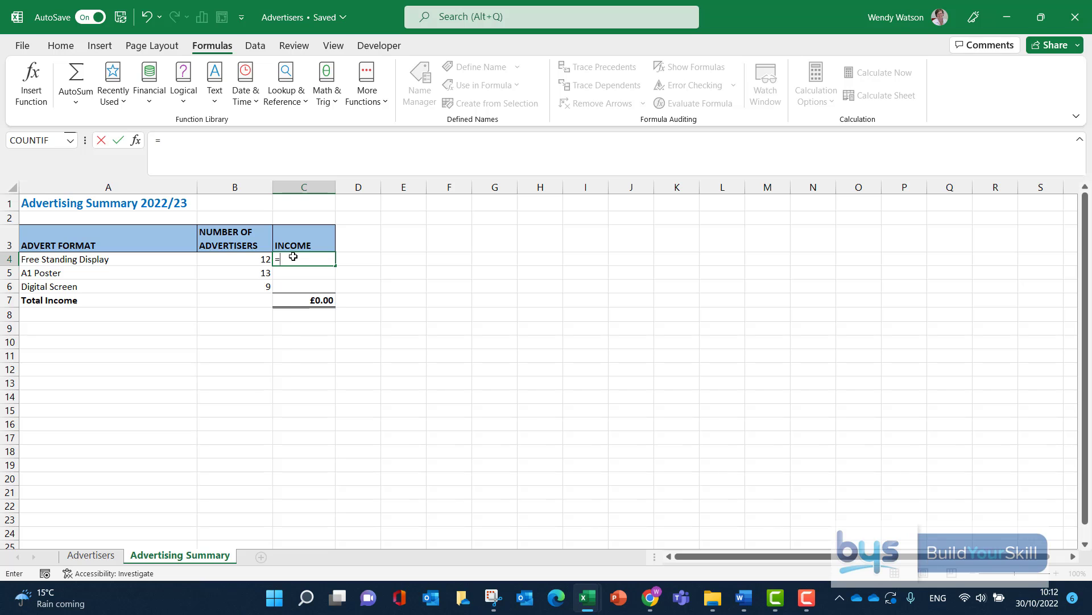
type("SUMF")
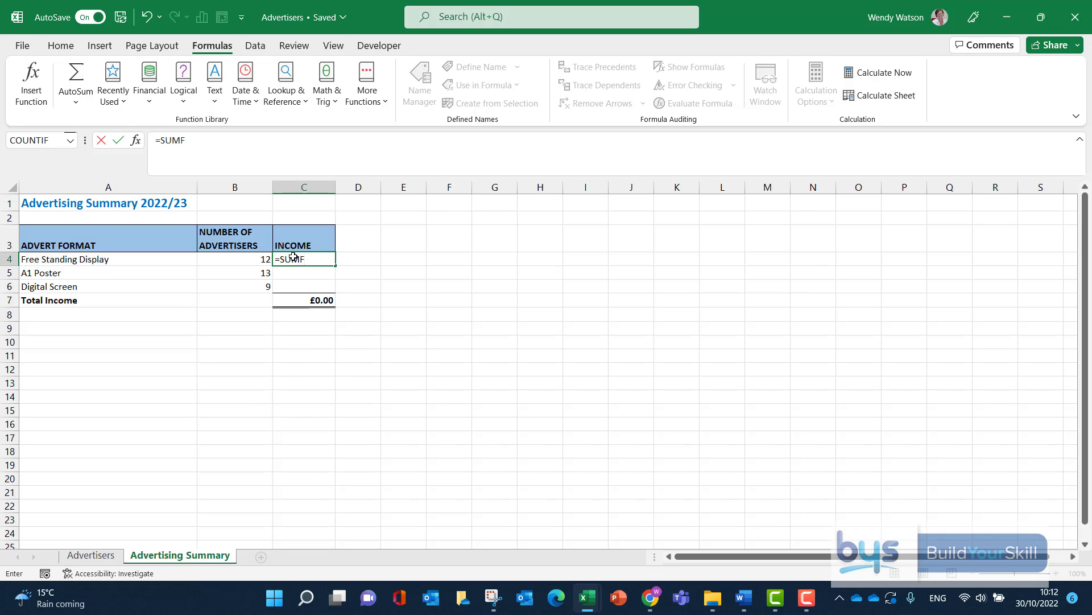
type("IF(")
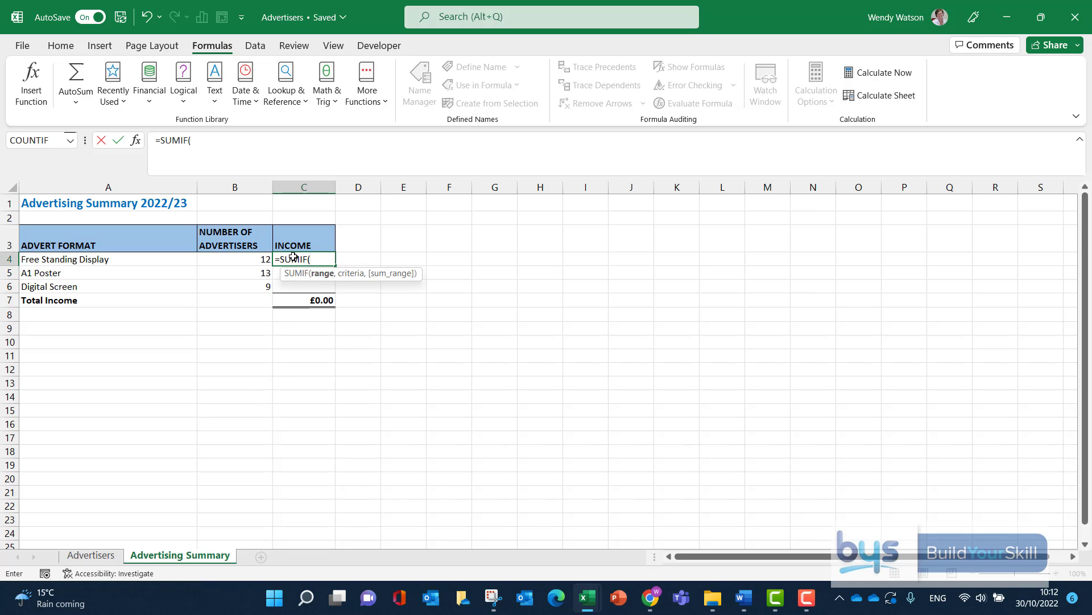
mouse_move(31, 83)
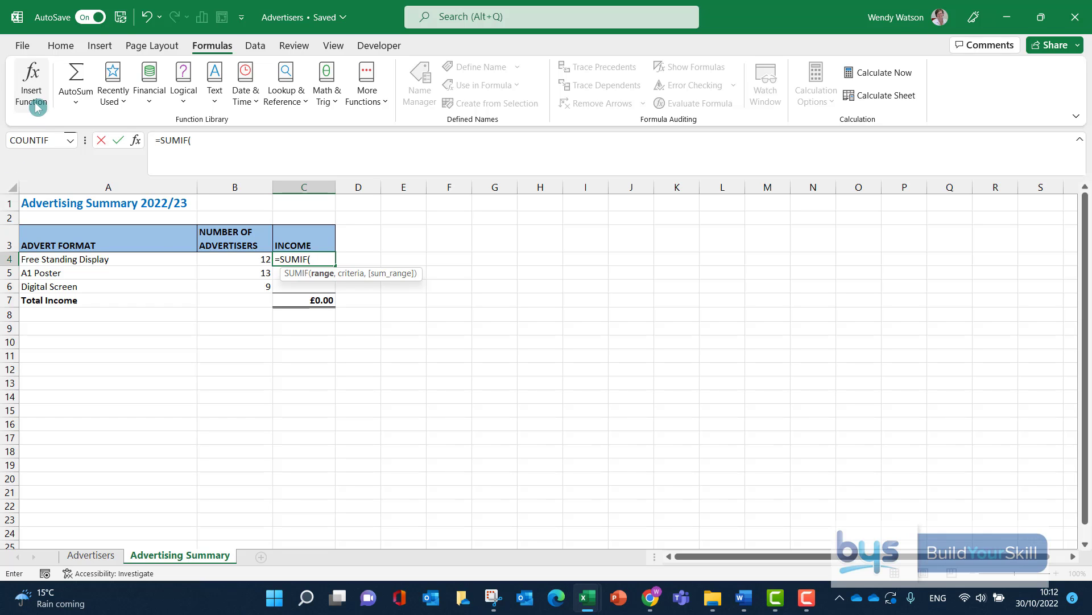
left_click(31, 83)
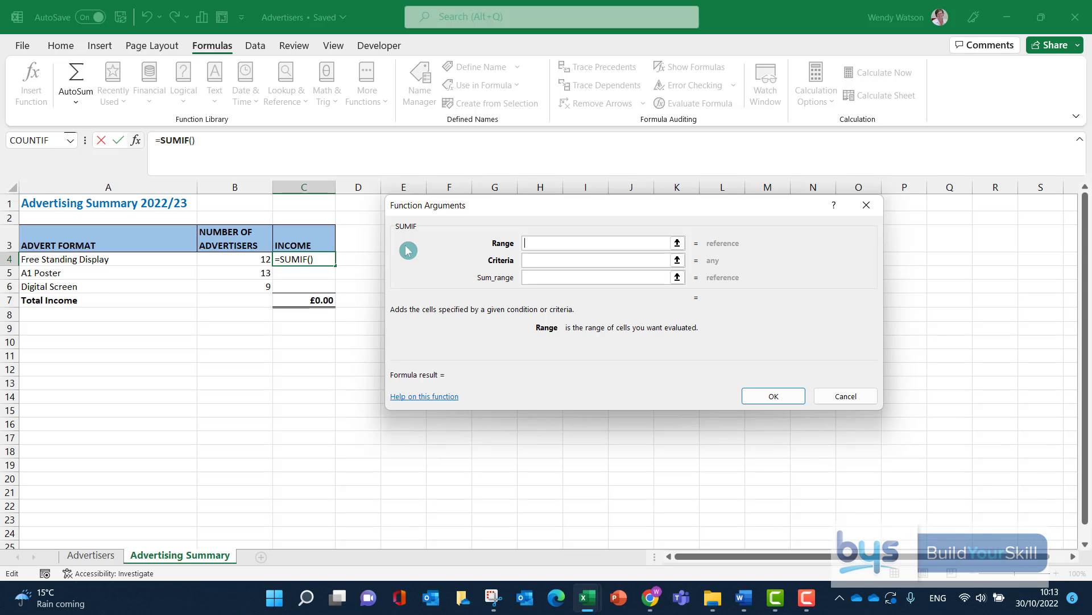
Enter SUMIF range Advertisers!$B$4:$B$37, criteria A4, sum range Advertisers!$E$4:$E$37, giving £1,070.00.
left_click(90, 556)
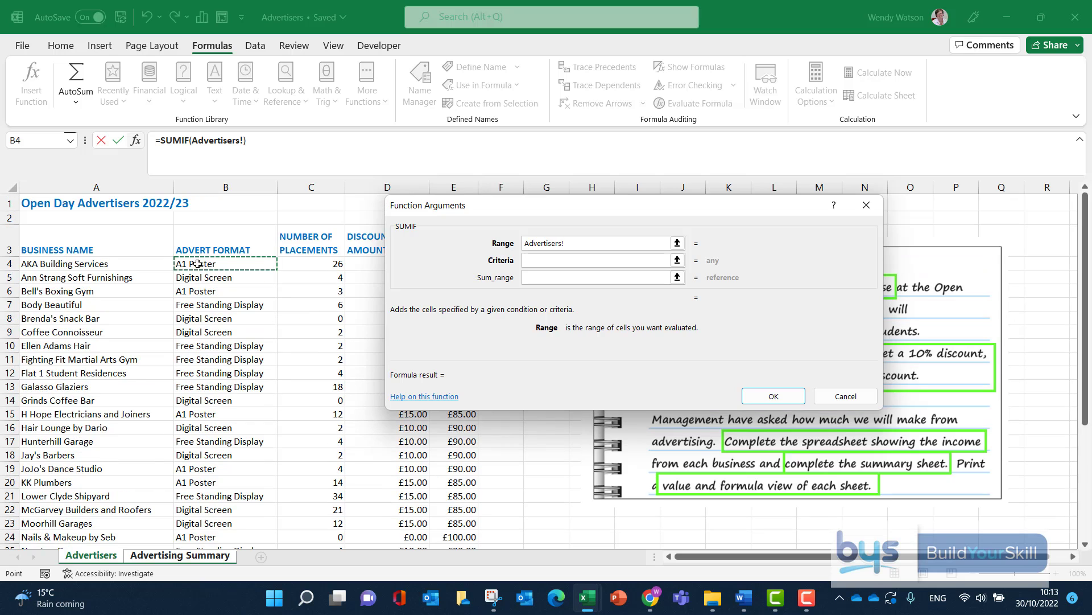
left_click(198, 264)
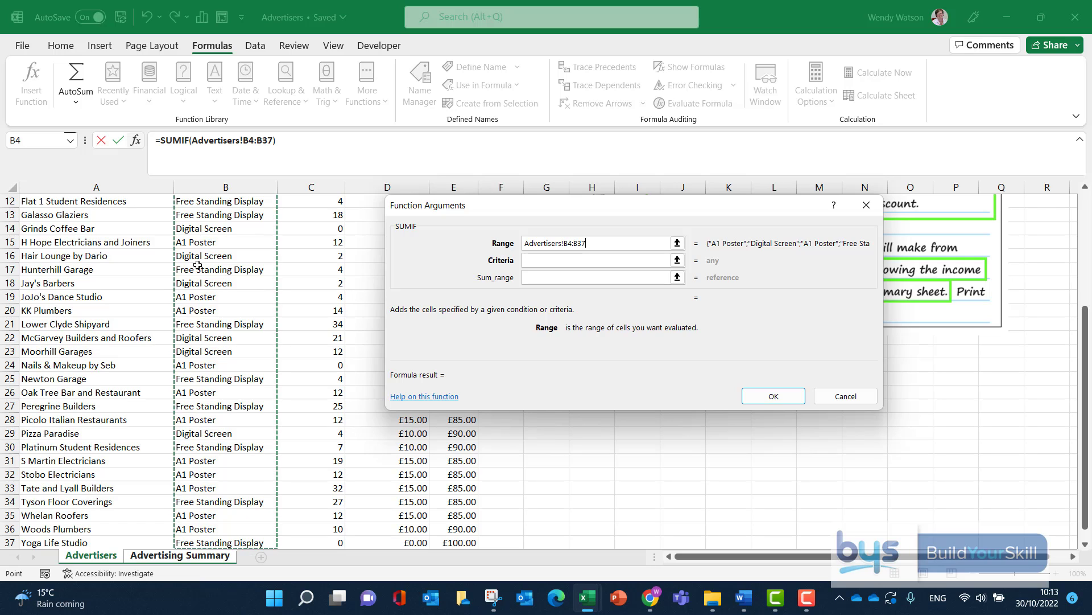
key("F4")
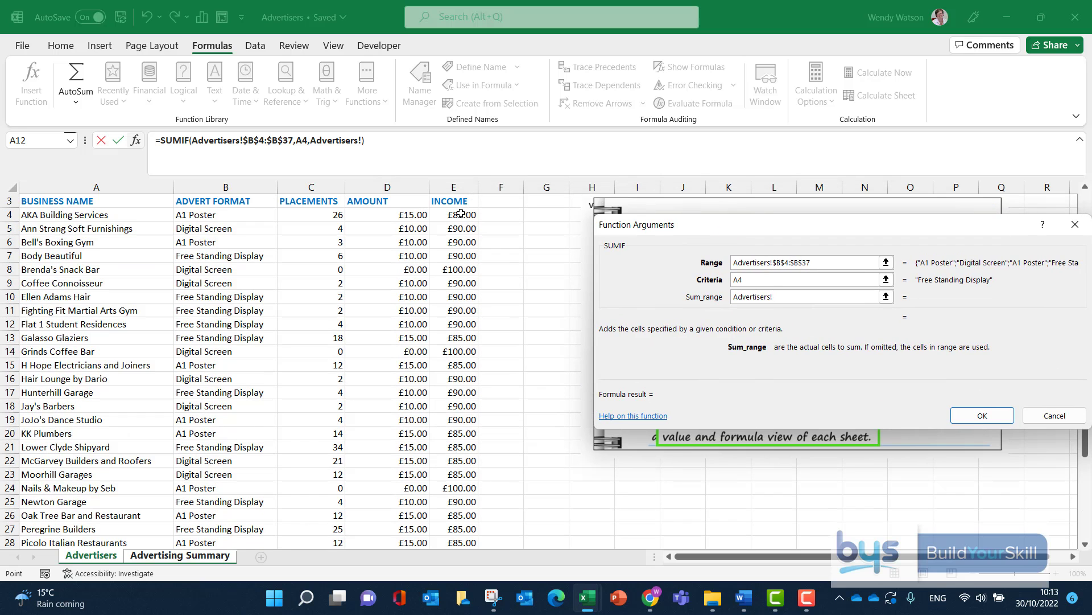
left_click(453, 215)
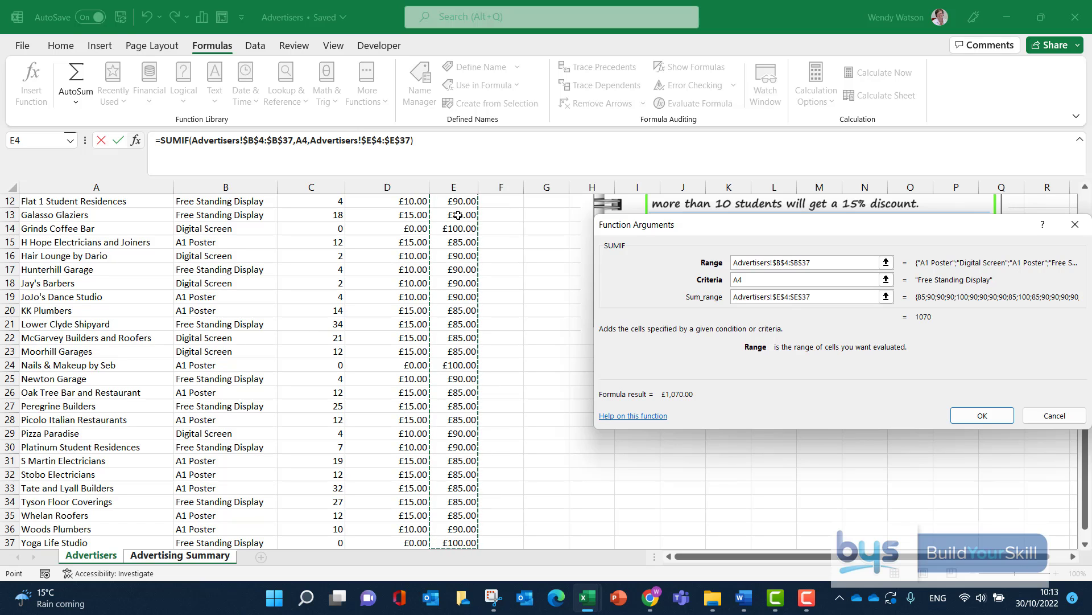
left_click(981, 415)
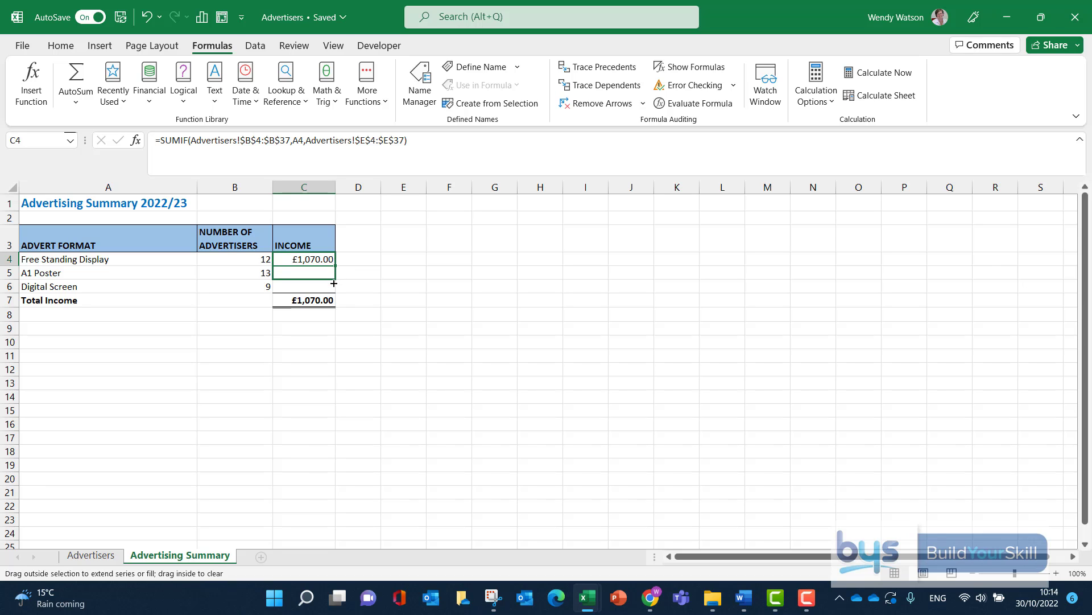
Fill the income formula down for A1 Poster (£1,135.00) and Digital Screen (£820.00), then return to Advertisers.
left_click_drag(334, 264, 303, 286)
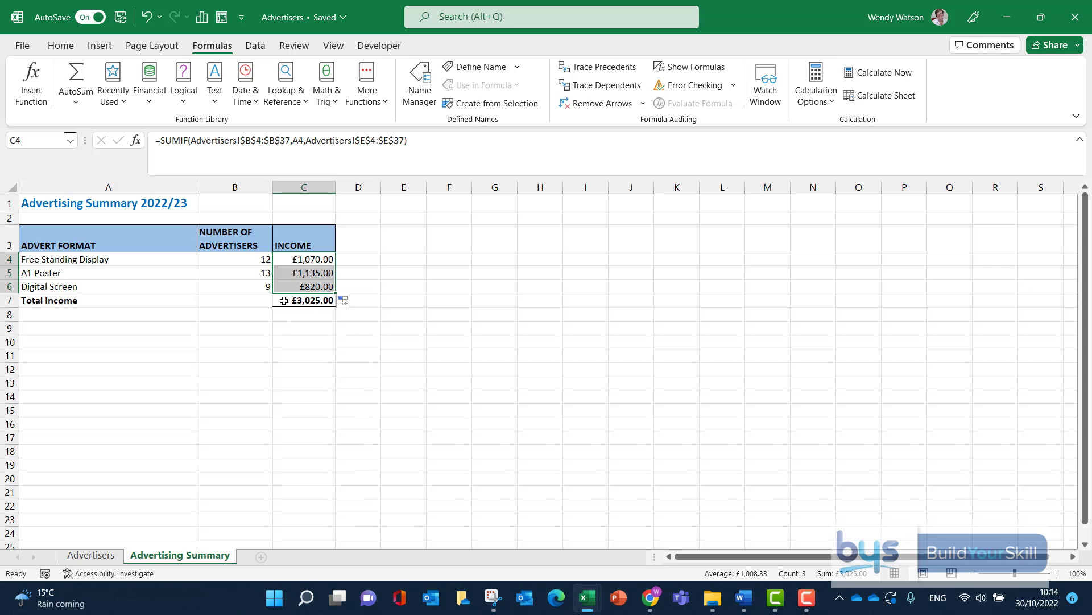
left_click(304, 300)
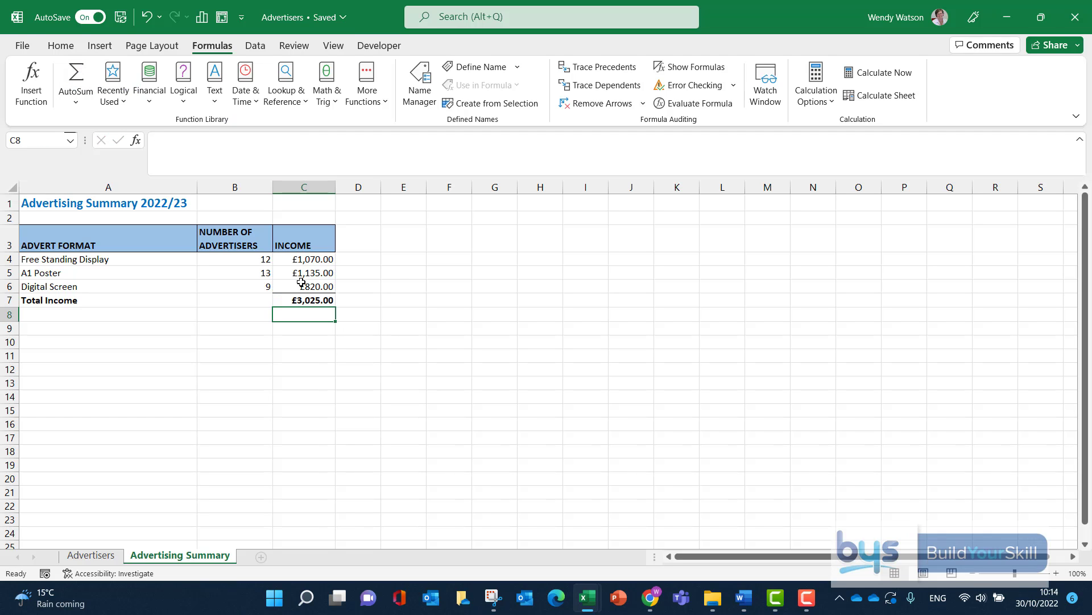
left_click(60, 45)
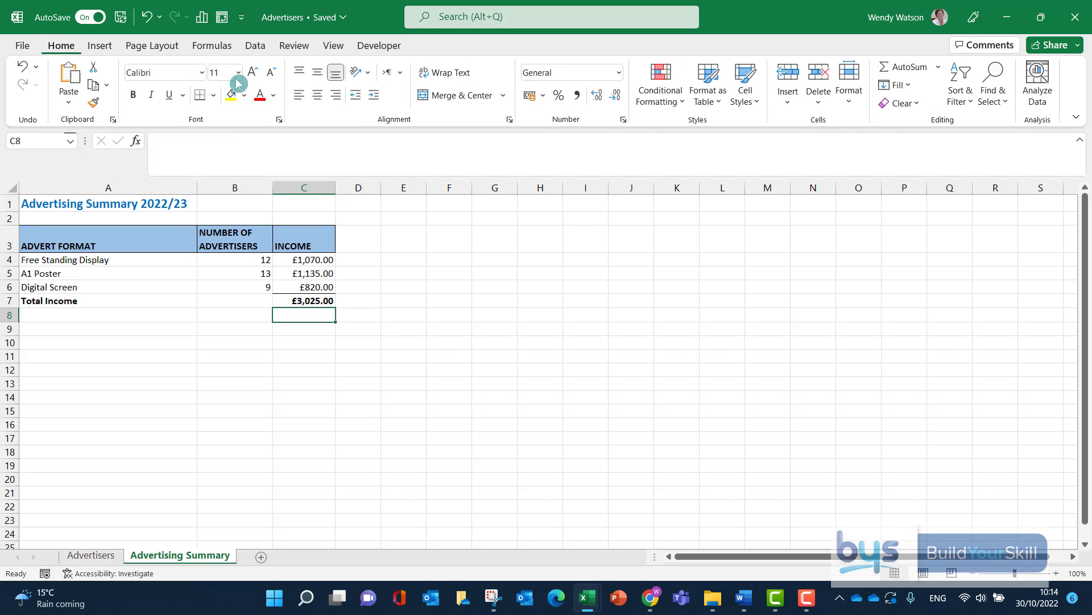
left_click(615, 71)
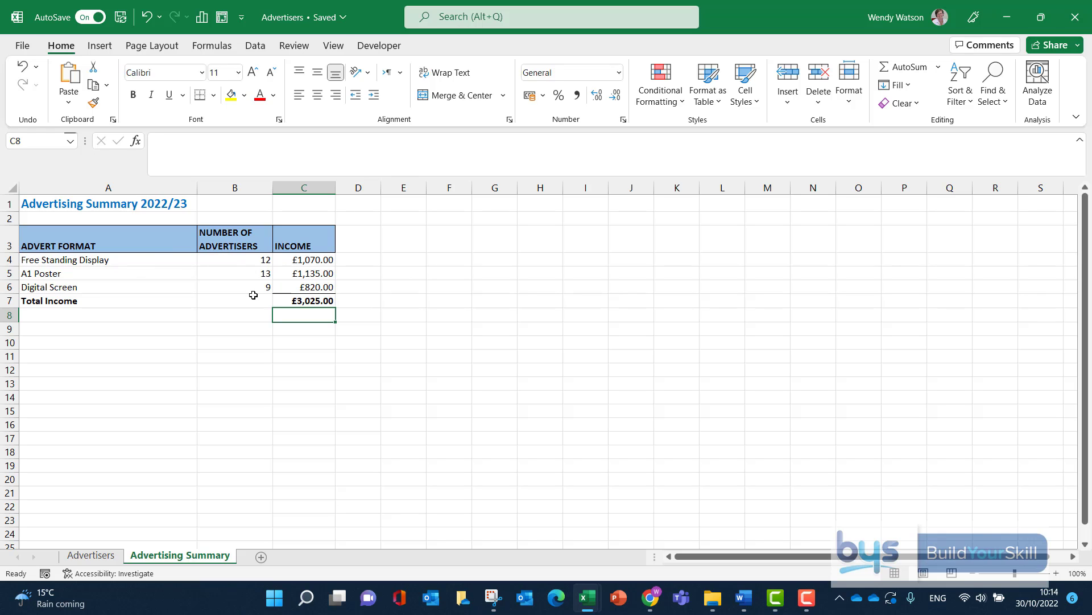
mouse_move(239, 266)
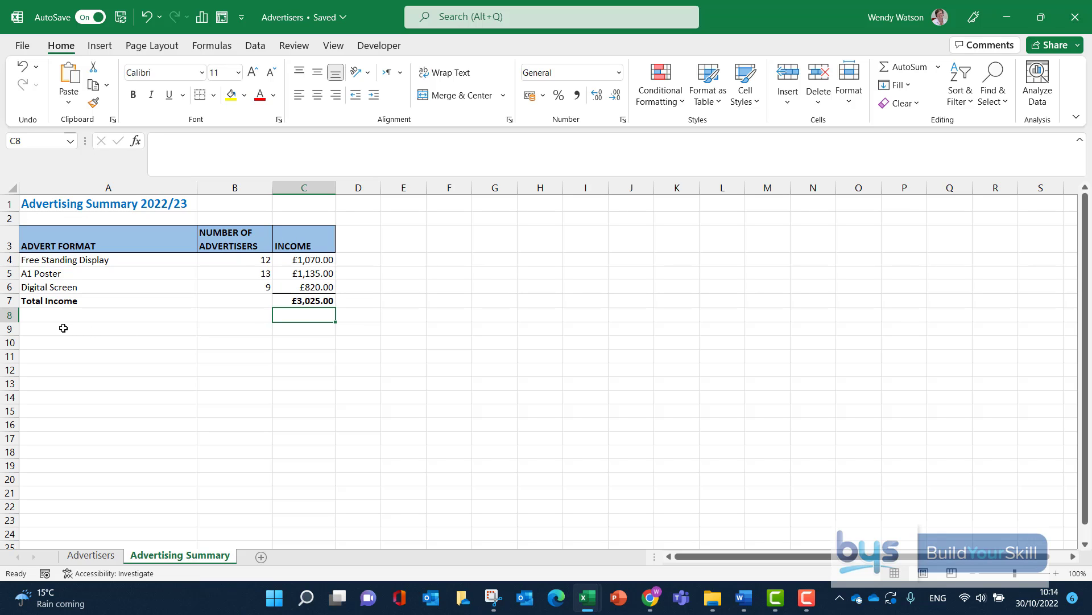
mouse_move(75, 438)
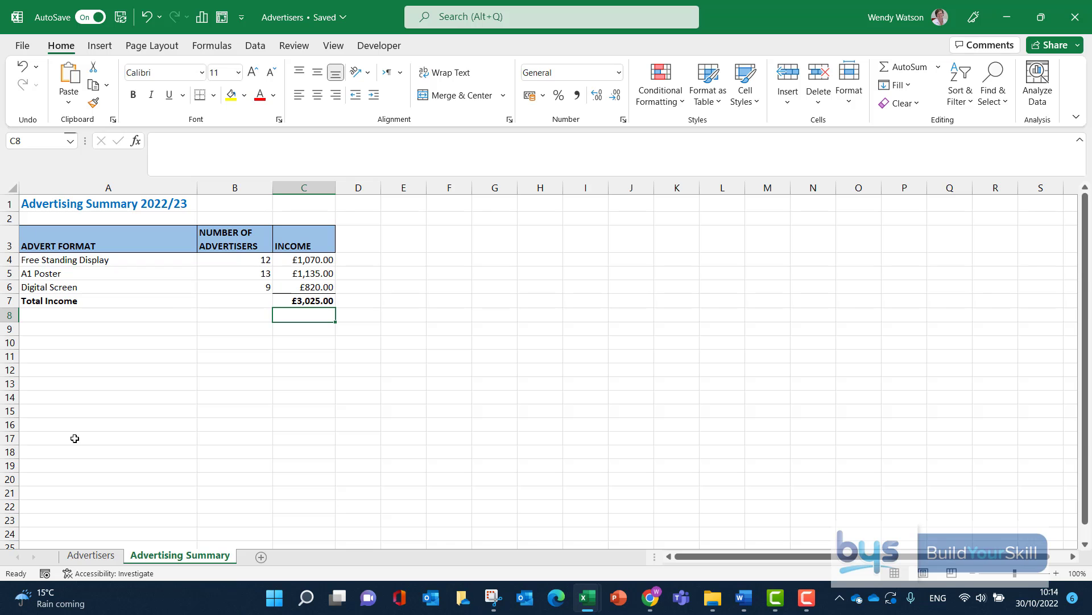
left_click(90, 555)
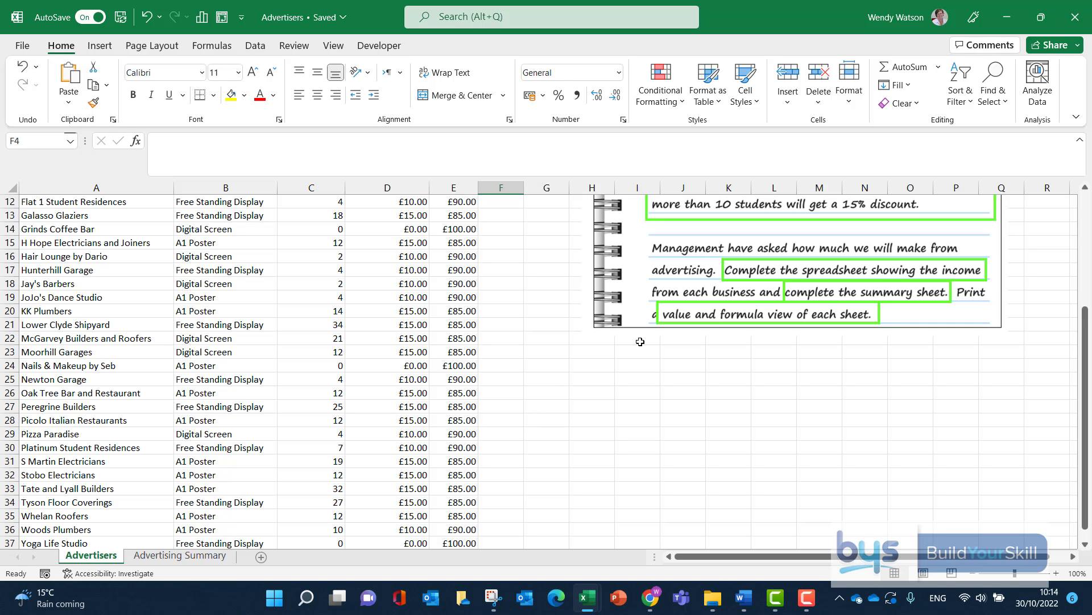
mouse_move(770, 320)
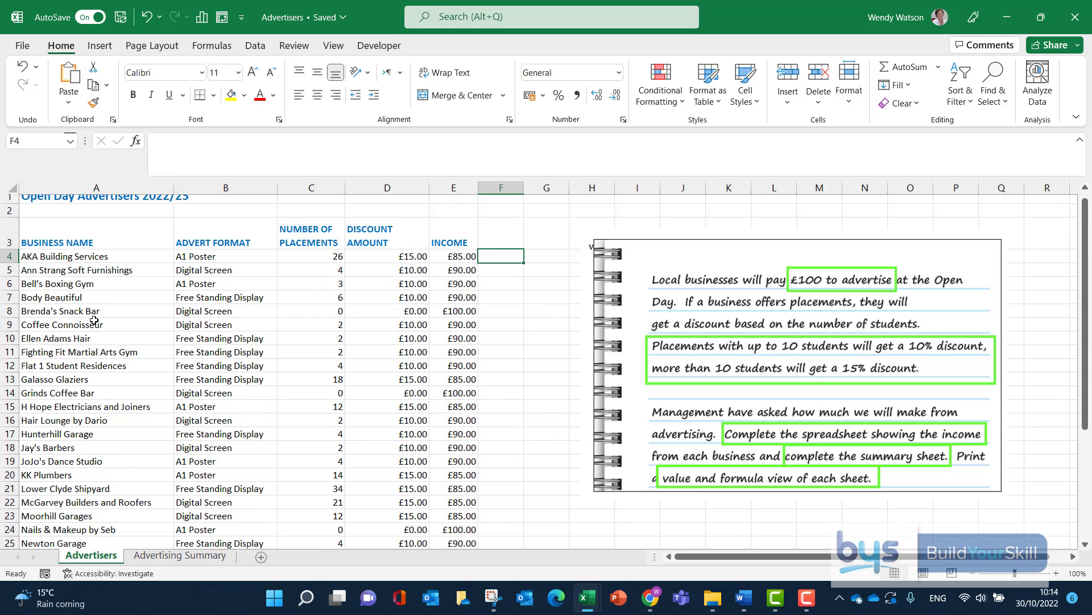
mouse_move(128, 381)
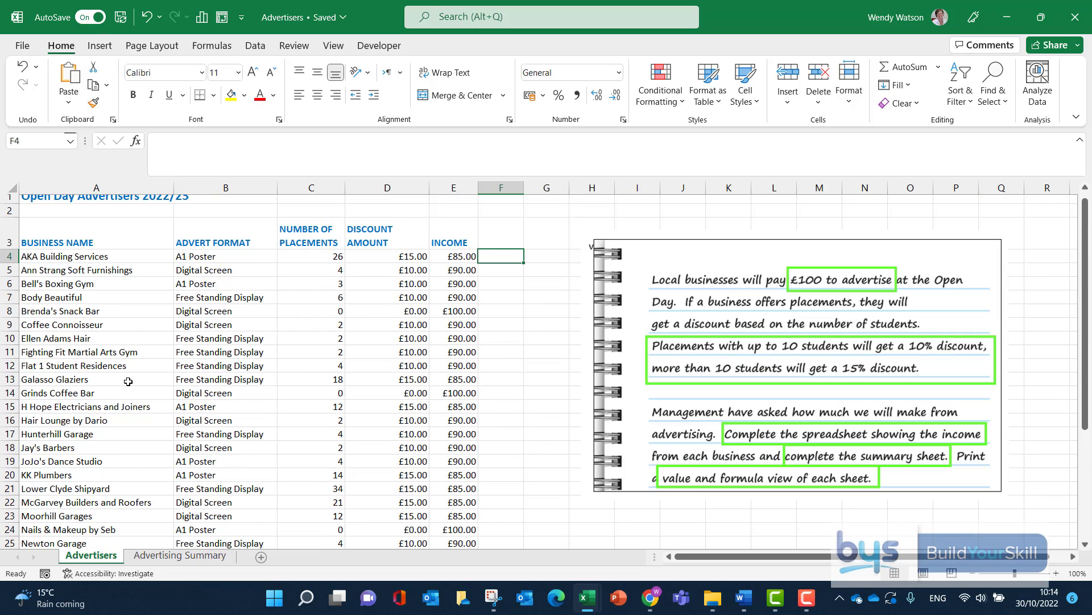
mouse_move(190, 77)
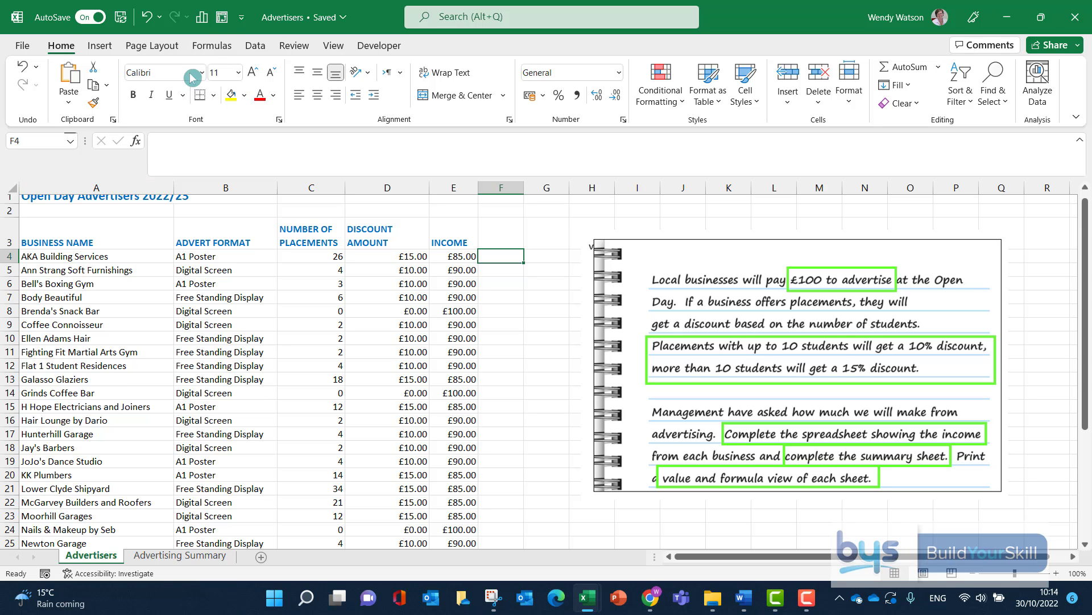
Show the Formulas ribbon tab while viewing the Advertisers sheet.
left_click(211, 46)
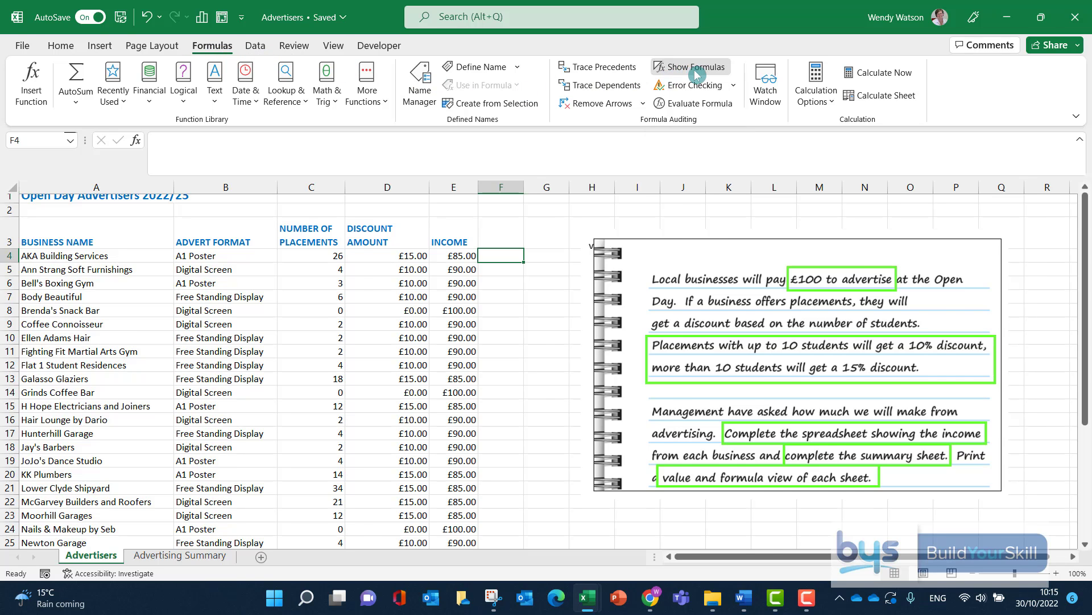
mouse_move(704, 74)
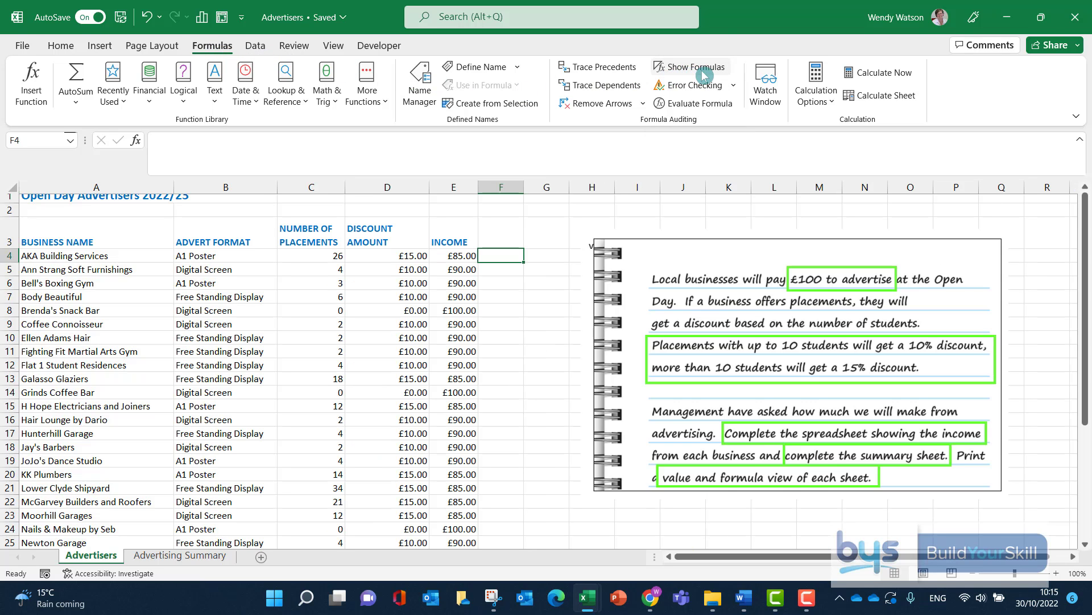
left_click(690, 66)
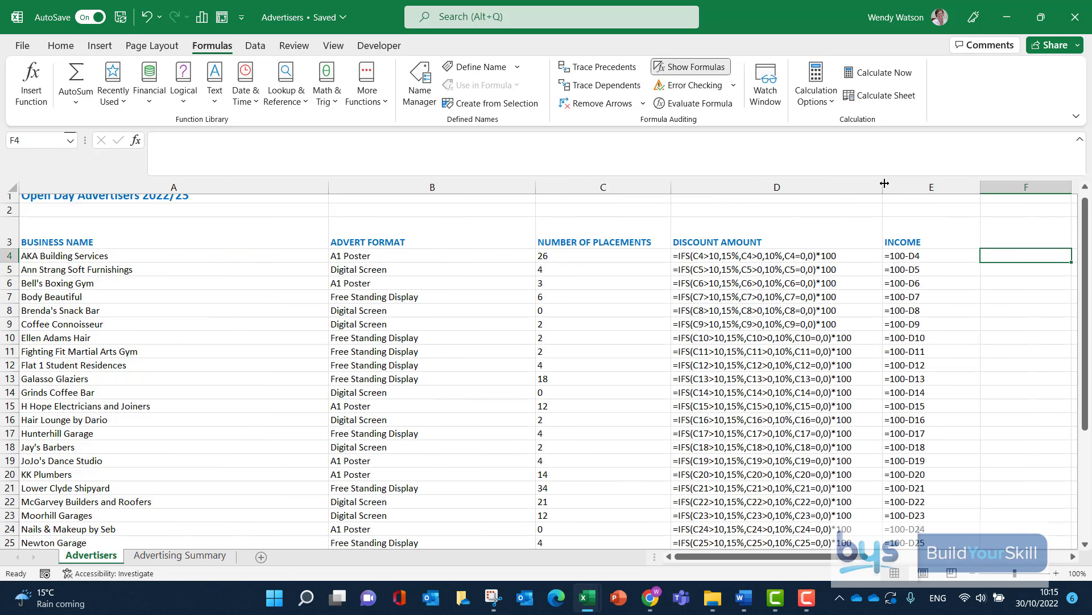
mouse_move(579, 244)
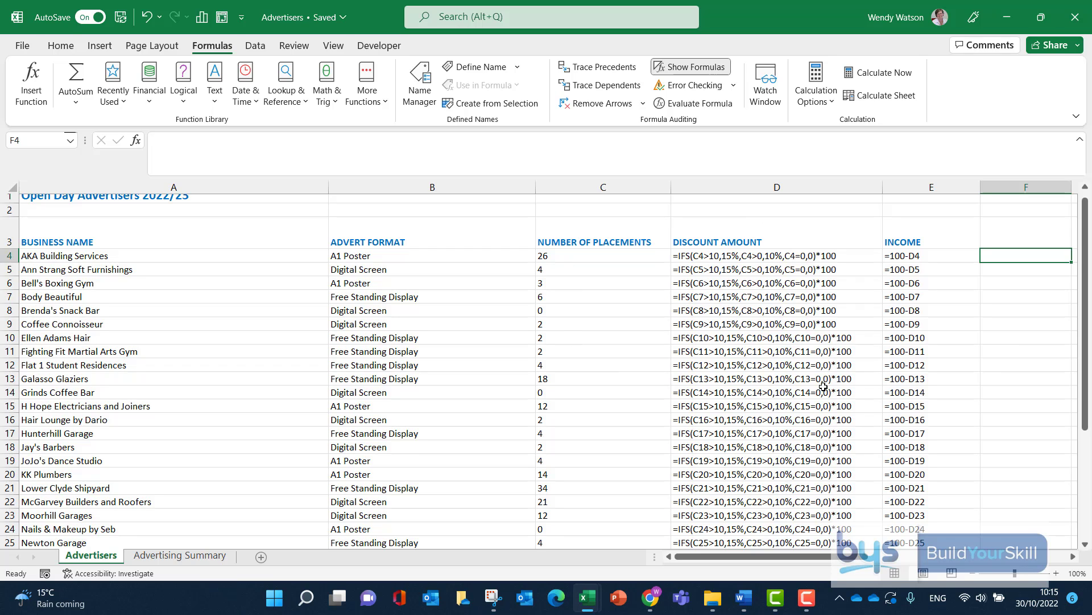
left_click(690, 67)
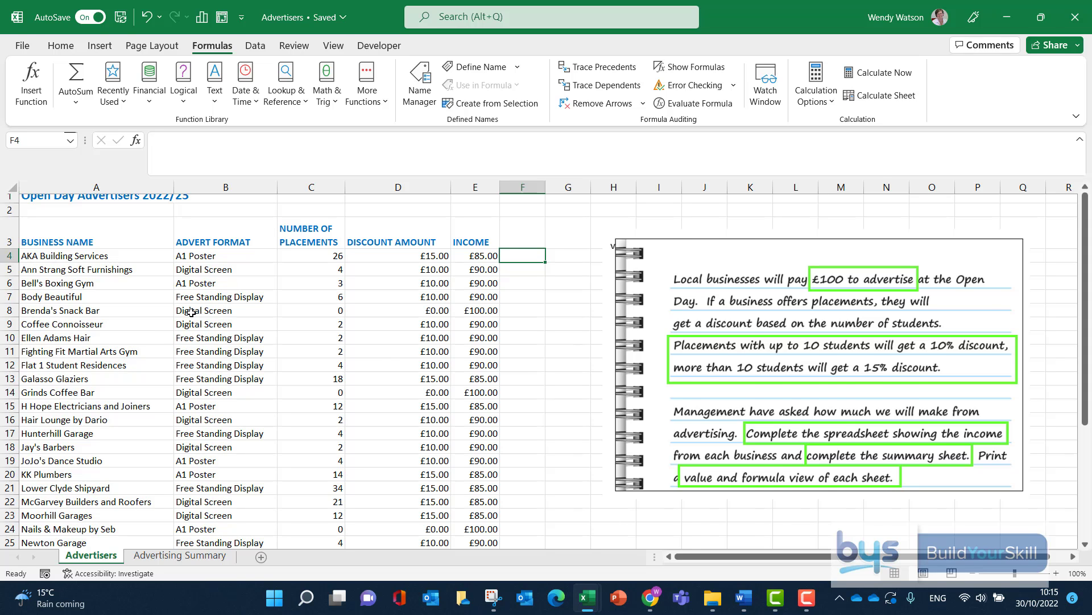
left_click(690, 66)
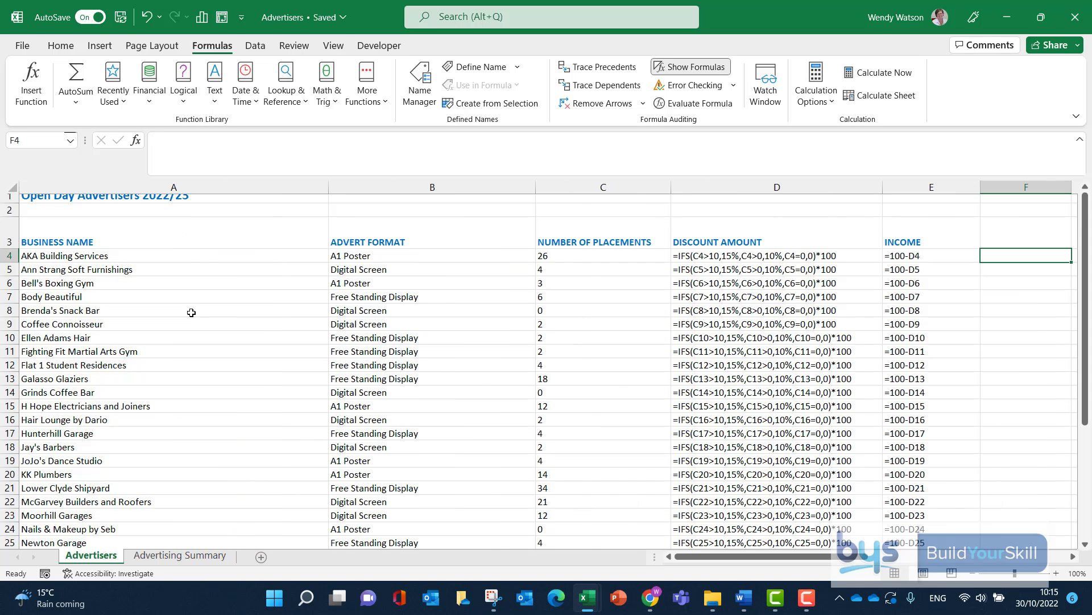
left_click(689, 68)
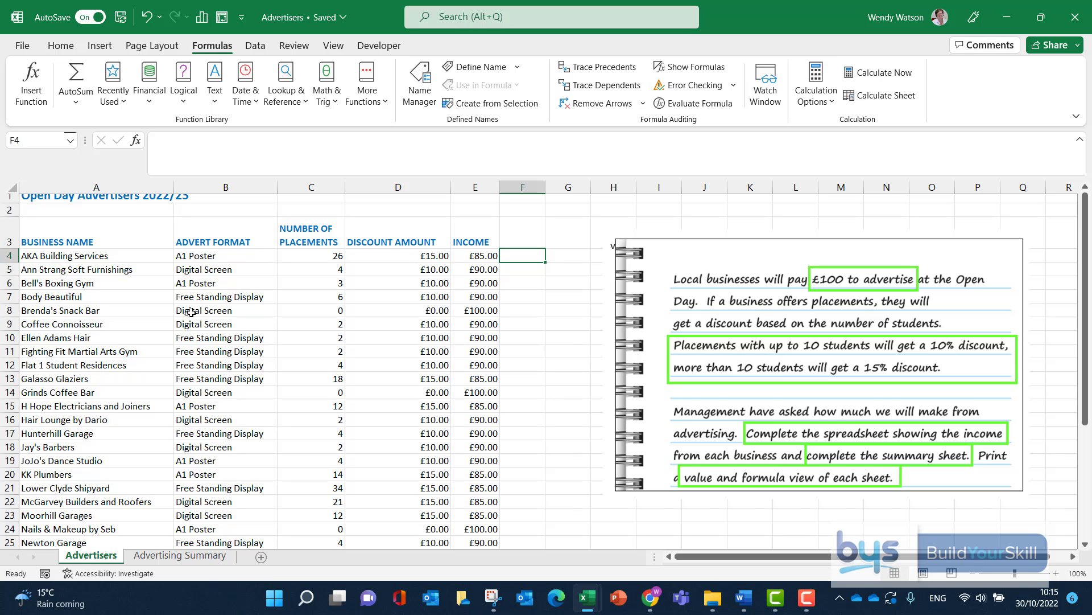